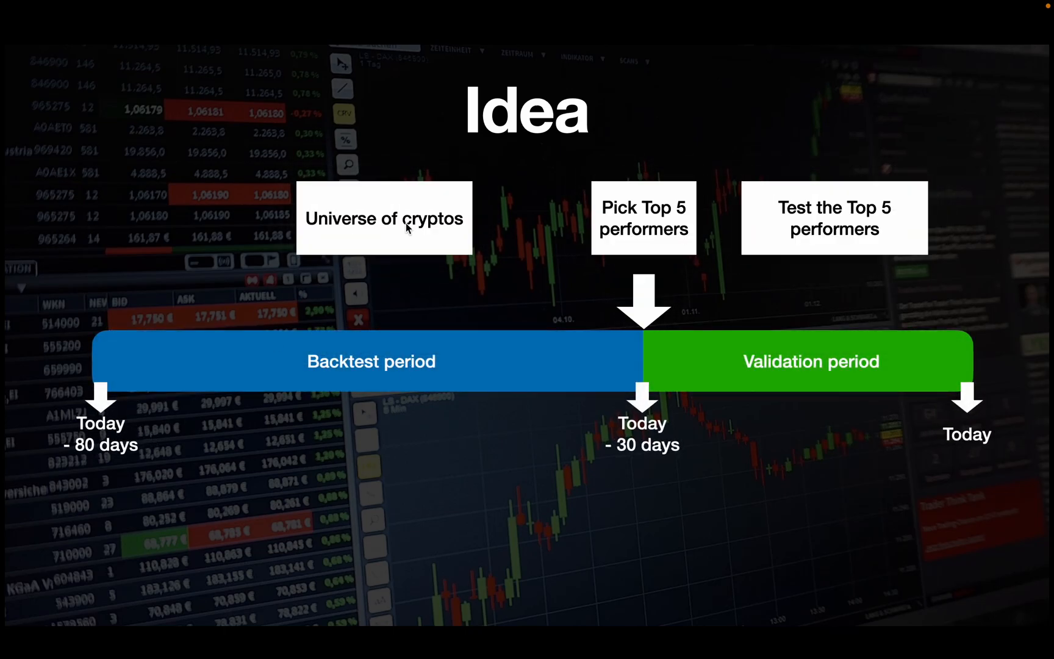
pyautogui.moveTo(387, 383)
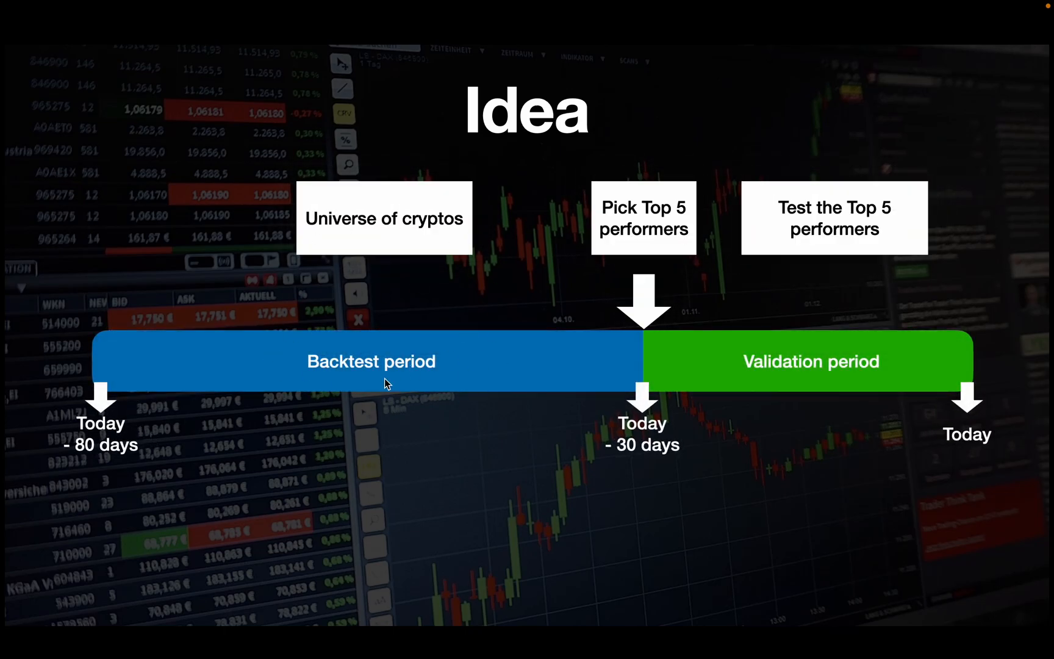
pyautogui.moveTo(647, 377)
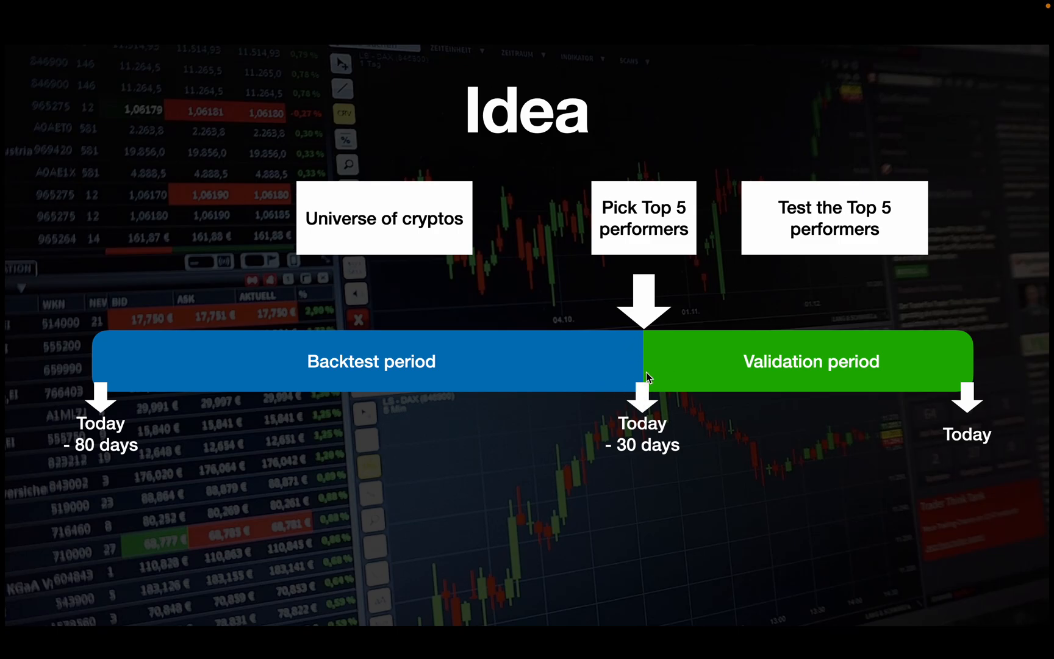
pyautogui.moveTo(620, 384)
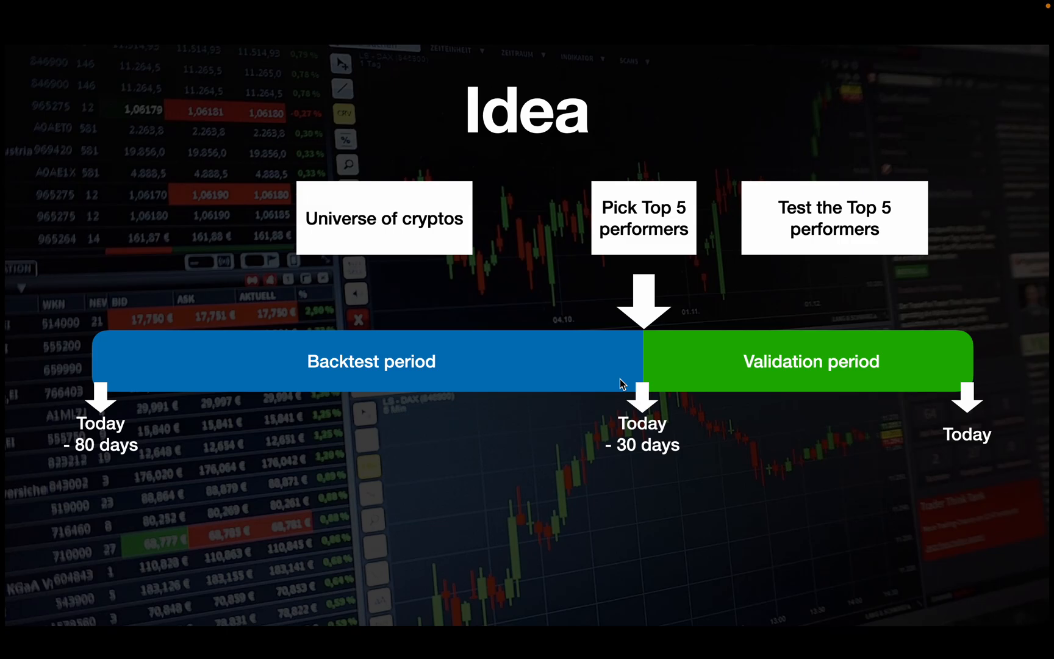
pyautogui.moveTo(611, 227)
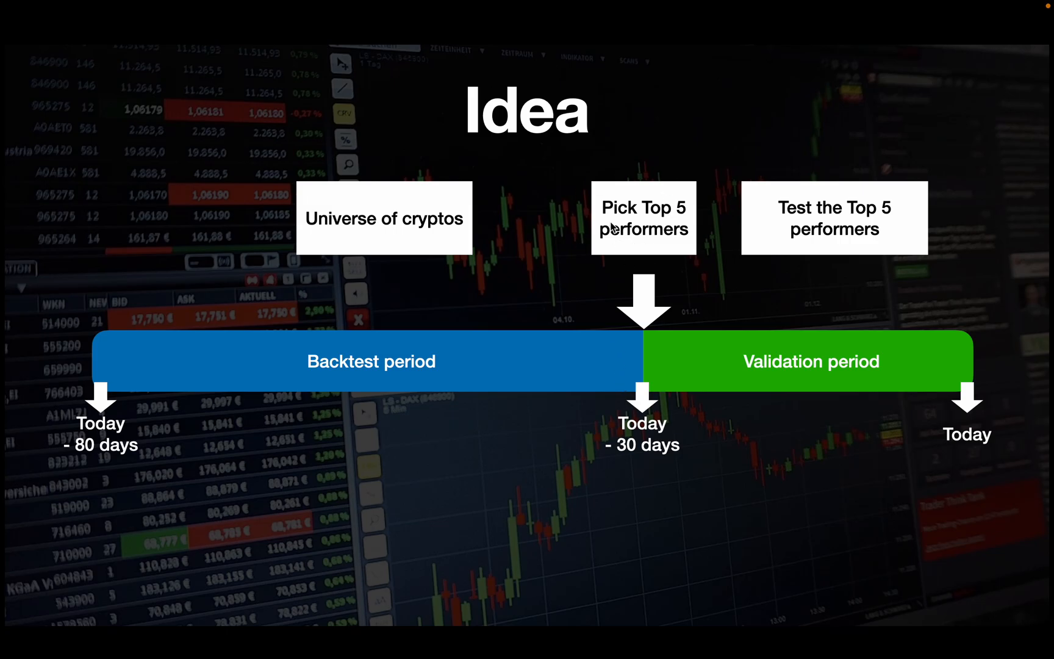
pyautogui.moveTo(865, 367)
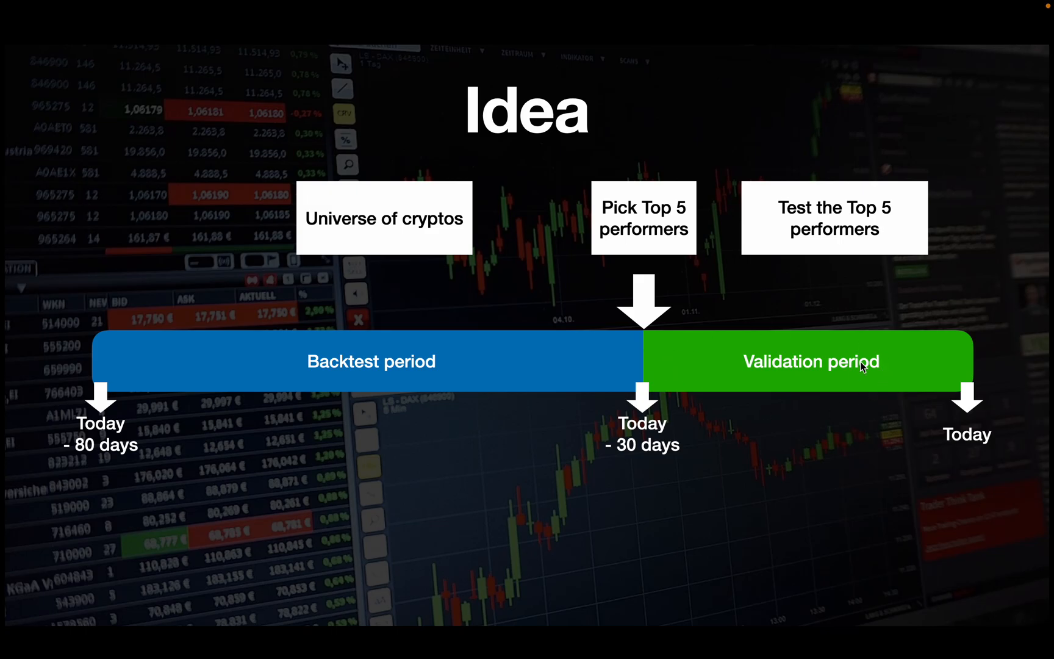
pyautogui.moveTo(979, 378)
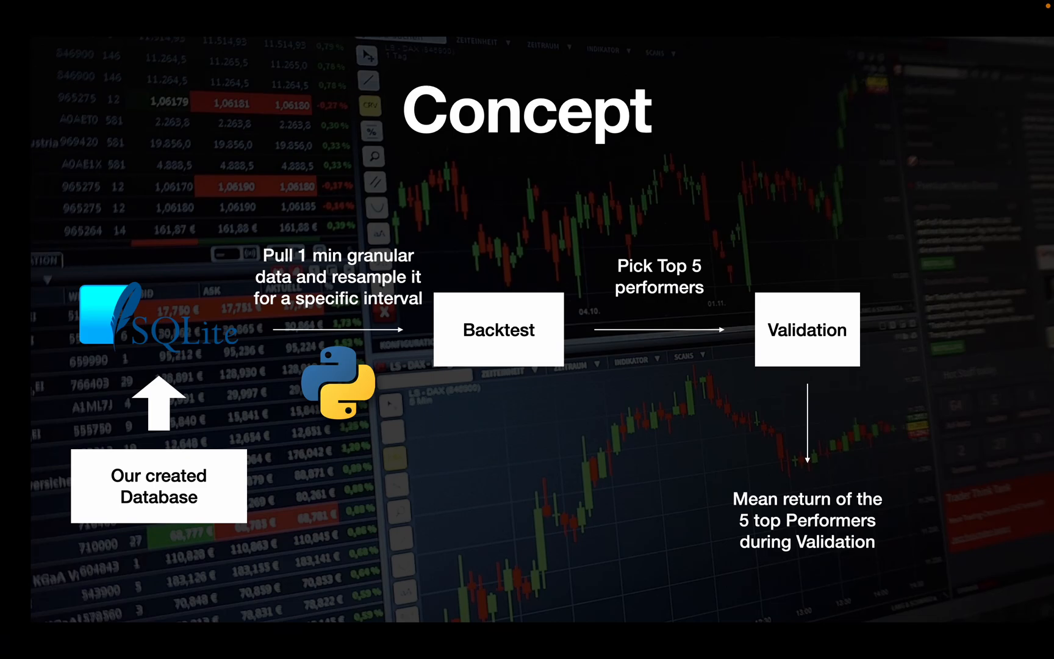
pyautogui.moveTo(185, 528)
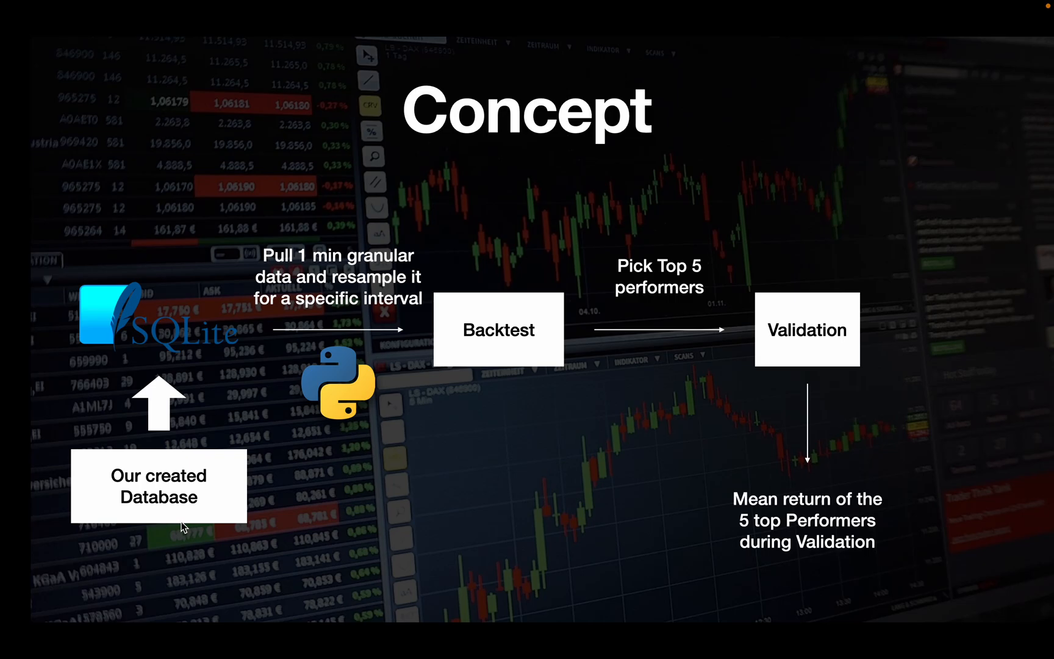
pyautogui.moveTo(153, 476)
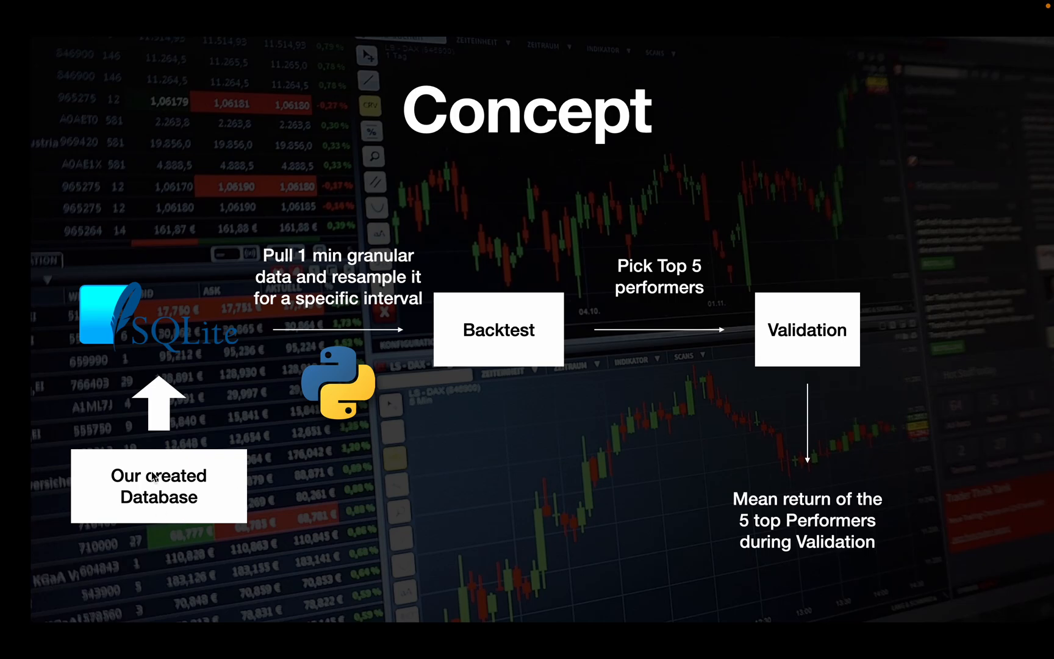
pyautogui.moveTo(259, 289)
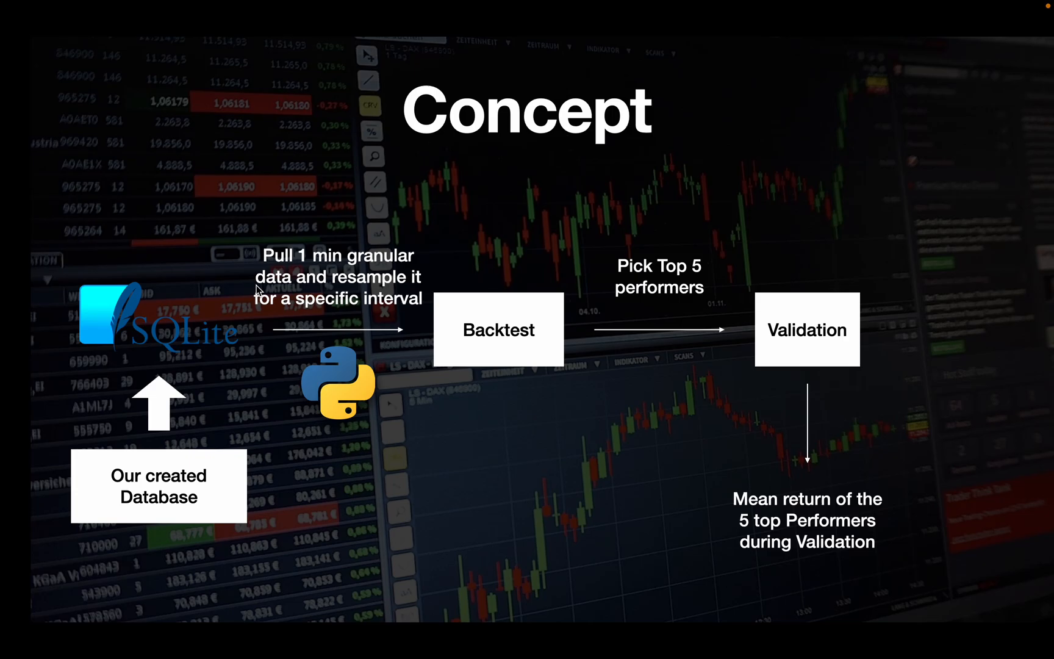
pyautogui.moveTo(544, 244)
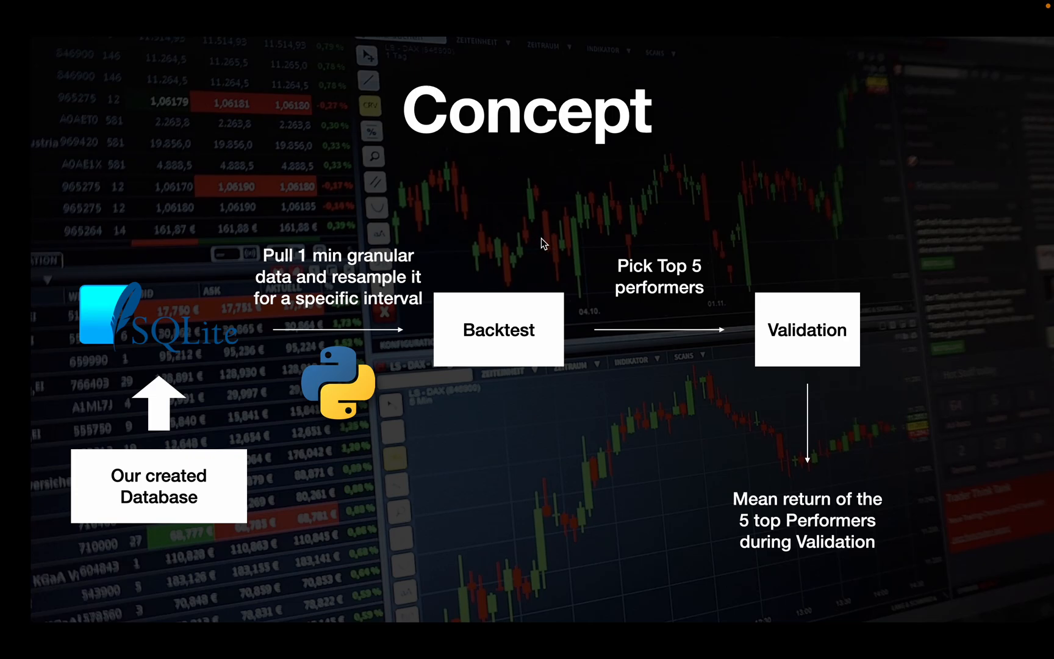
pyautogui.moveTo(853, 412)
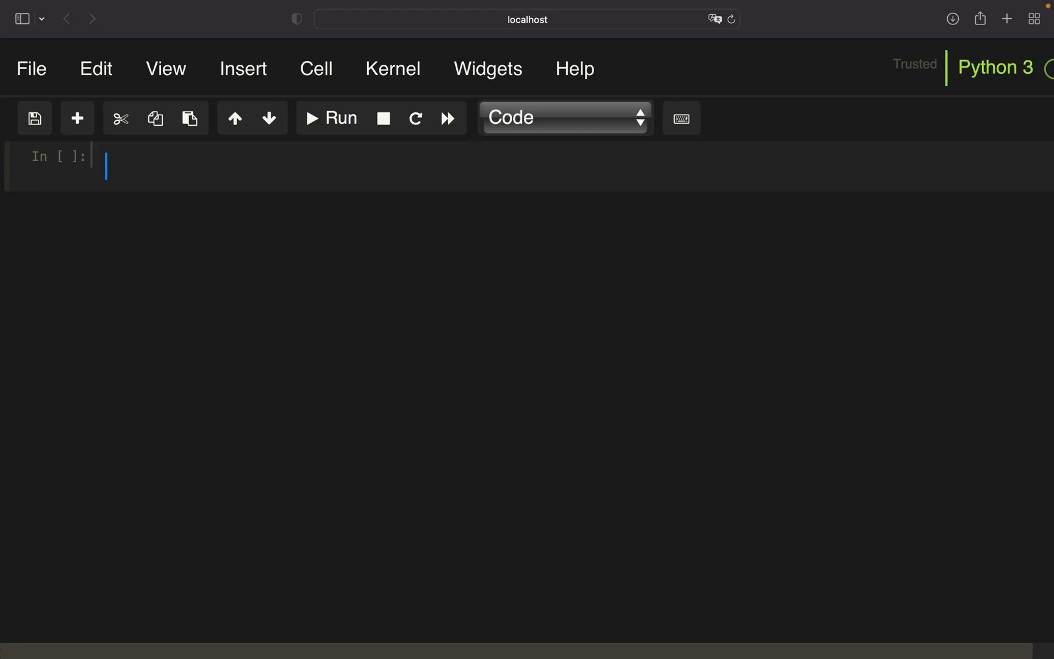
# Step: Import pandas as pd, create_engine from sqlalchemy and Client from binance, and create the client
pyautogui.write('import pan')
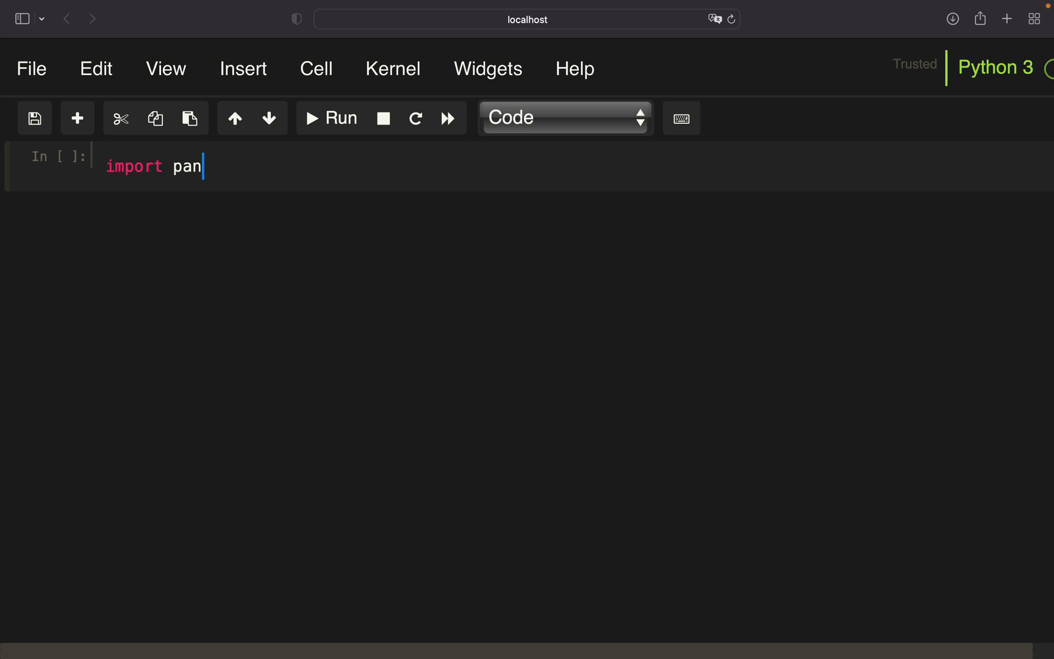
pyautogui.write('das as pd')
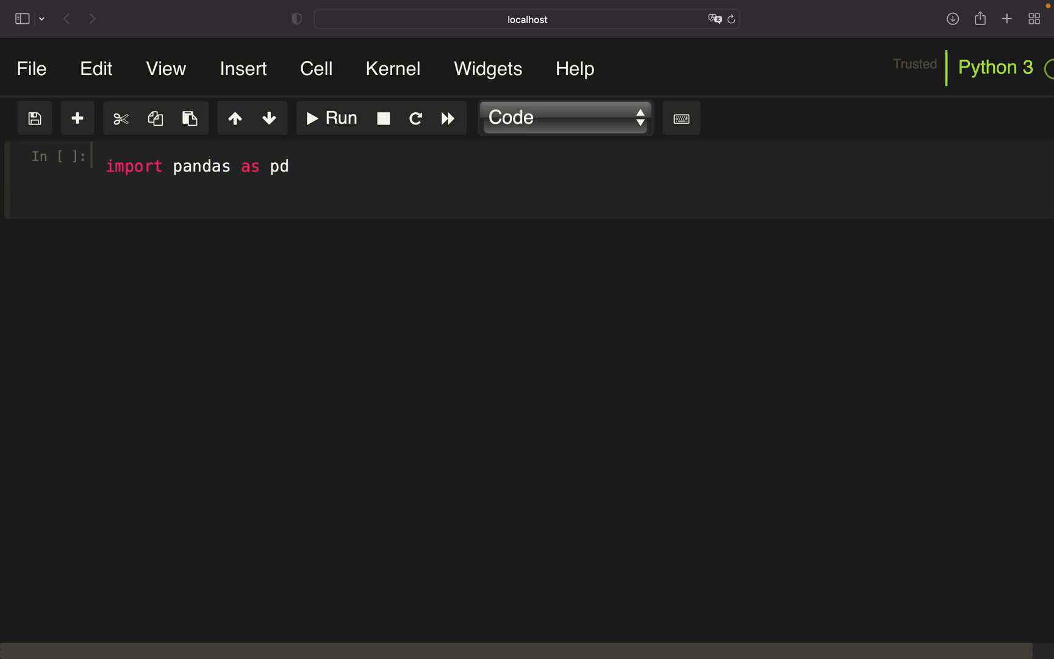
pyautogui.write('from sqlalchemy')
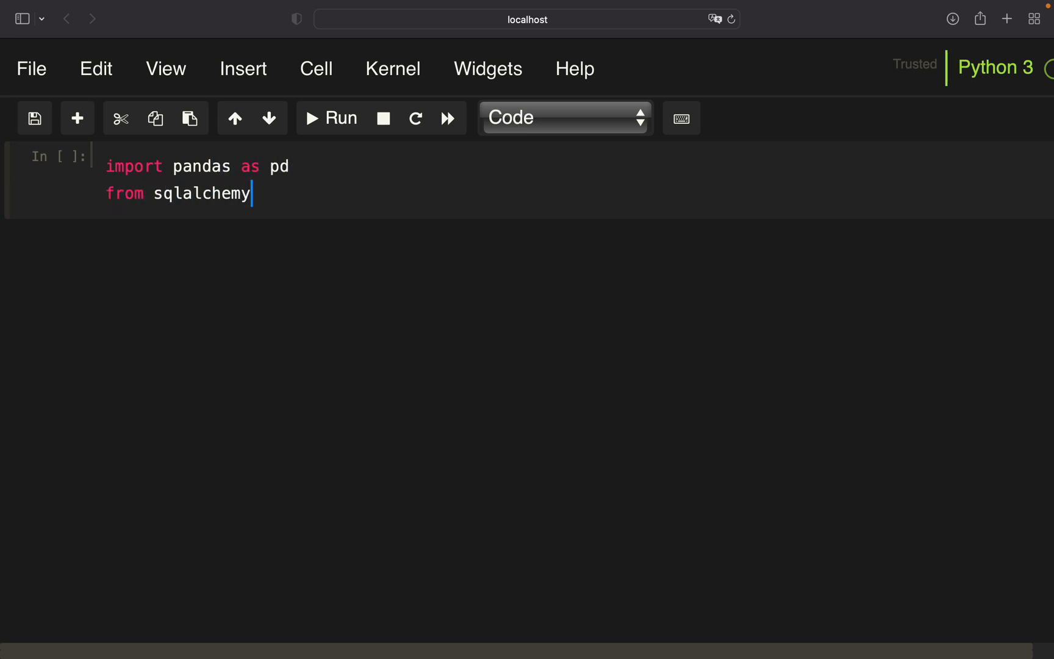
pyautogui.write('import create_')
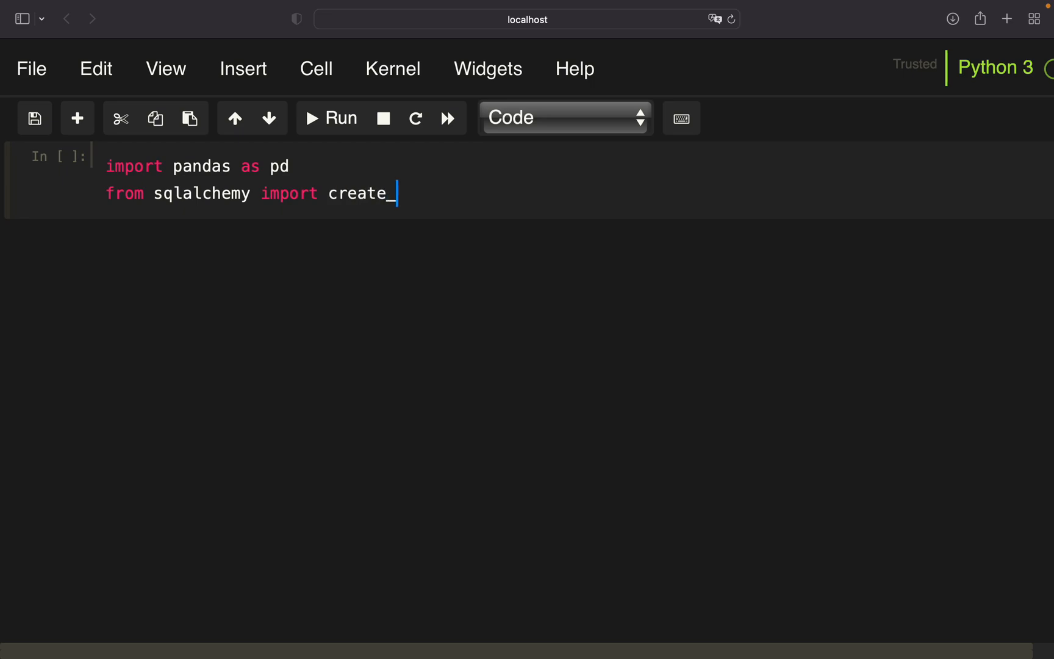
pyautogui.write('engine')
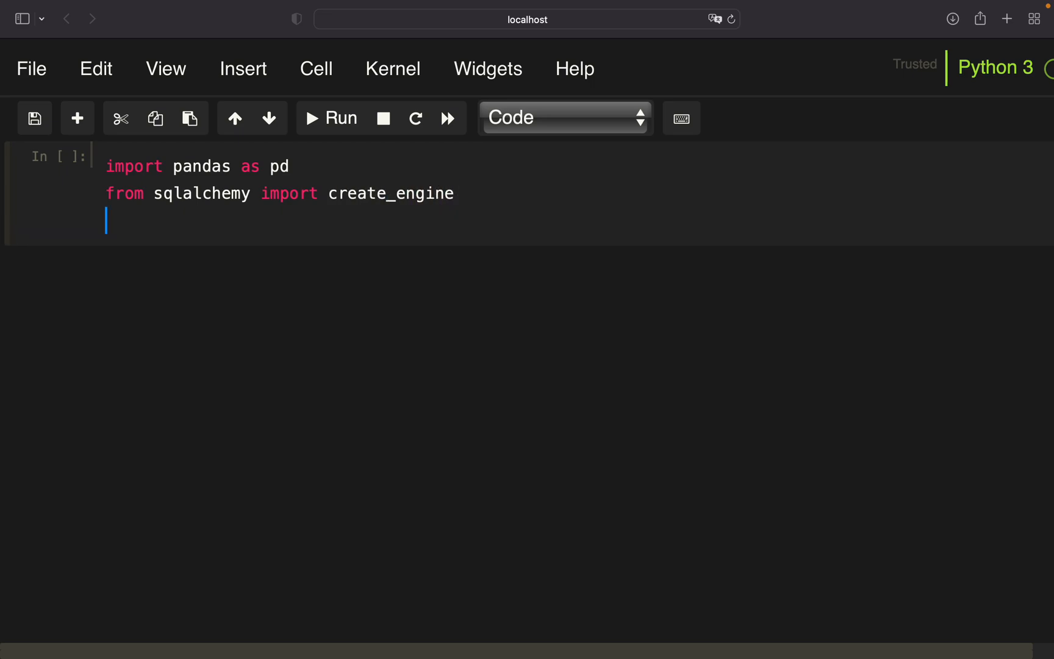
pyautogui.write('from binance')
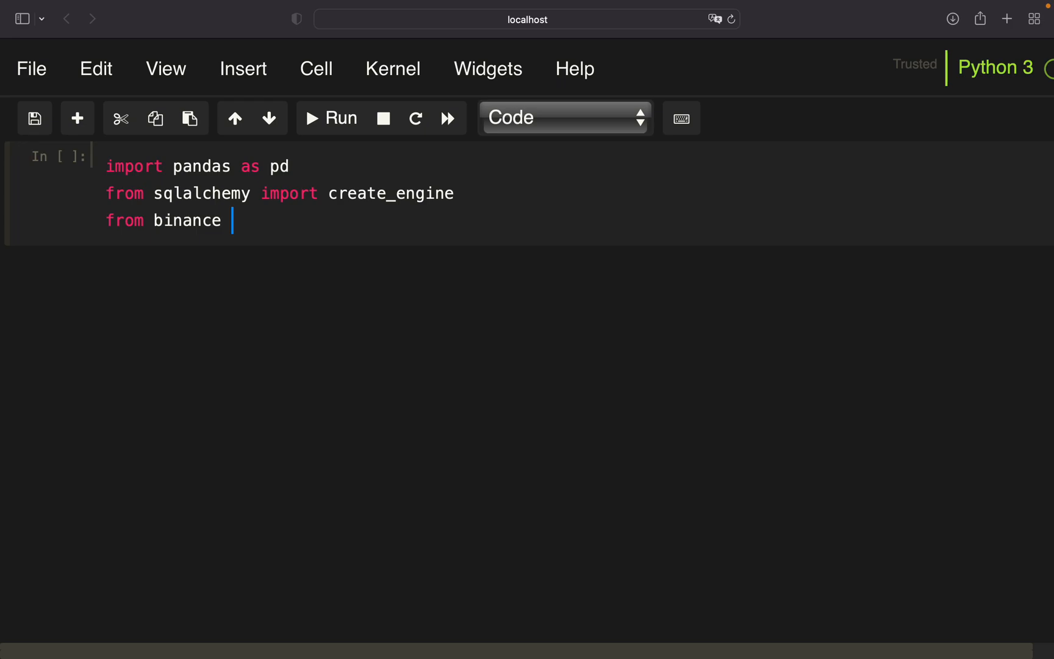
pyautogui.write('import Clin')
pyautogui.write('client = Client(')
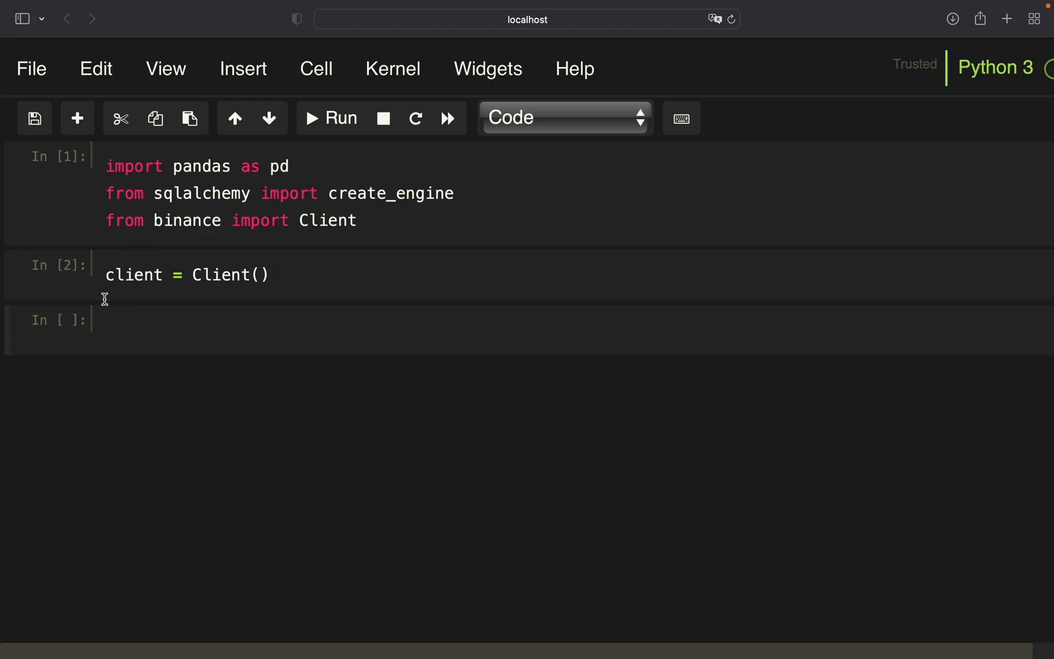
# Step: Define engine = create_engine('sqlite:///Crypto_1m.db') and run the cell
pyautogui.write('eng')
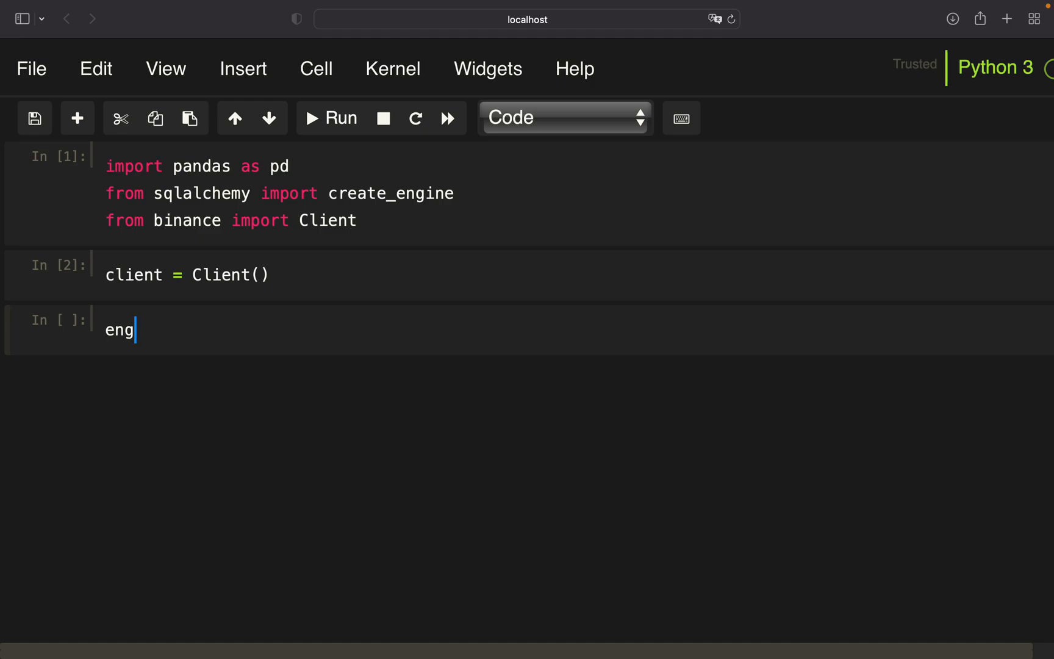
pyautogui.write('ine =')
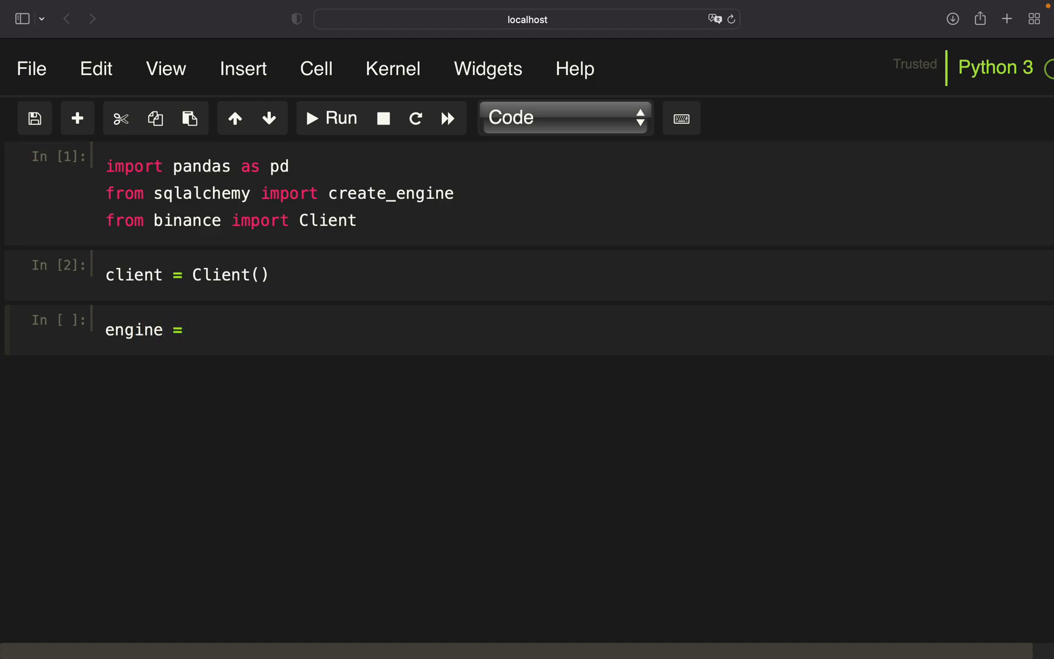
pyautogui.write('create_engi')
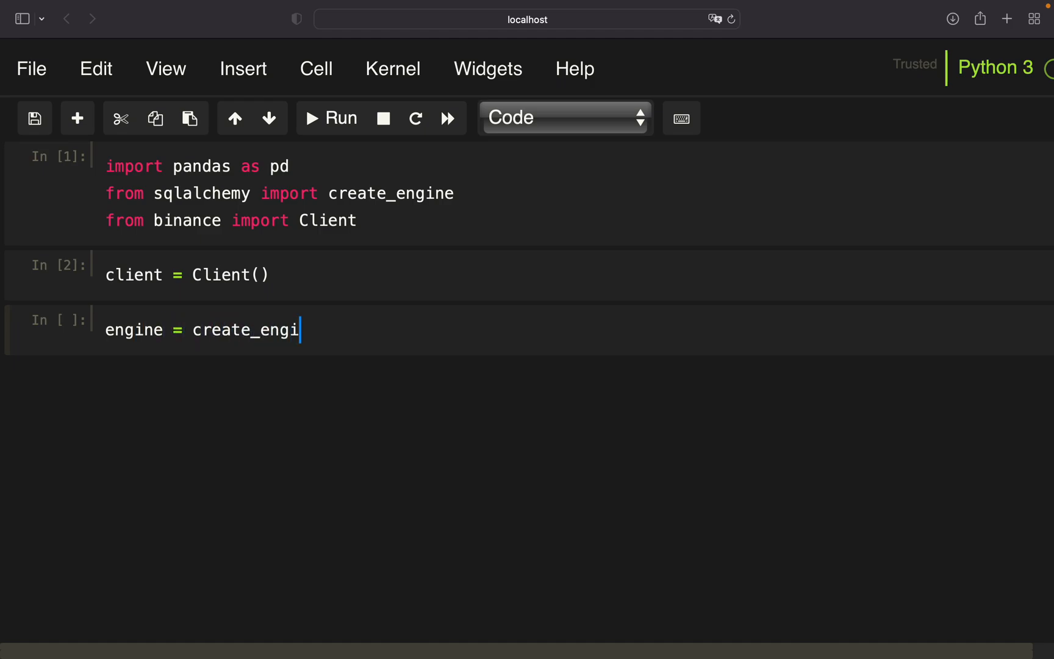
pyautogui.write('ne')
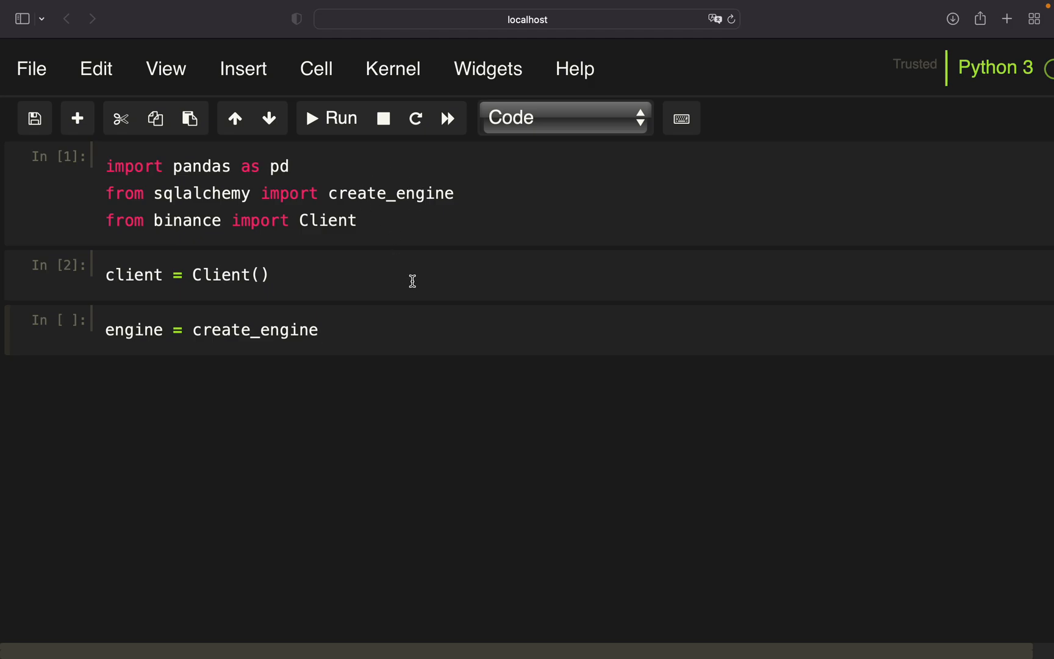
pyautogui.write("('sqlite')")
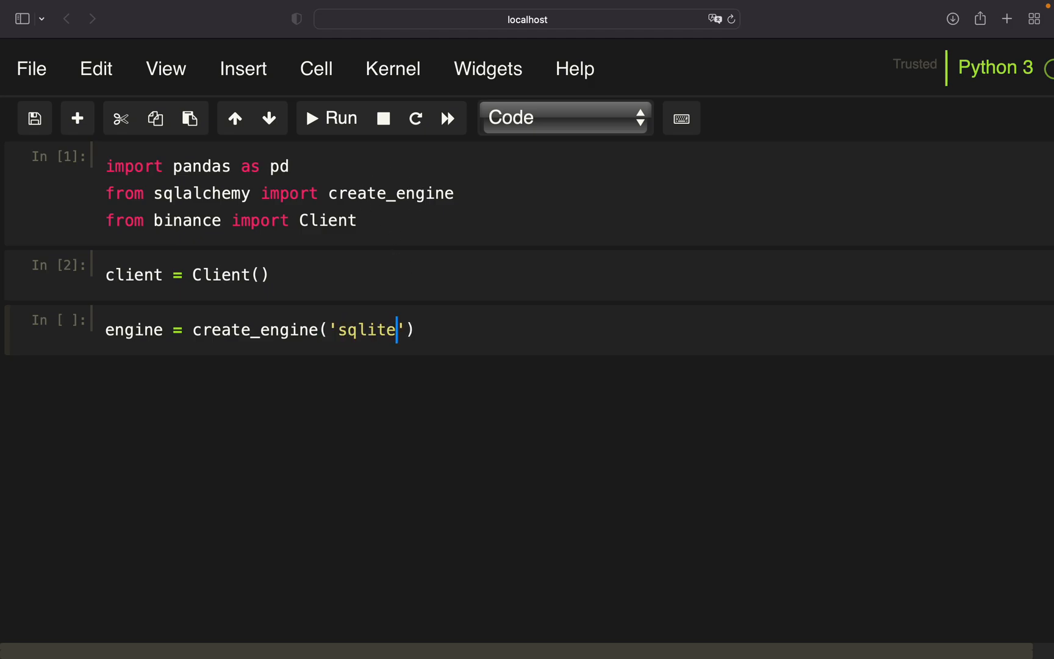
pyautogui.write(':///C')
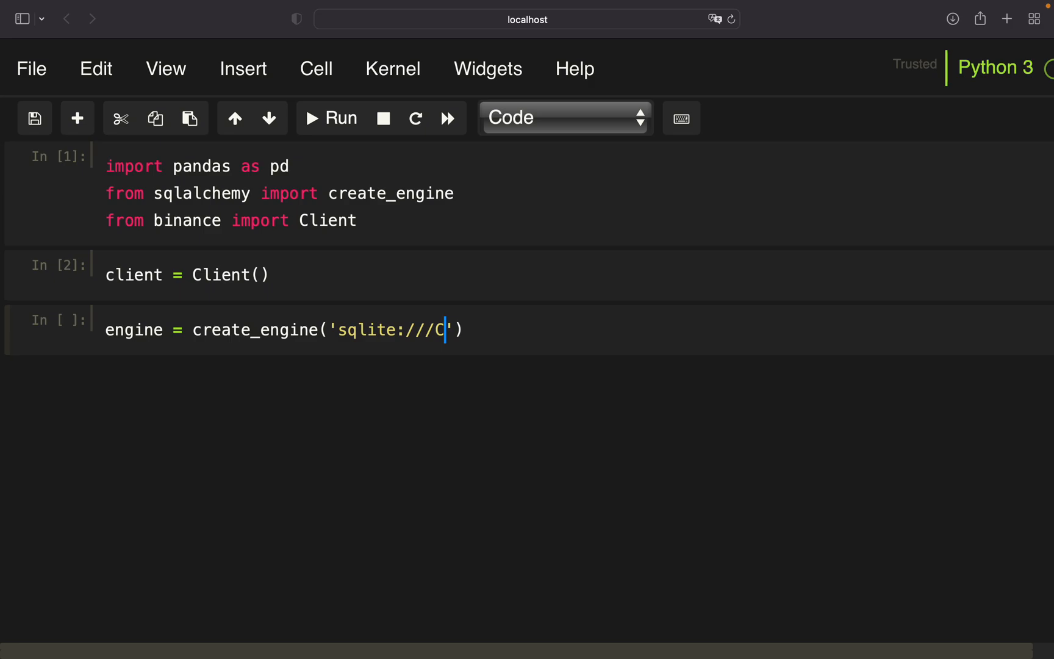
pyautogui.write('rypt')
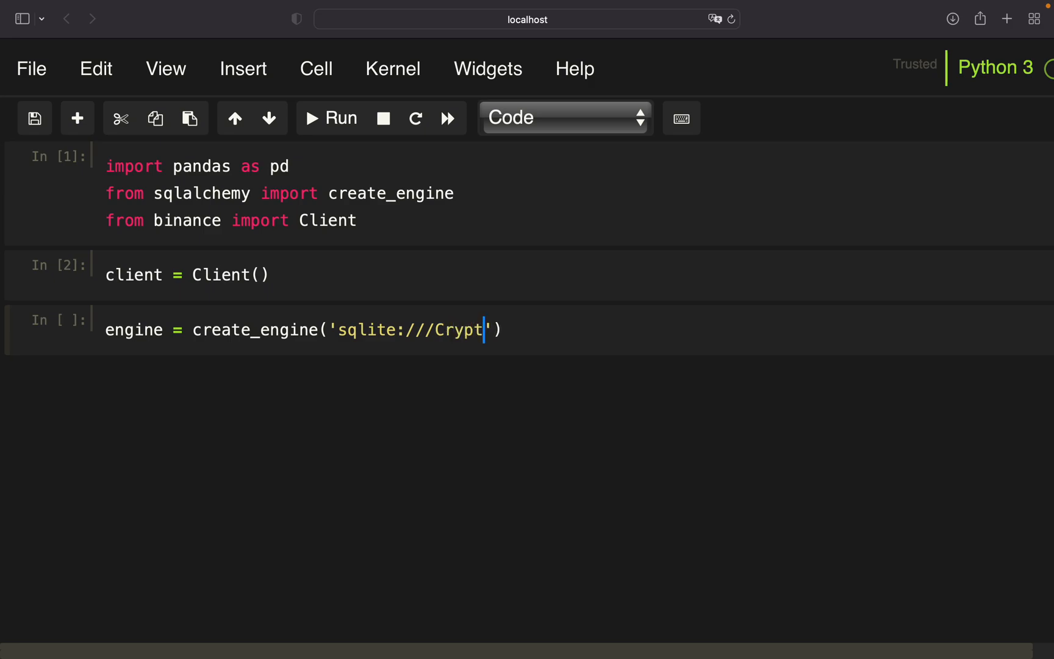
pyautogui.write('_1m.db')
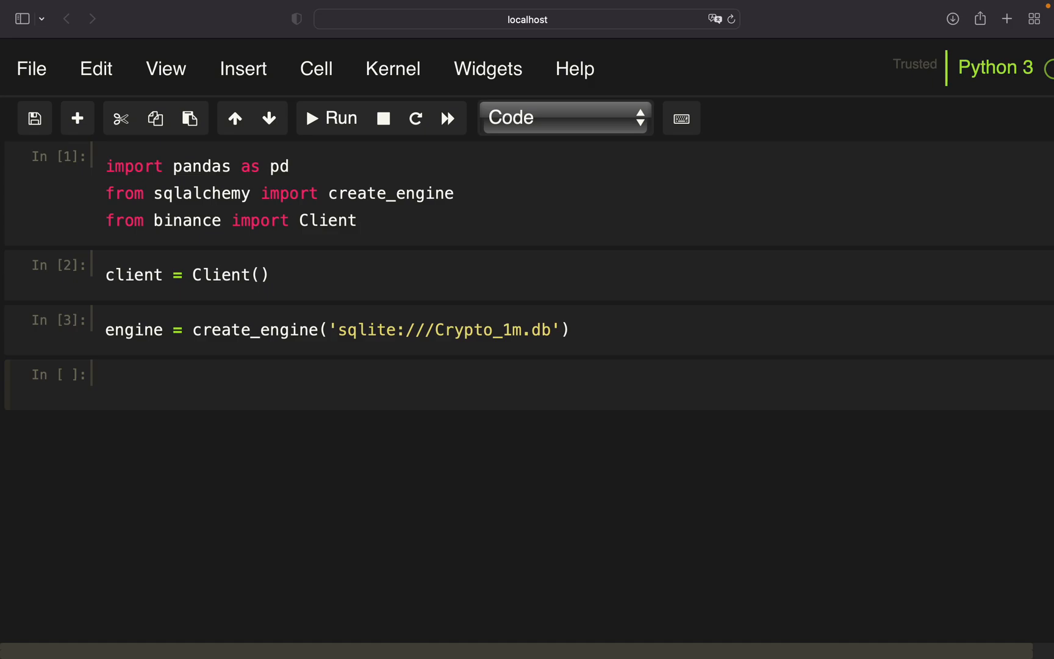
# Step: Define getminutedata(symbol, start) building a DataFrame from client.get_historical_klines with '1m' interval
pyautogui.write('de')
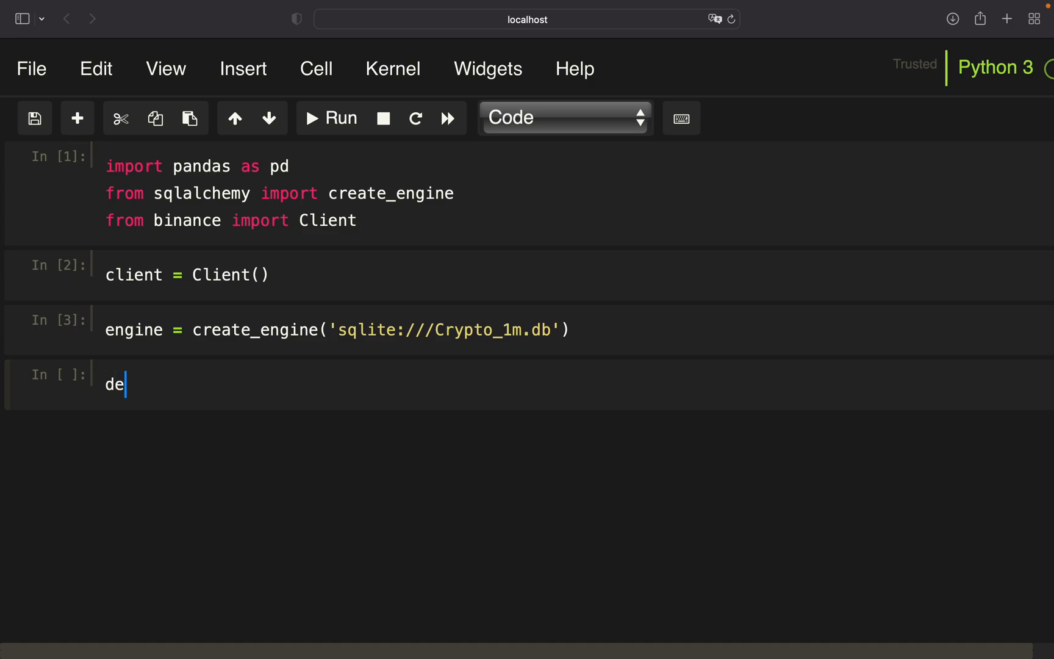
pyautogui.write('f getminutedata')
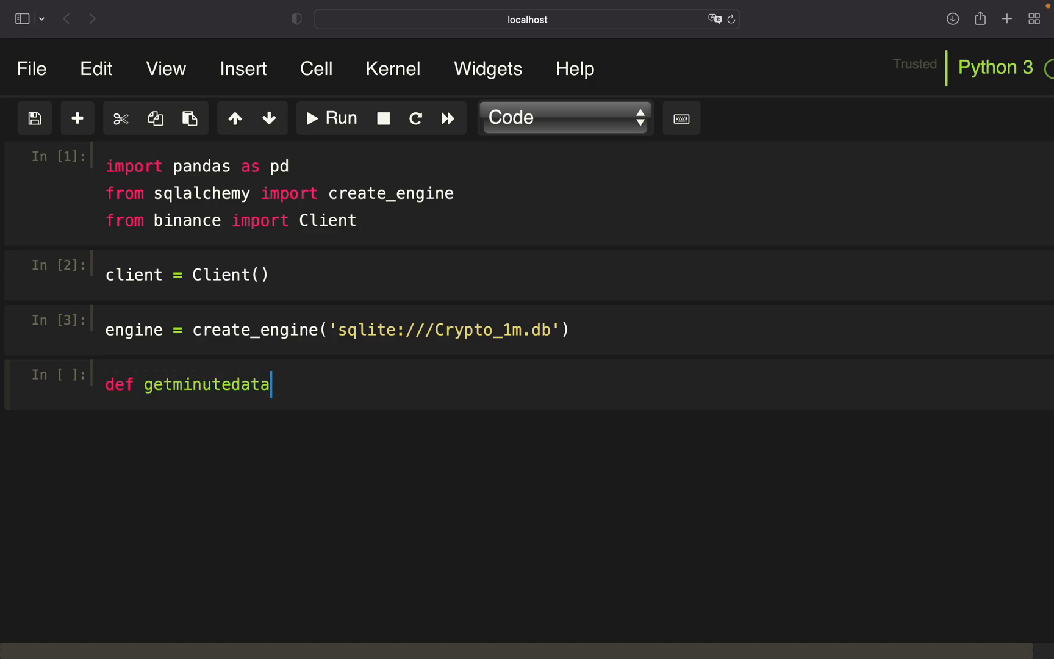
pyautogui.write('(symbol,')
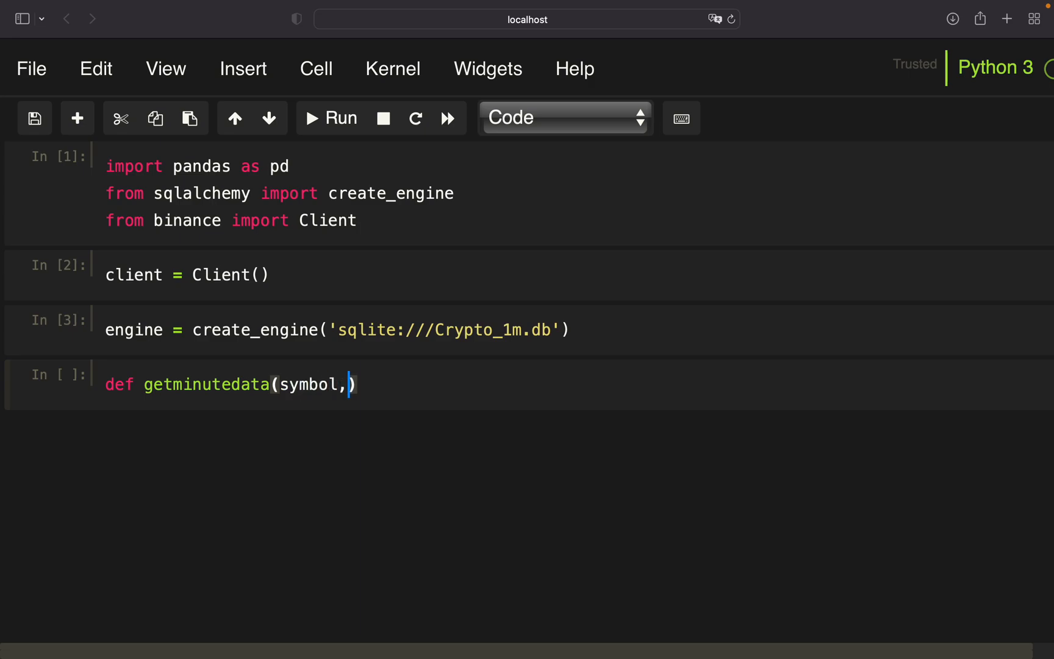
pyautogui.write('start')
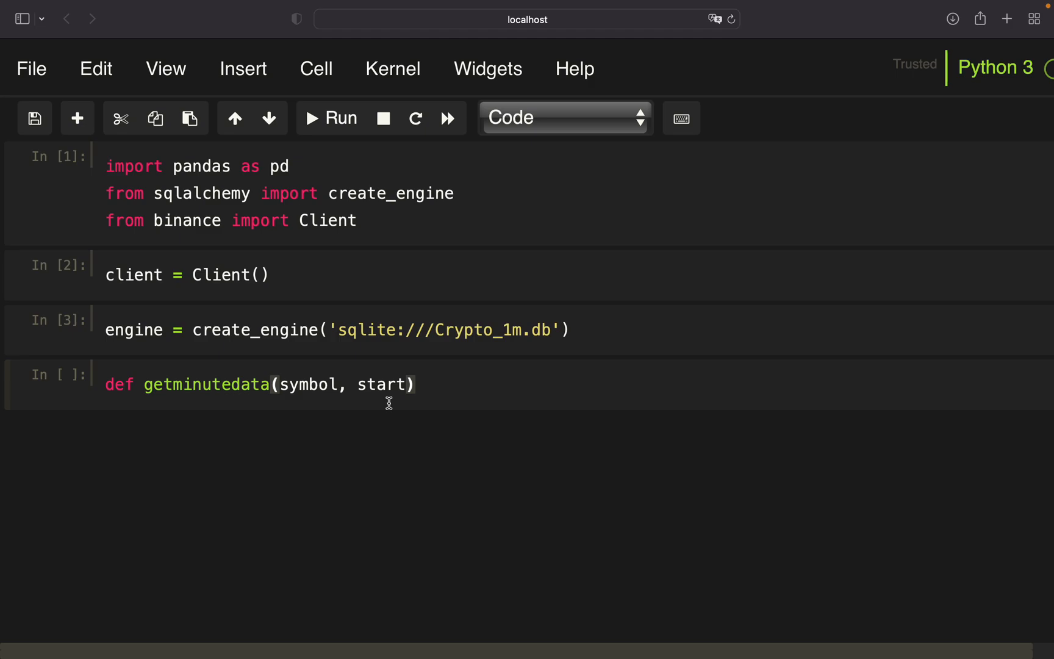
pyautogui.write(':')
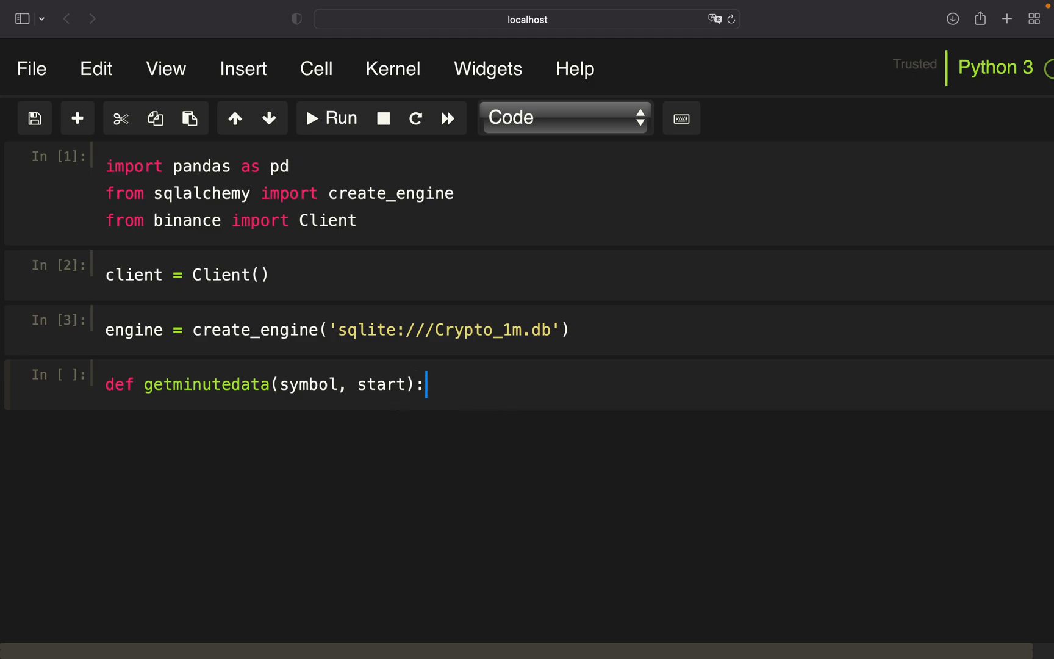
pyautogui.write('frame =')
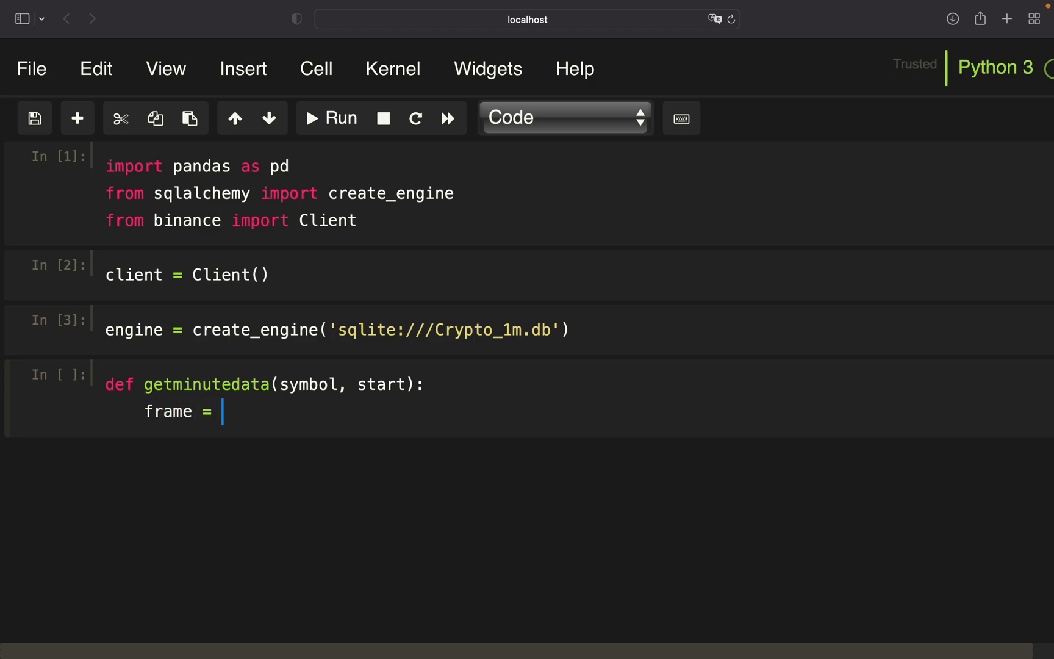
pyautogui.write('pd.Dat')
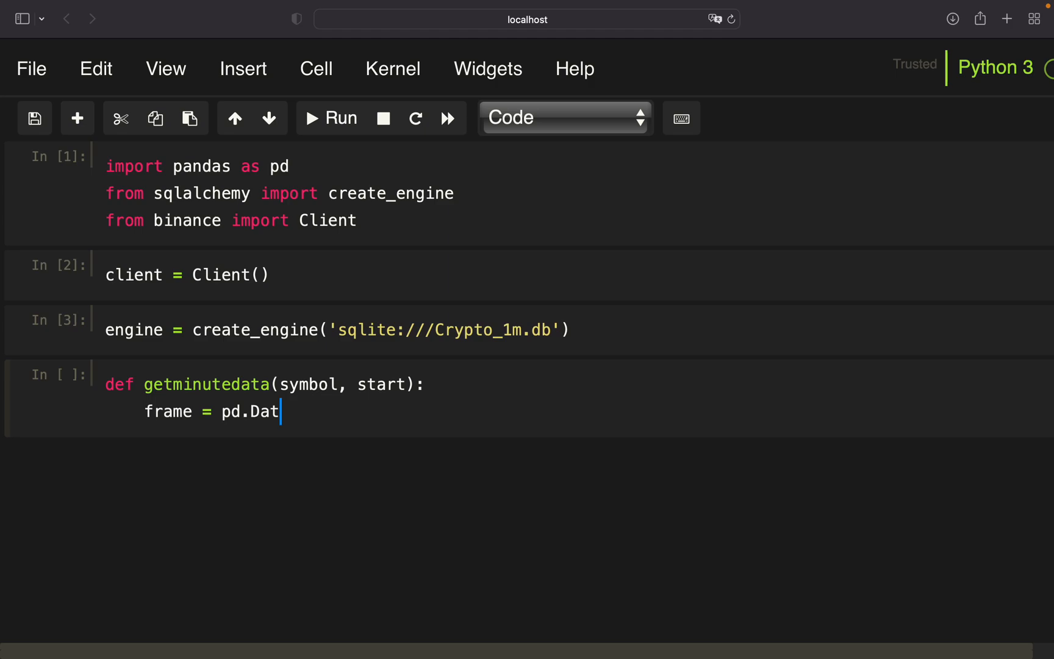
pyautogui.write('aFrame(client.get_hist')
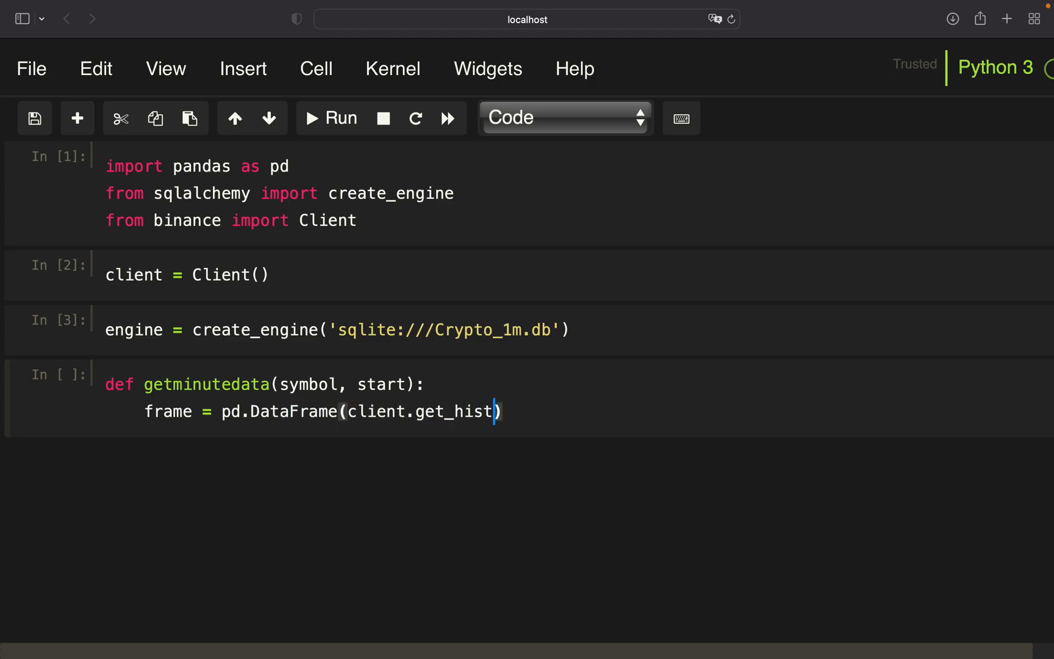
pyautogui.write('orical_klines')
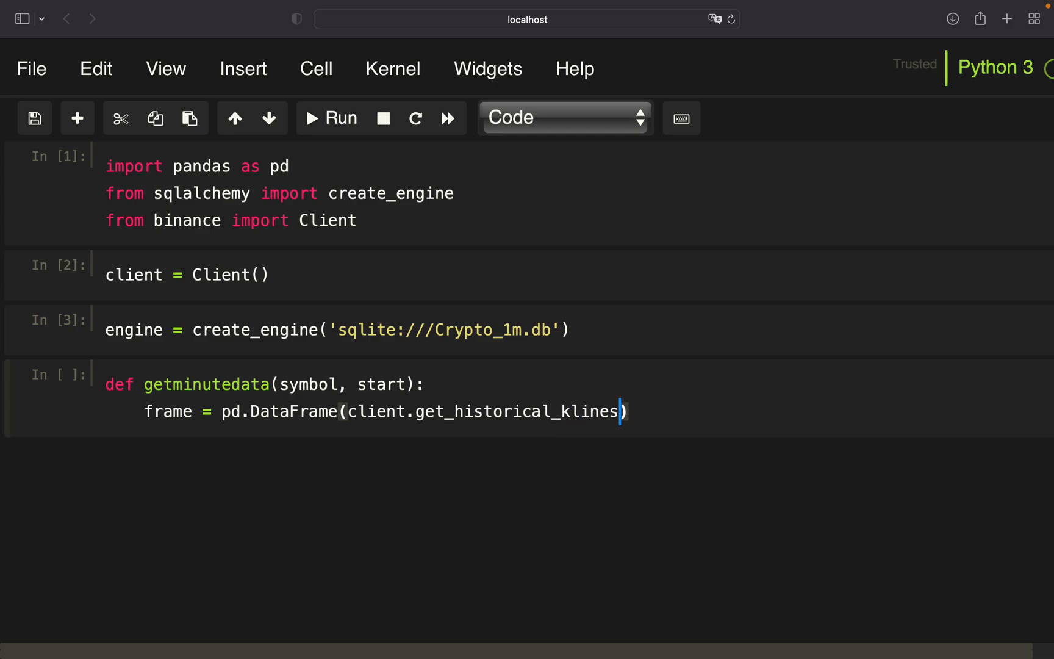
pyautogui.moveTo(502, 412)
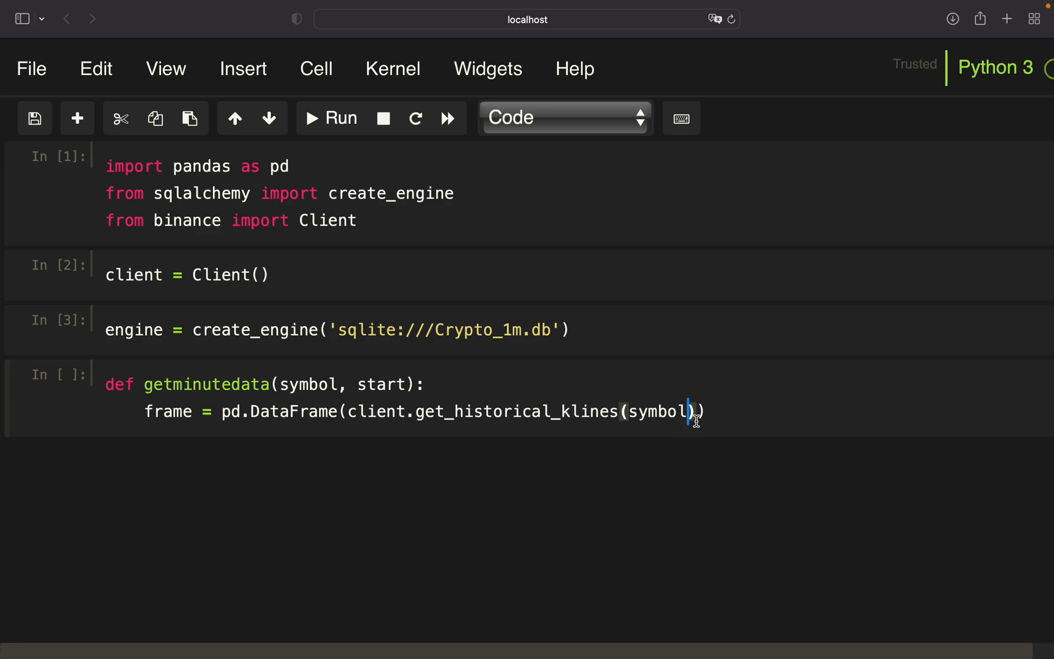
pyautogui.write(", '1m'")
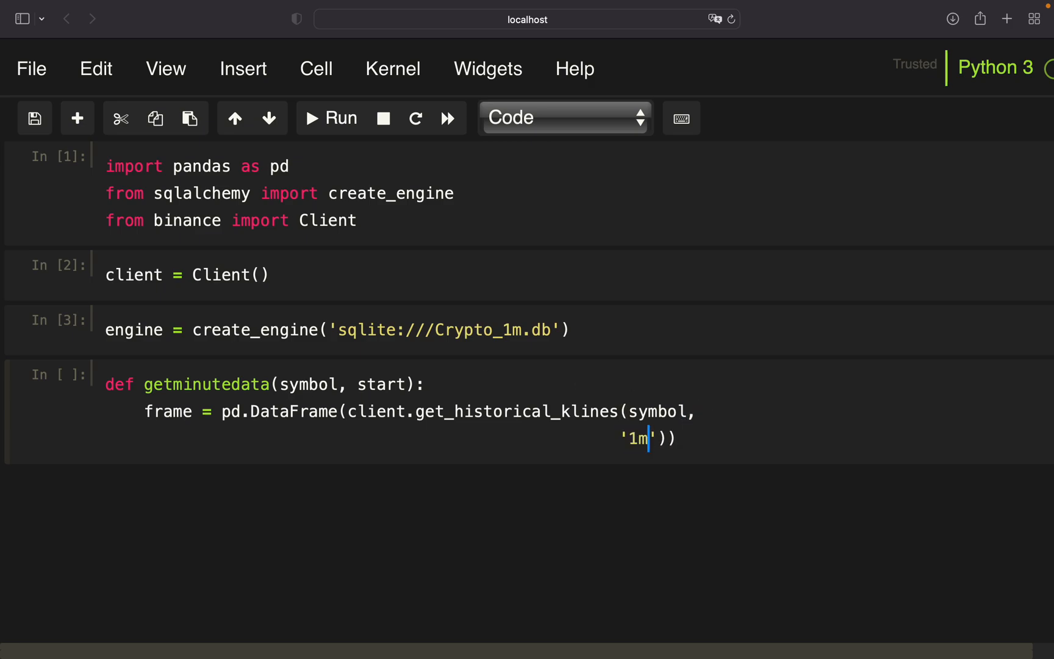
pyautogui.moveTo(622, 445)
pyautogui.write(',')
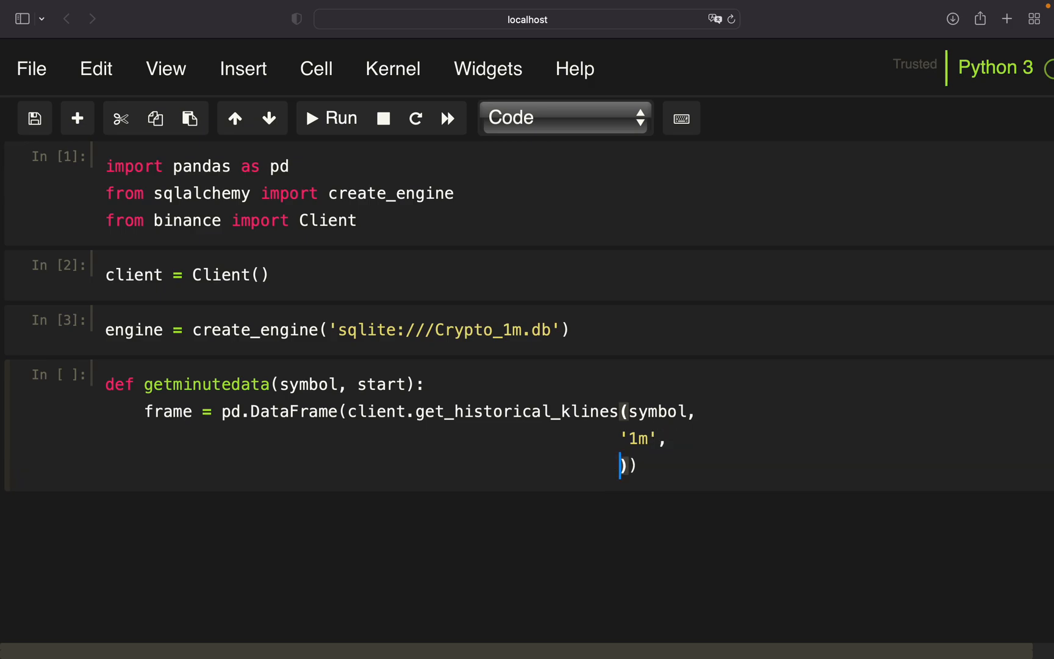
pyautogui.write('start')
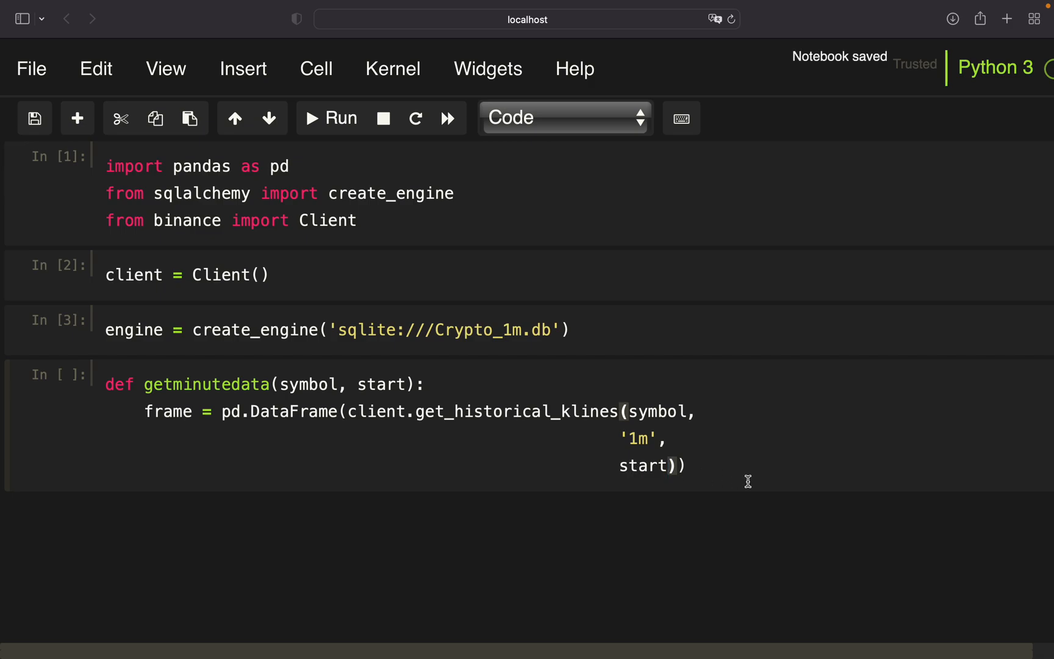
# Step: Keep only the first five columns with frame.iloc[:,[0,1,2,3,4]]
pyautogui.write('f')
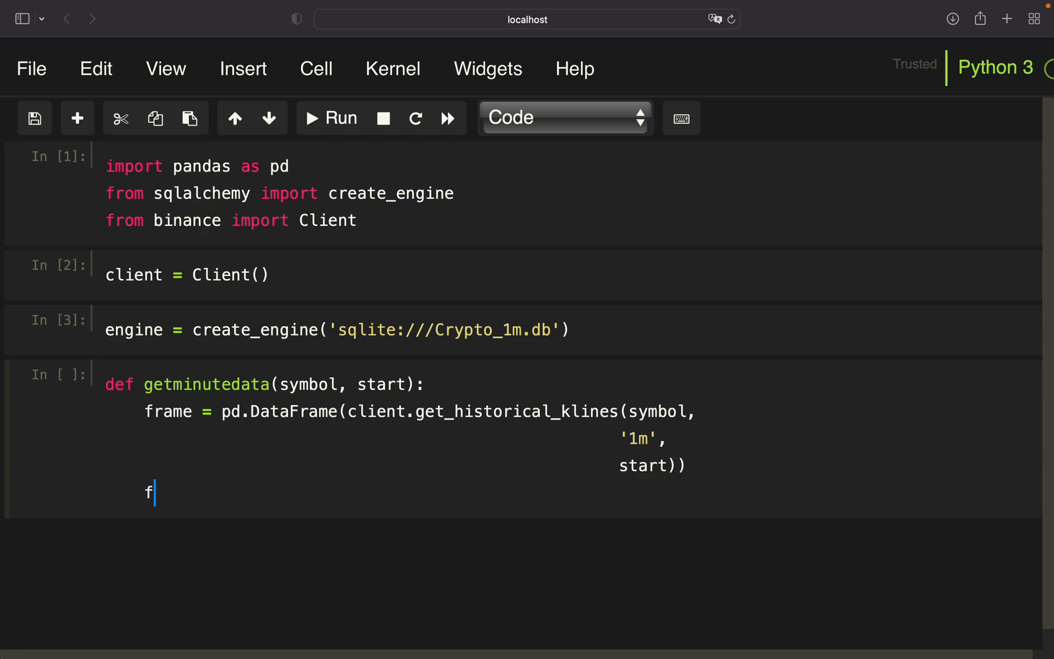
pyautogui.write('rame =')
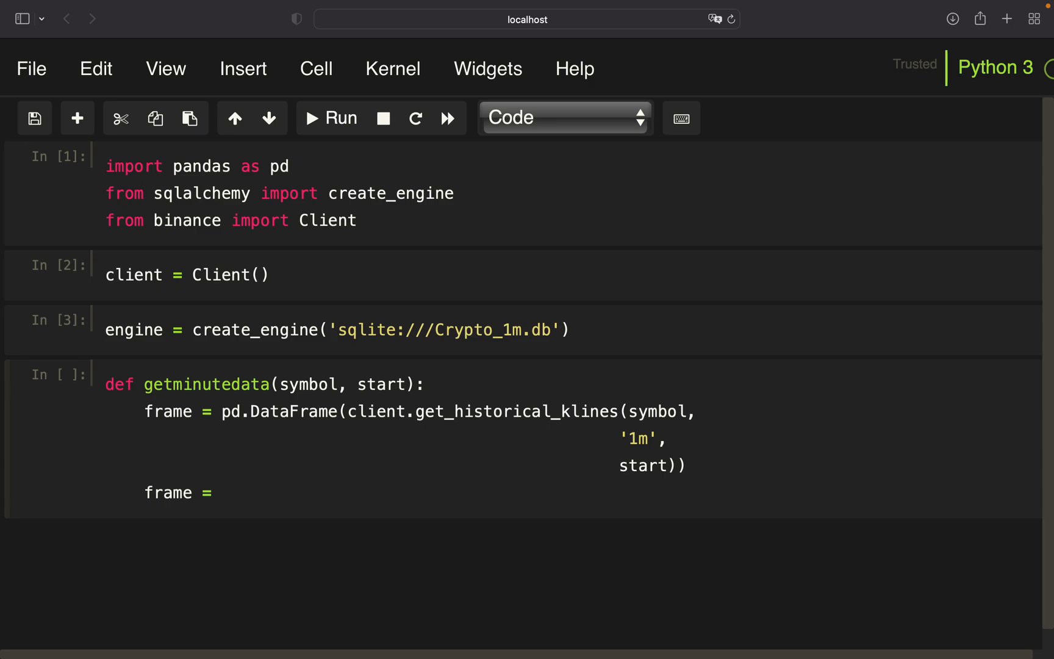
pyautogui.click(222, 491)
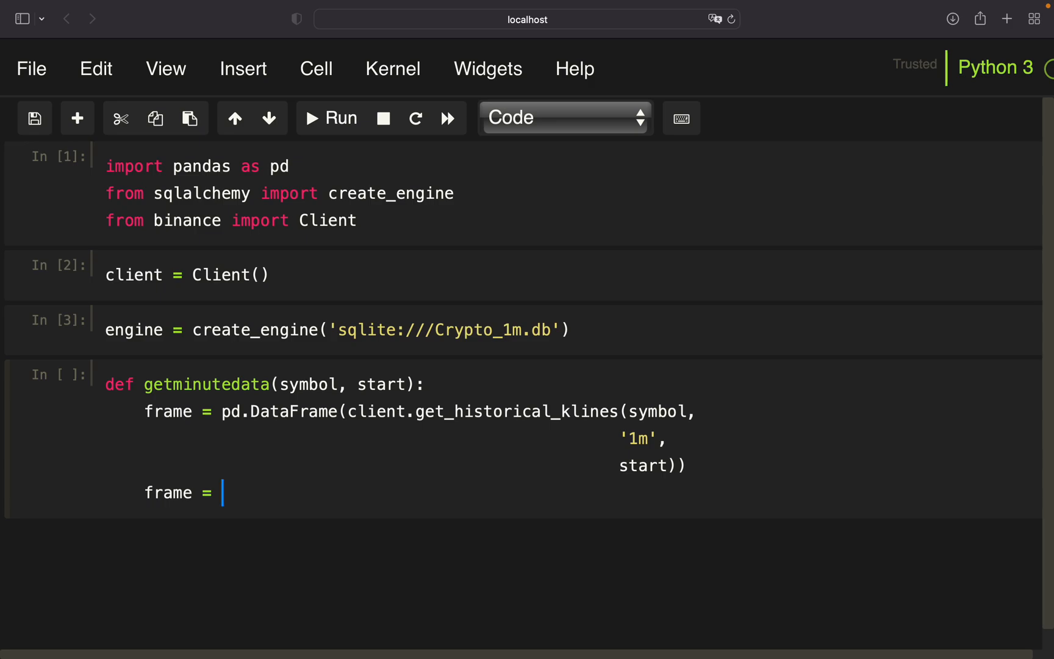
pyautogui.write('frame')
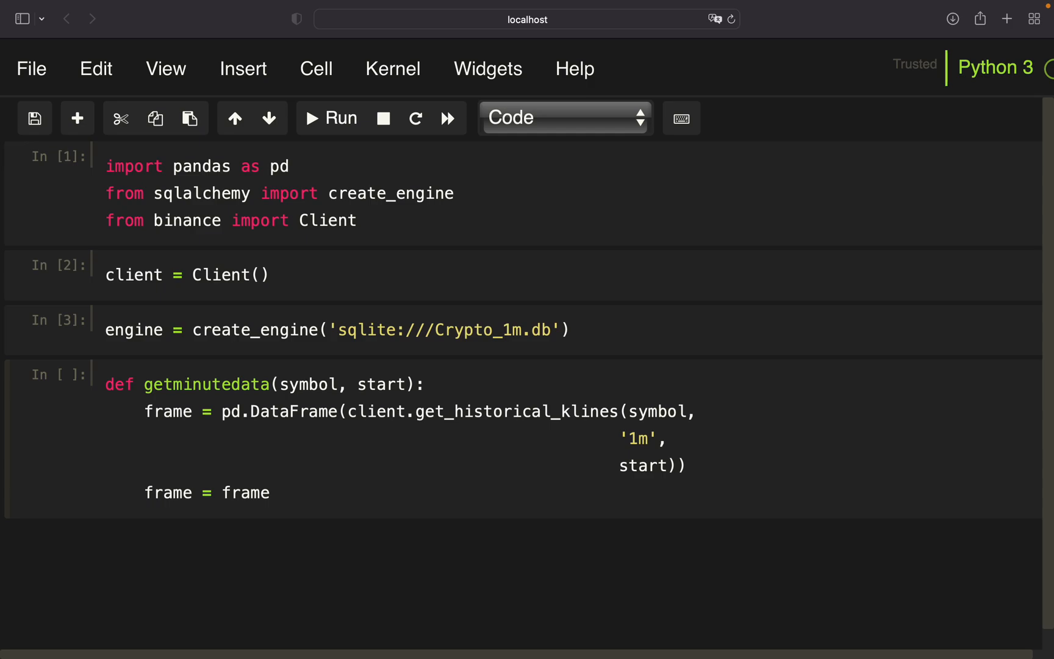
pyautogui.write('[[0]]')
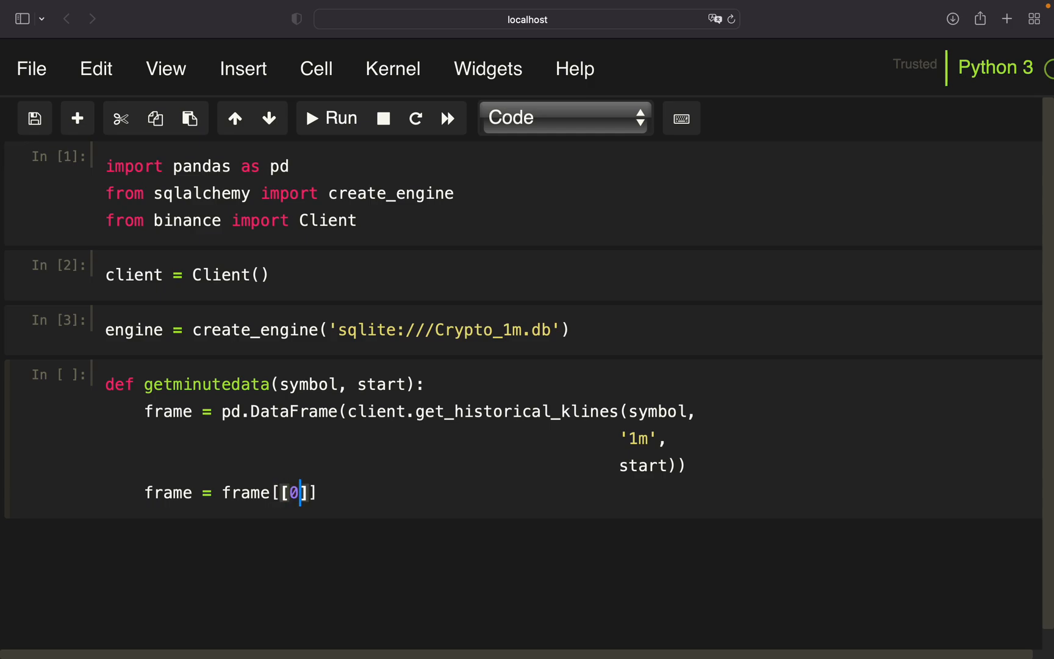
pyautogui.write(',1,2')
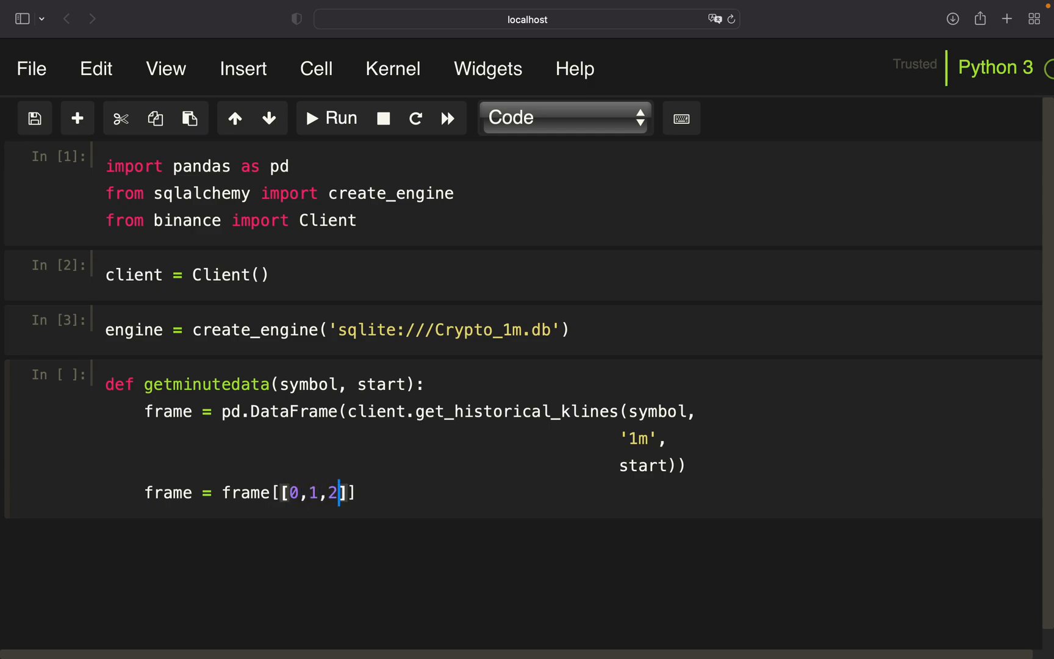
pyautogui.write('3,')
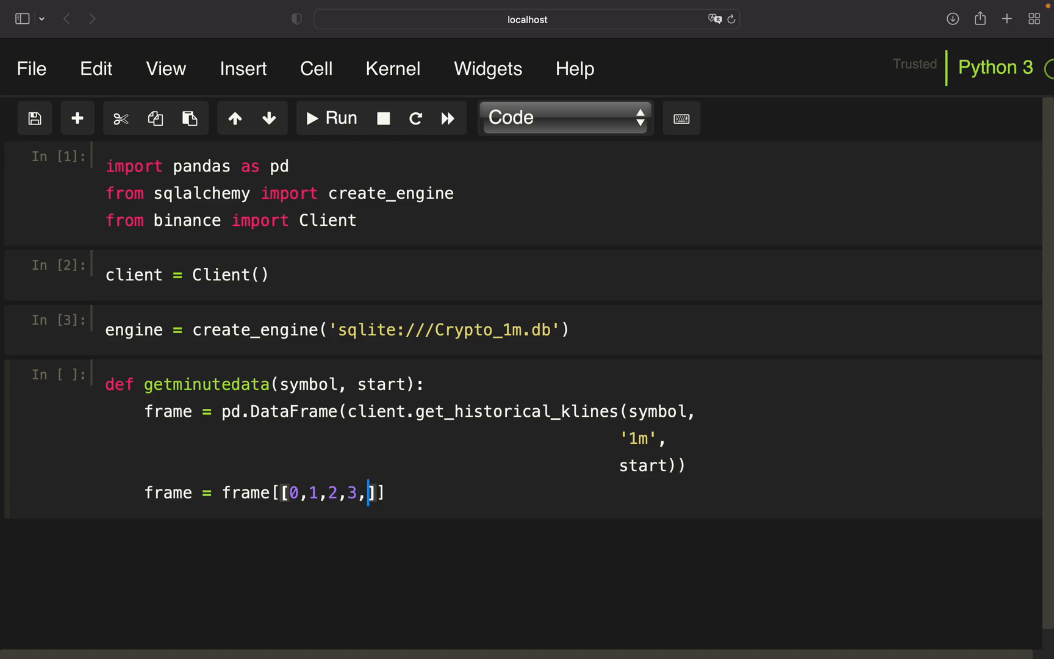
pyautogui.write('4')
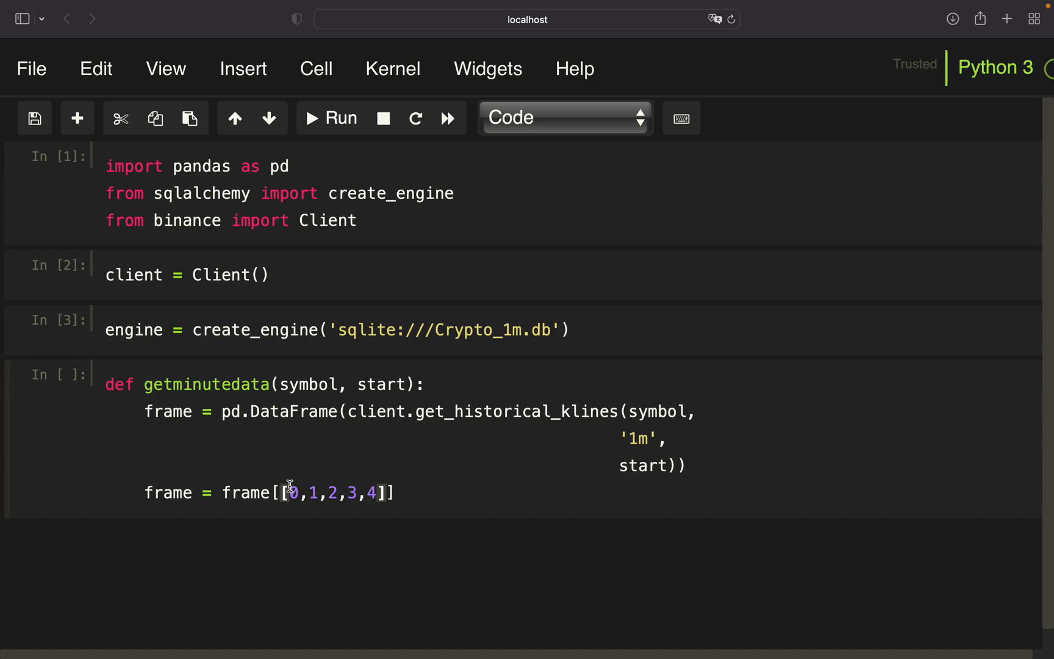
pyautogui.click(379, 493)
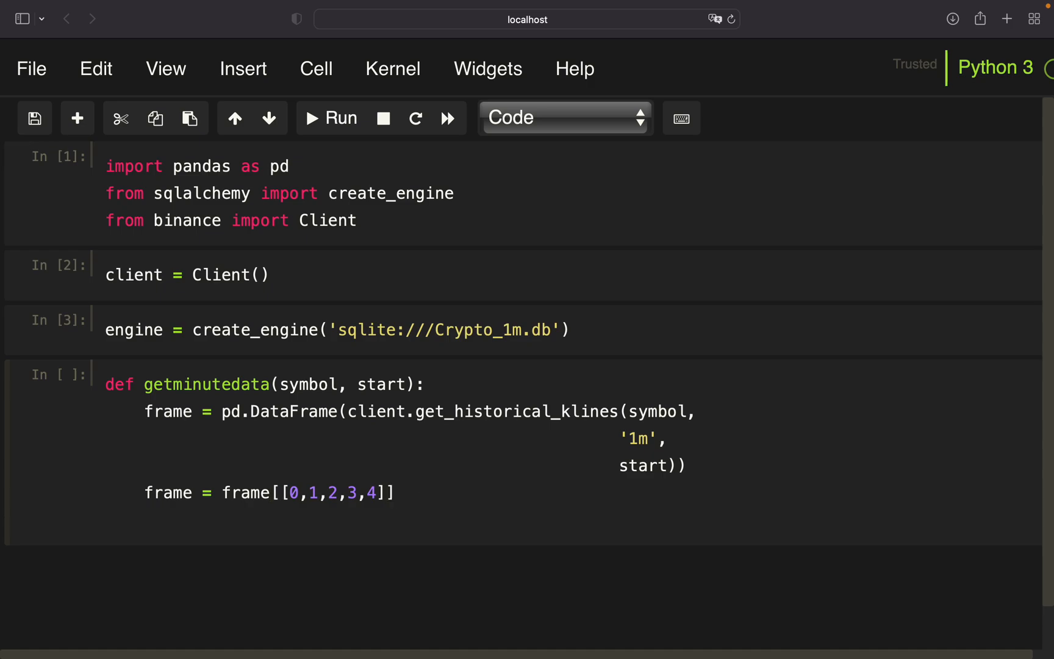
# Step: Name the columns 'Date', 'Open', 'High', 'Low', 'Close'
pyautogui.write('frame.')
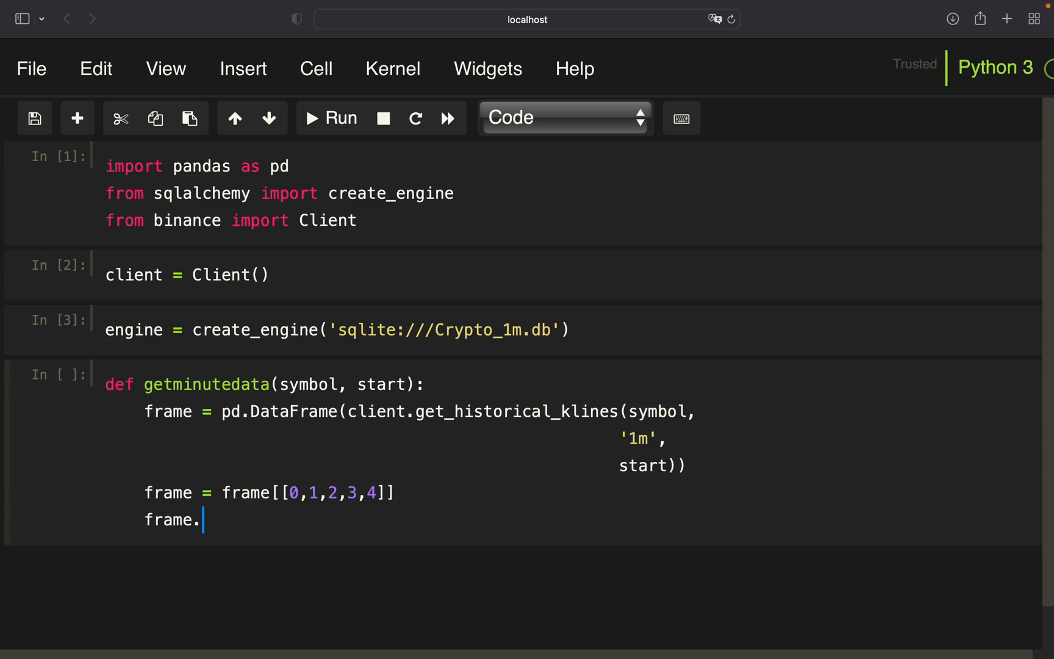
pyautogui.write('columns =')
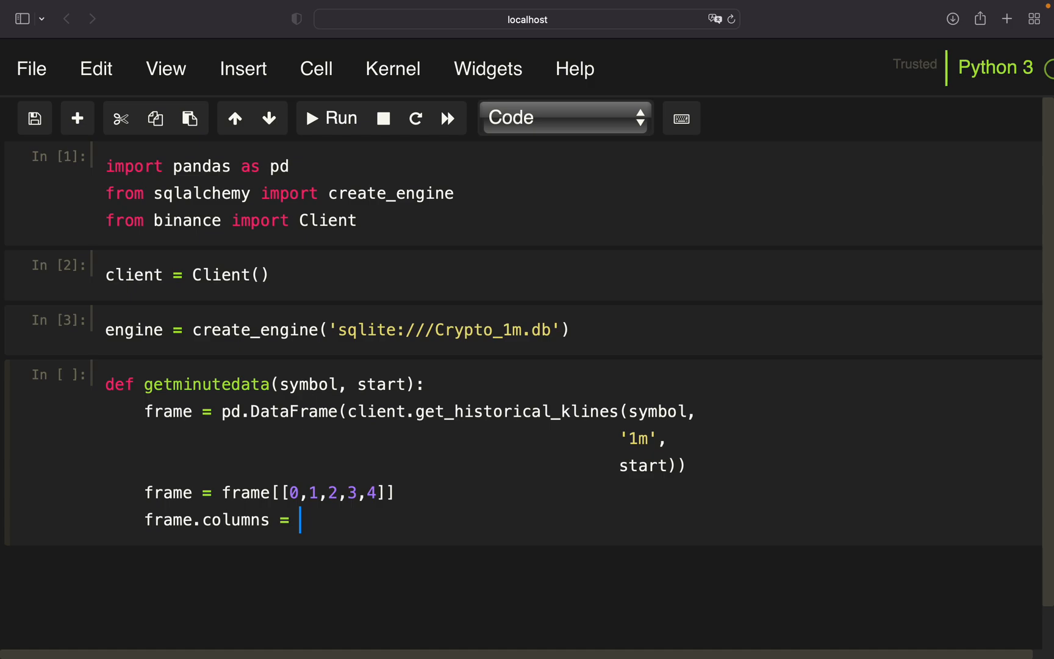
pyautogui.write("['']")
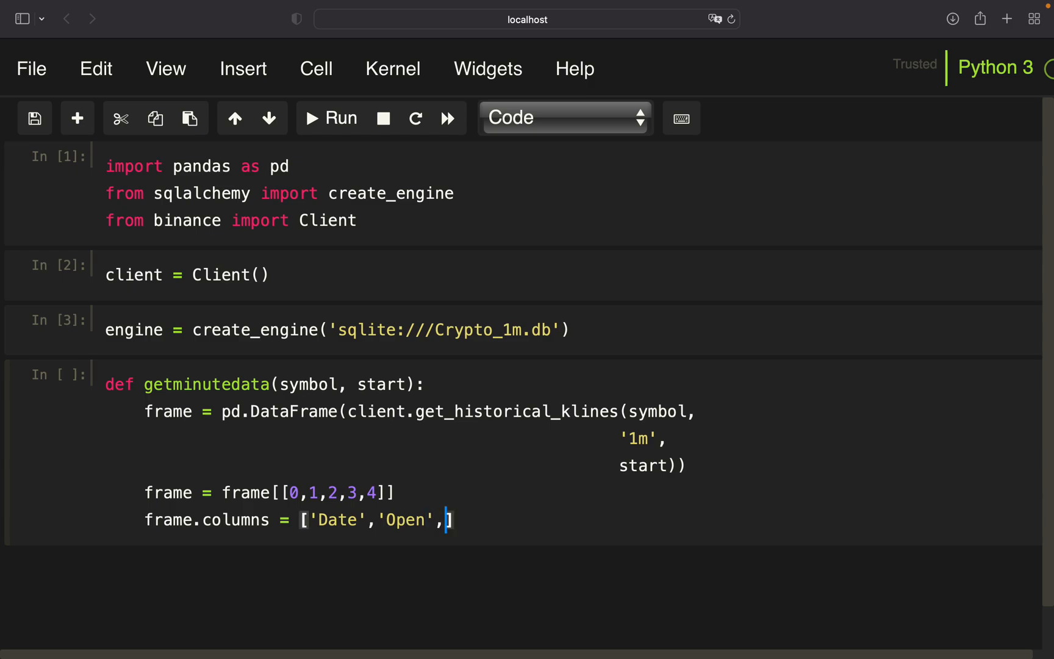
pyautogui.write("'High'")
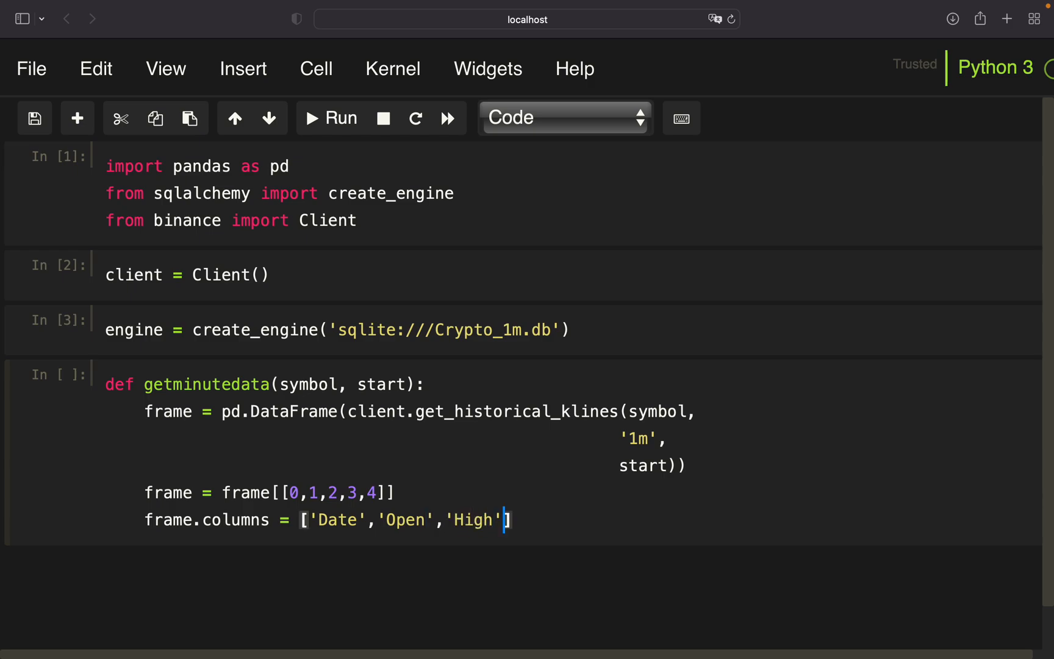
pyautogui.write(",'Low'")
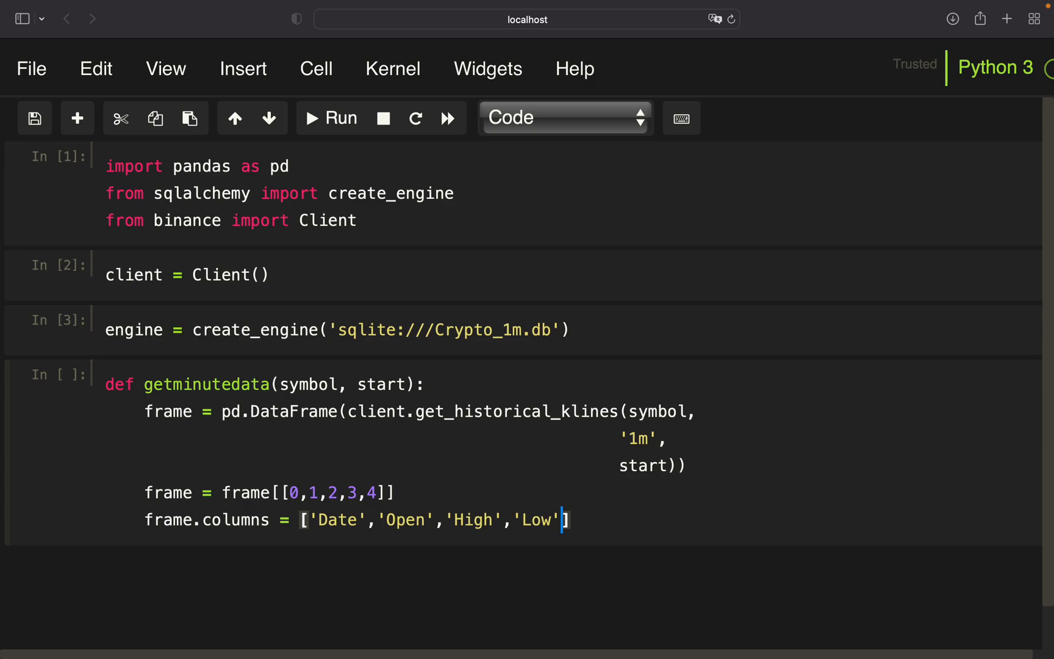
pyautogui.write(",'Close'")
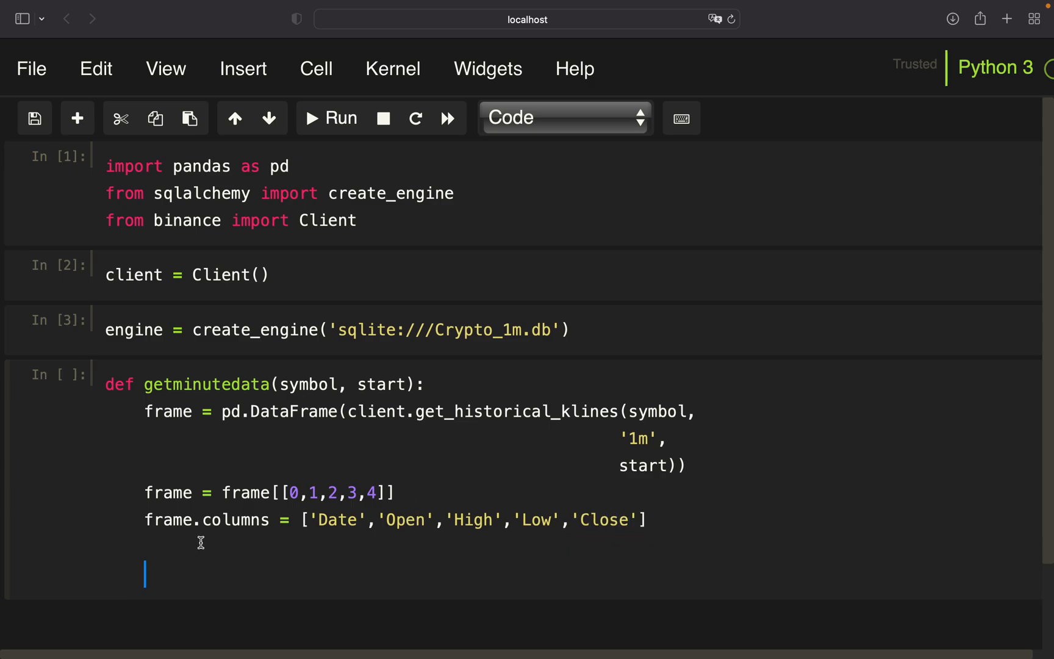
# Step: Convert frame.Date with pd.to_datetime using unit='ms'
pyautogui.write('f')
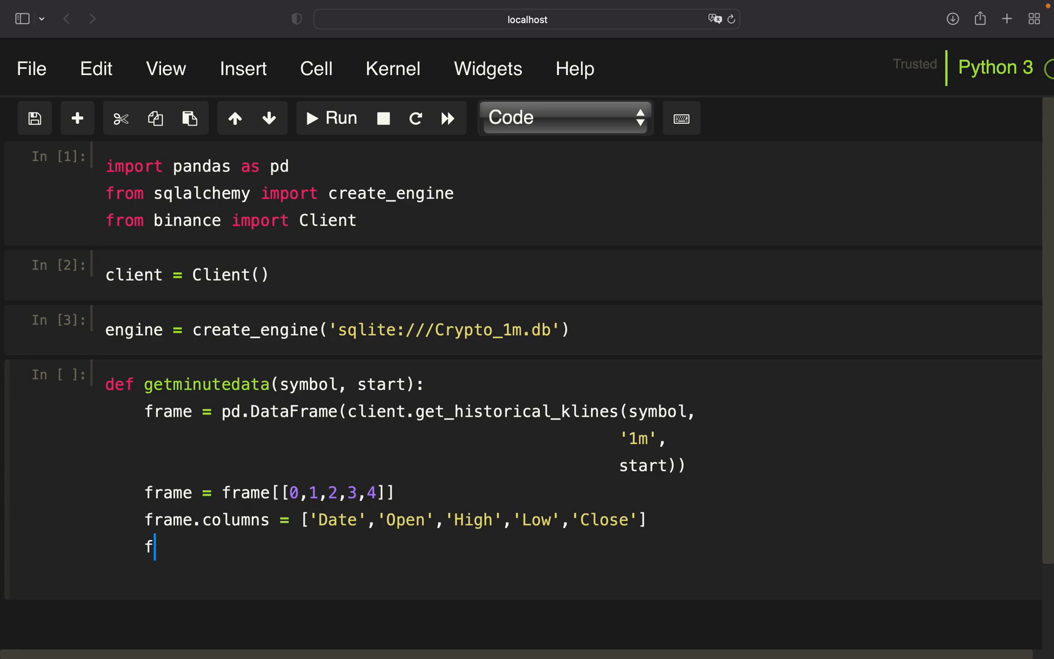
pyautogui.write('rame.')
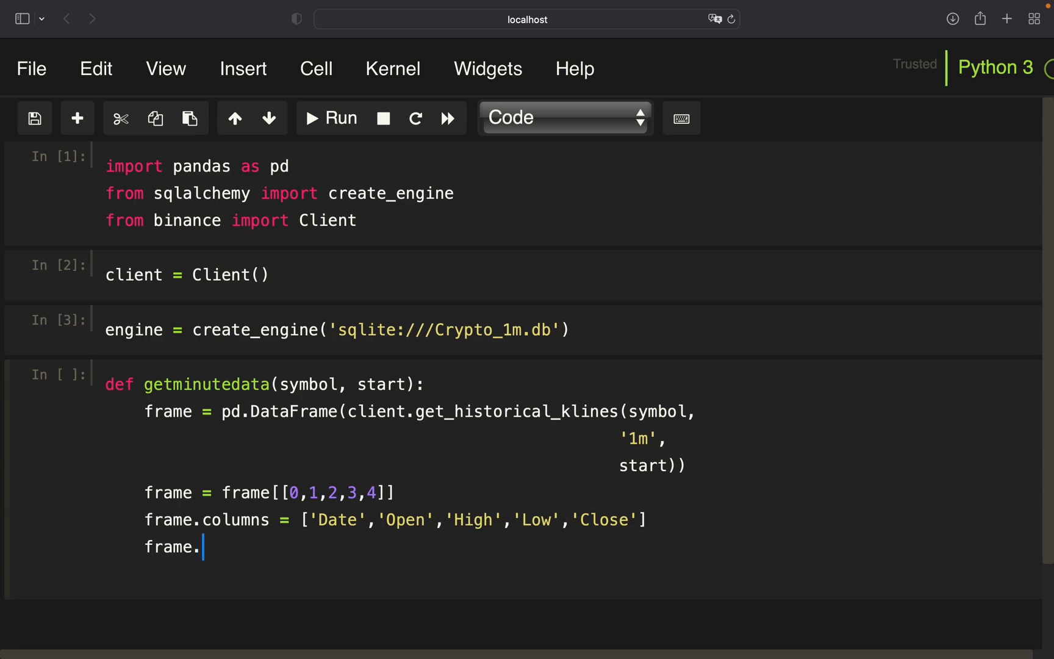
pyautogui.write('Date =')
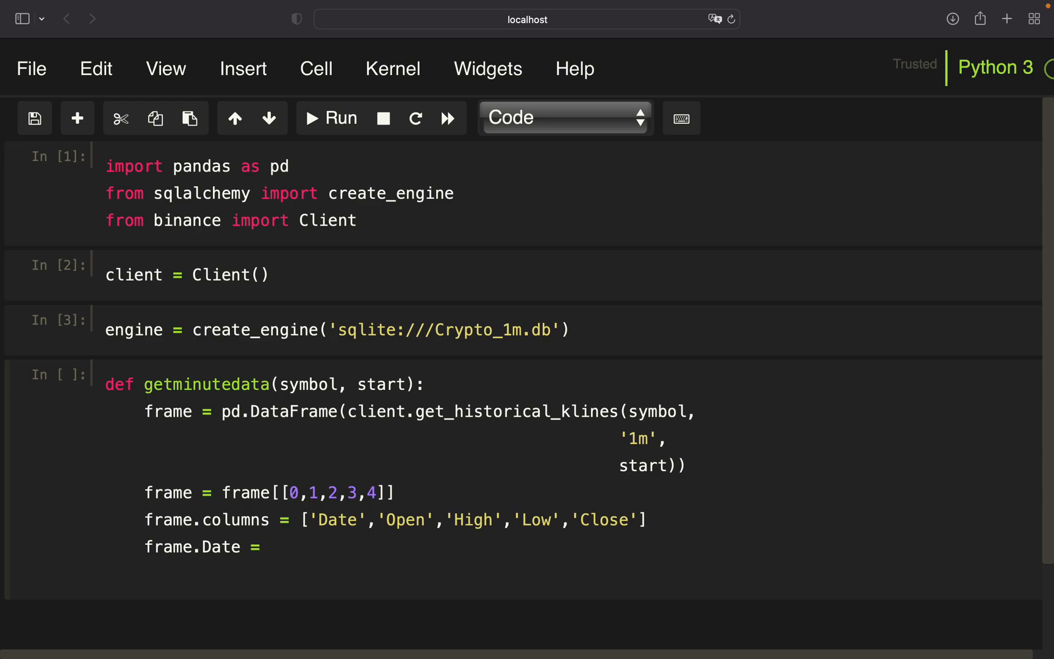
pyautogui.write('pd')
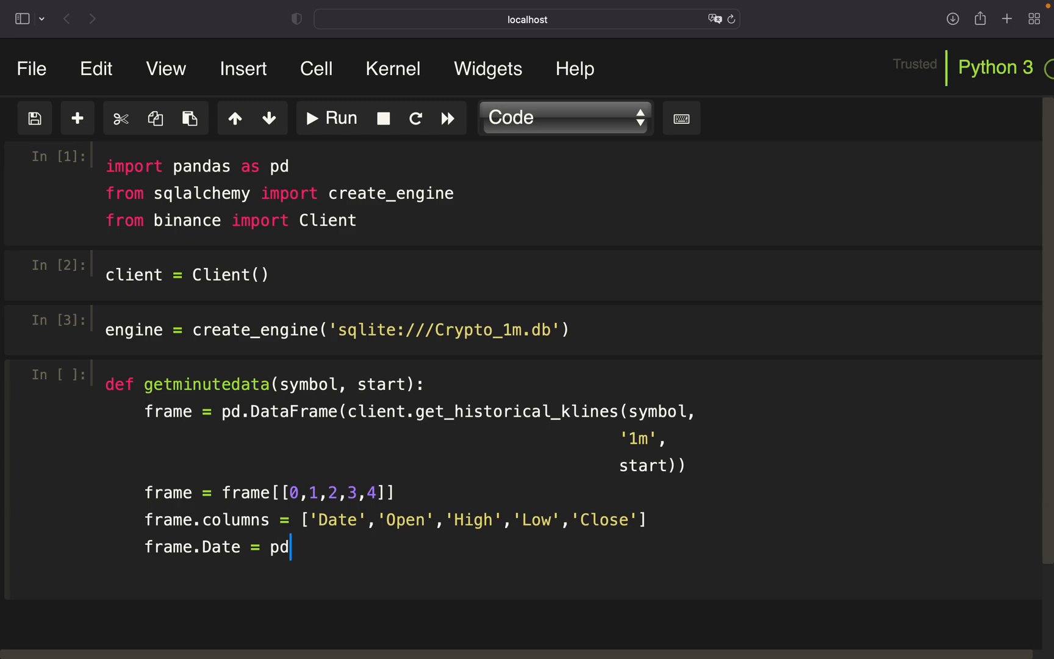
pyautogui.write('.to_date')
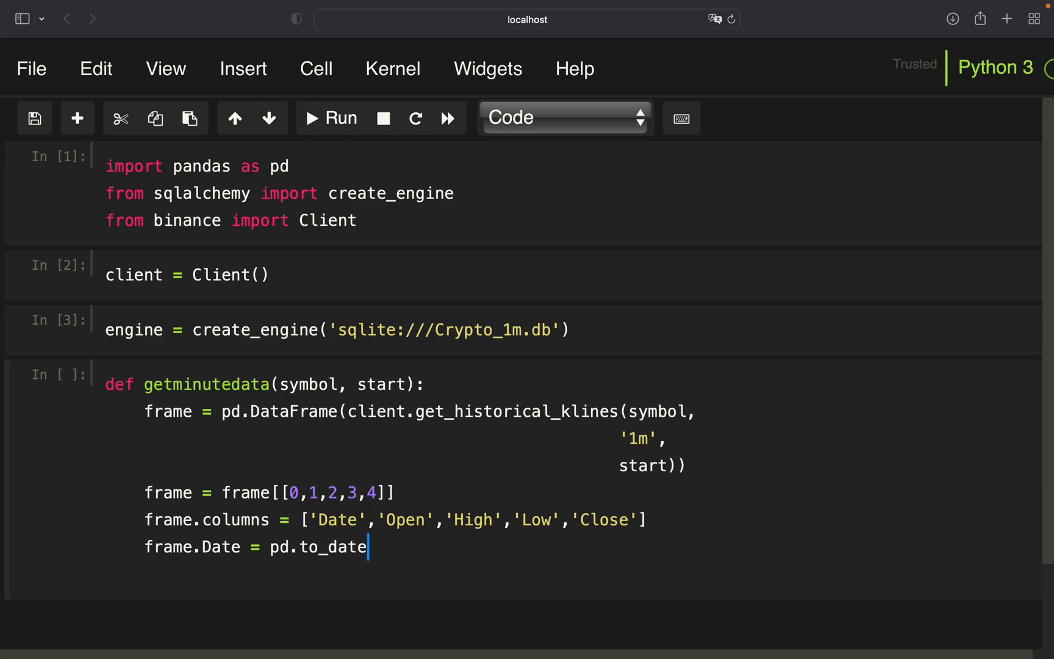
pyautogui.write('time(frame)')
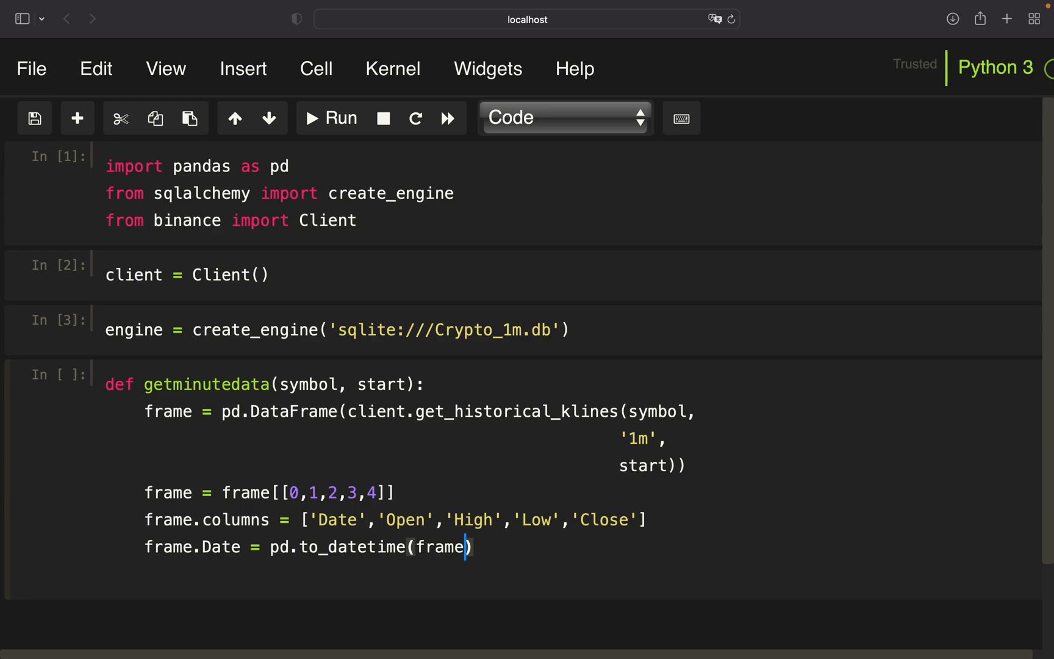
pyautogui.write('.Date, uni')
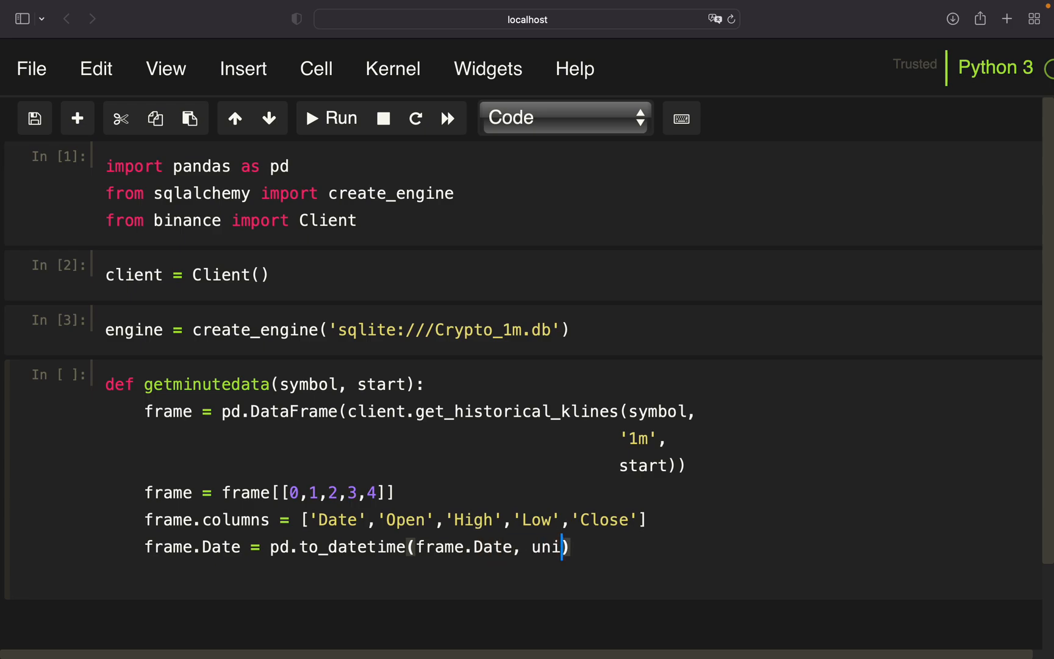
pyautogui.write("t='ms'")
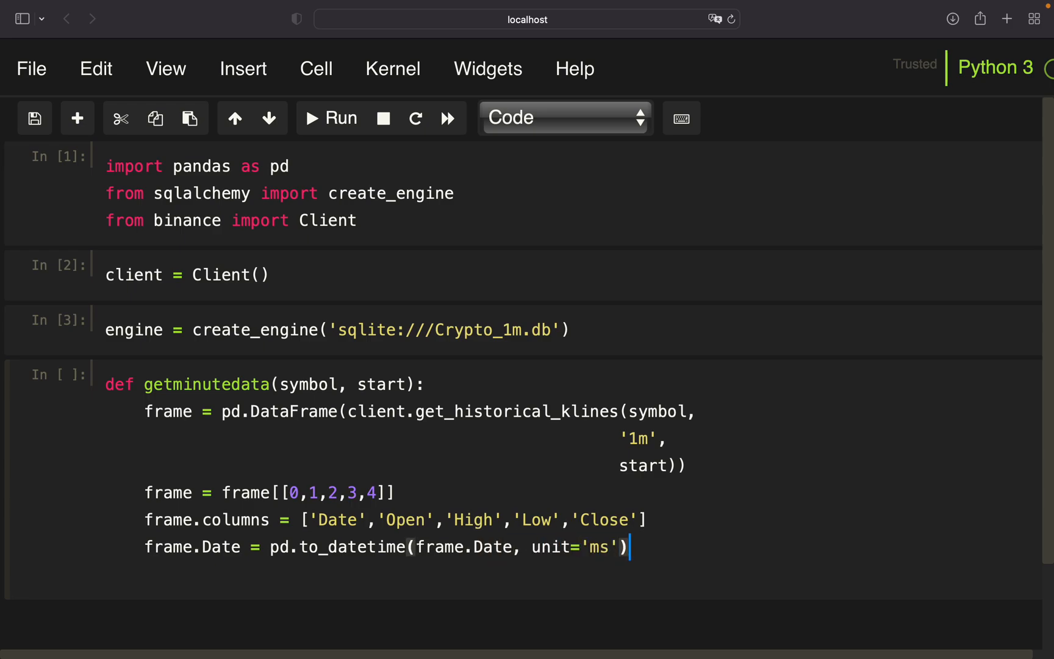
# Step: Set Date as index in place, cast the frame to float and return it
pyautogui.write('f')
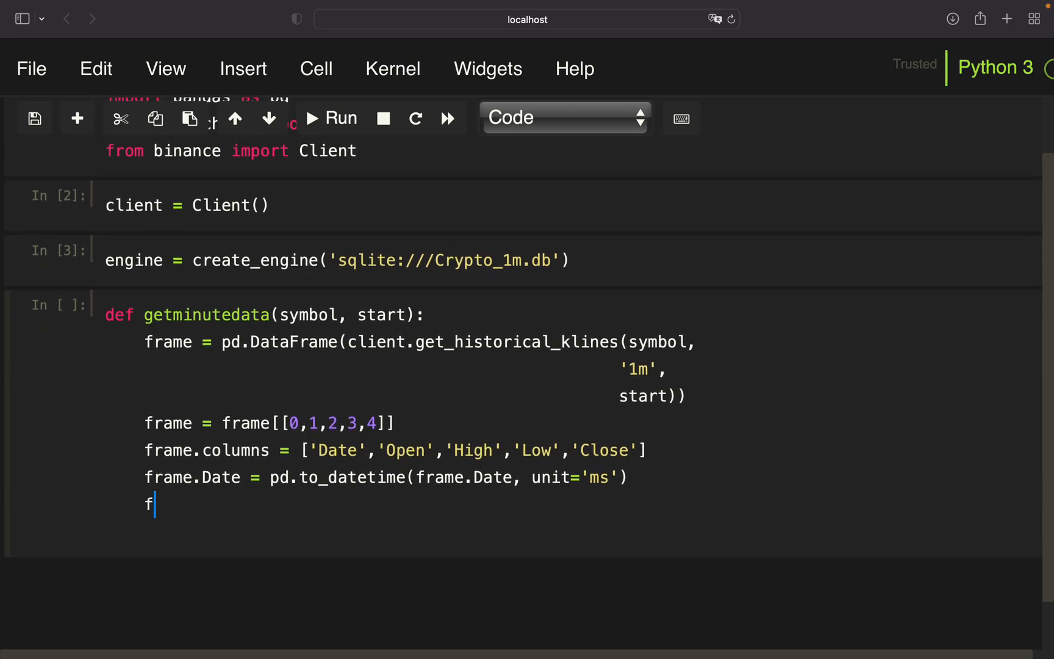
pyautogui.write('rame.set_')
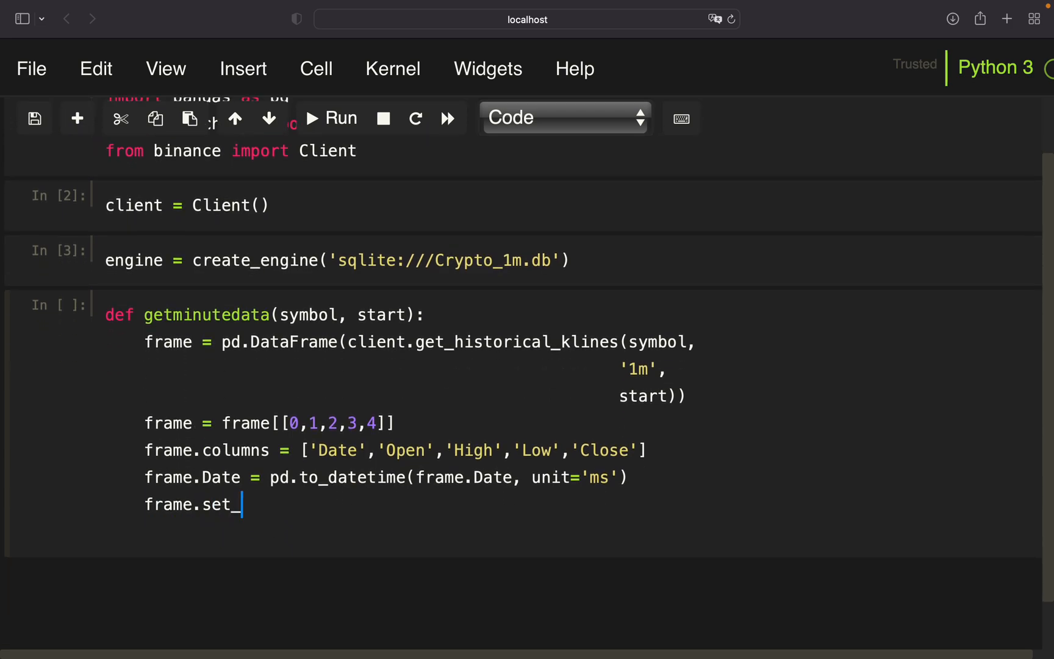
pyautogui.write("index('Date')")
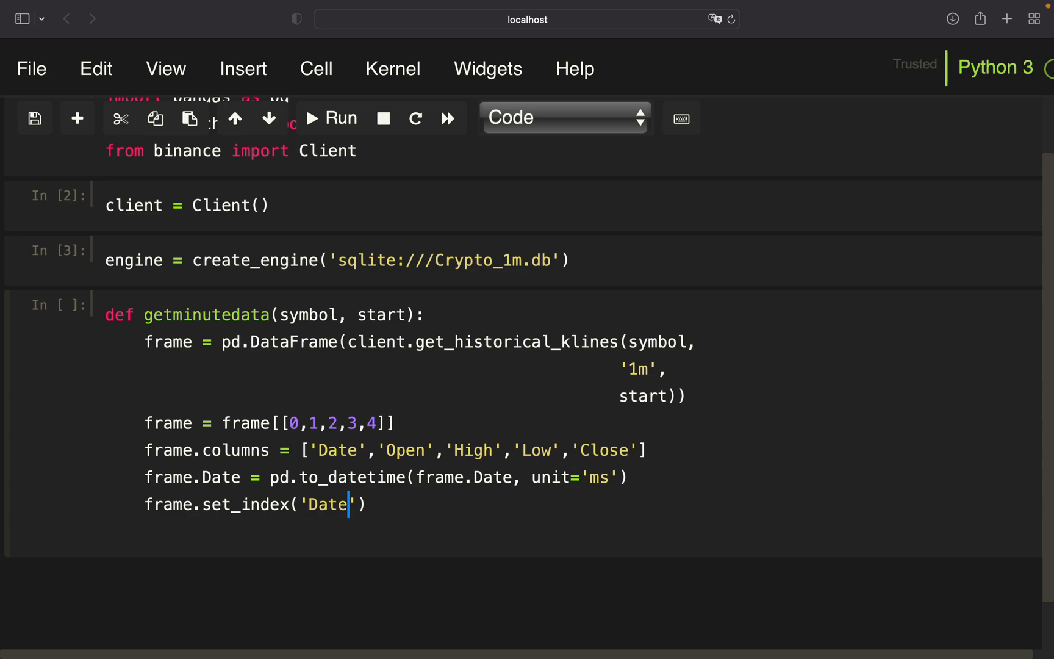
pyautogui.write(', inplac')
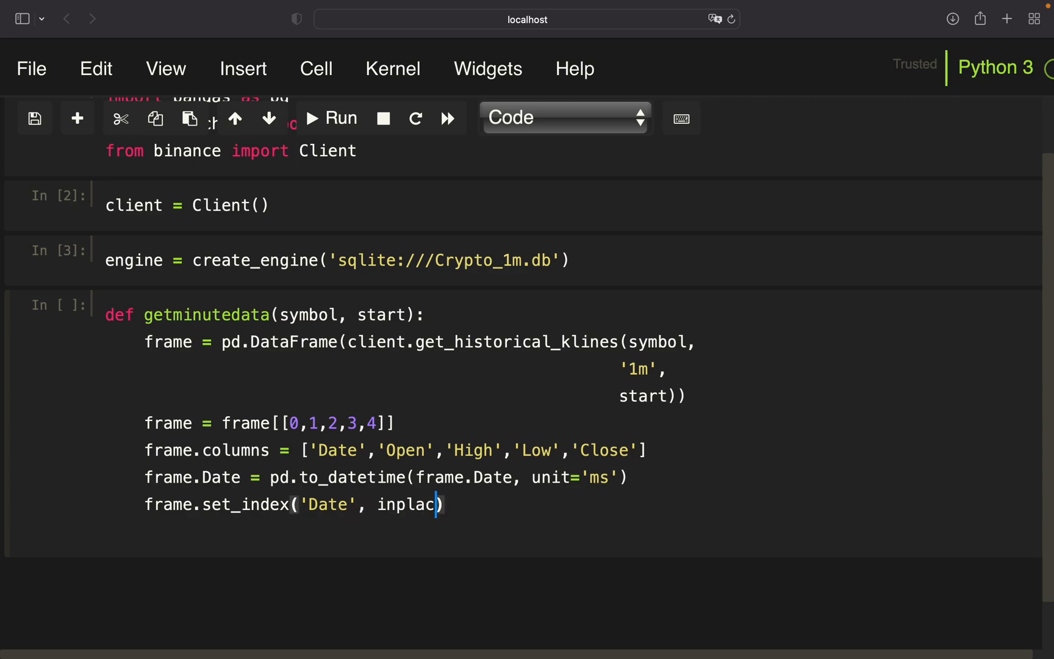
pyautogui.write('e=True')
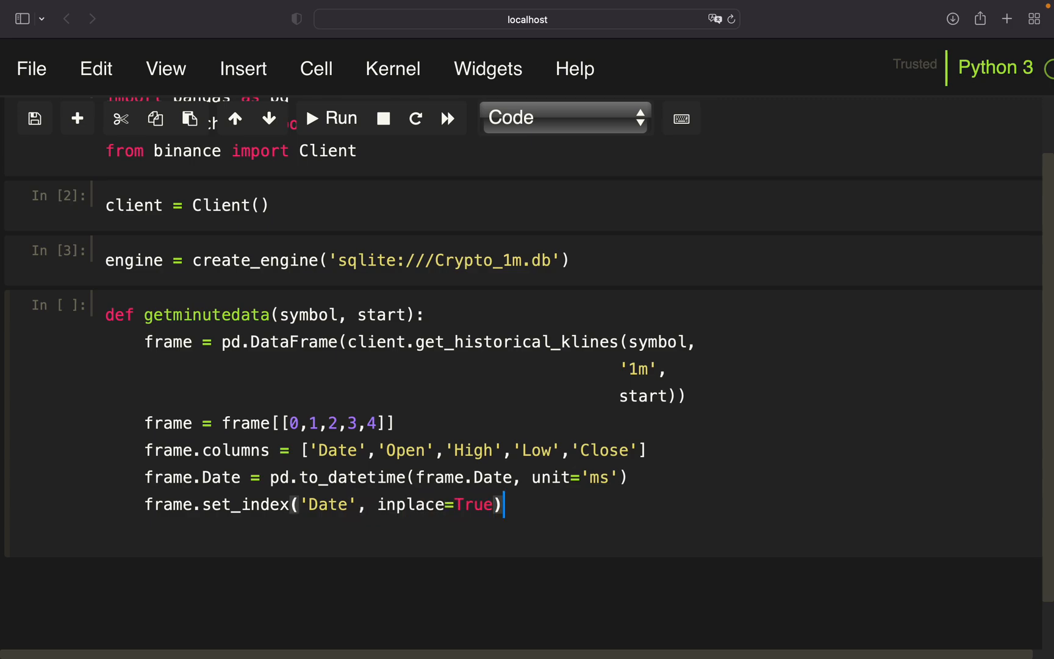
pyautogui.write('frame')
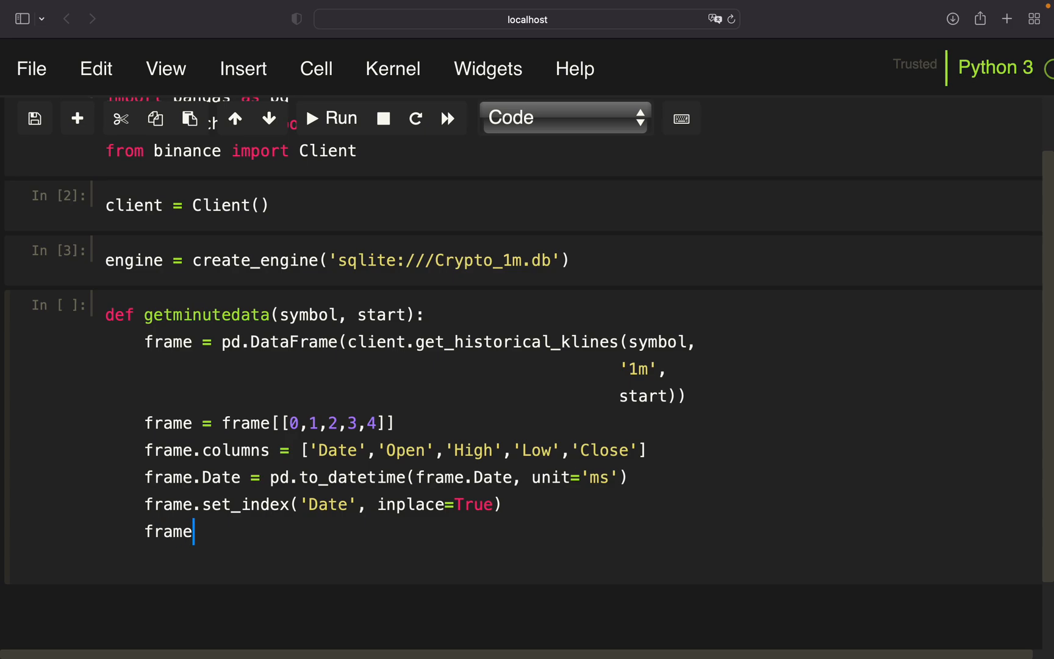
pyautogui.write('=')
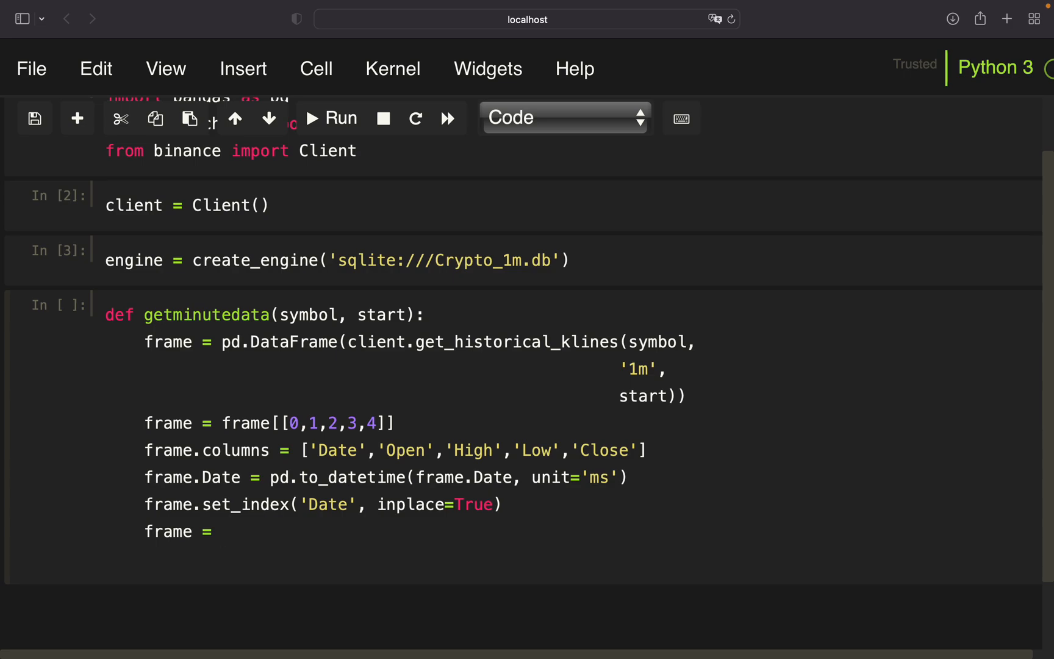
pyautogui.write('frame.astype()')
pyautogui.write('retu')
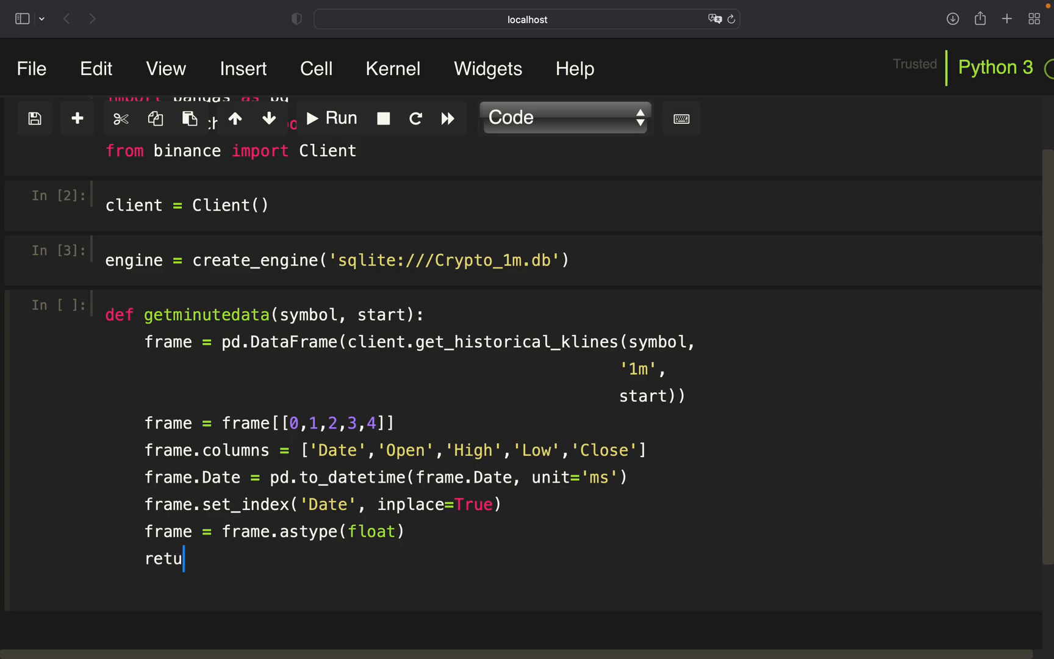
pyautogui.write('rn frame')
pyautogui.write('g')
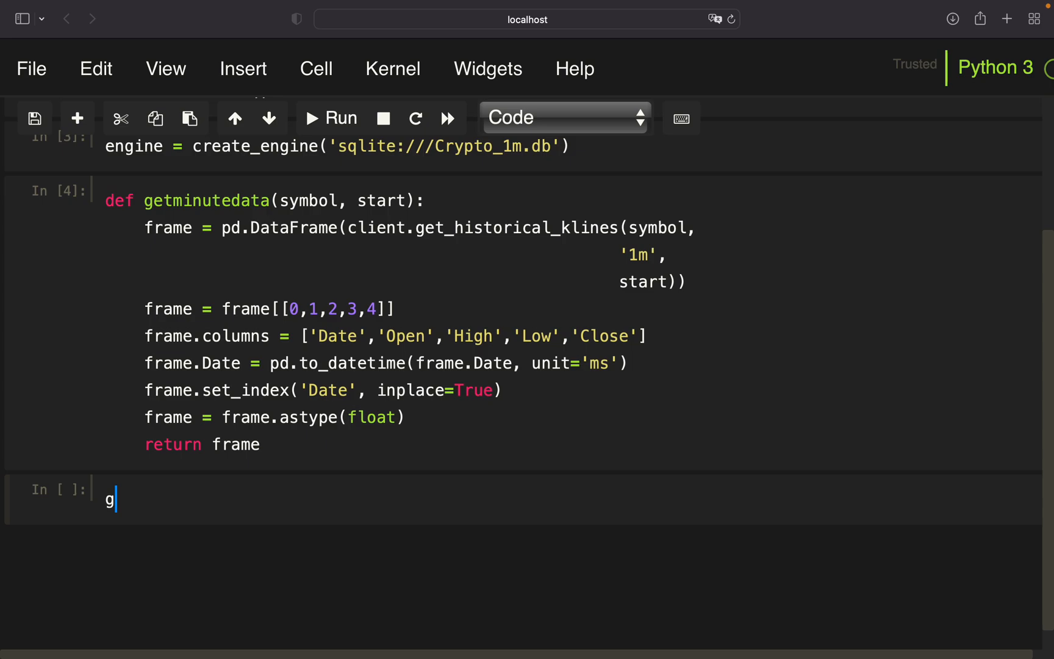
# Step: Test the function with getminutedata('BTCUSDT', '1 days ago UTC') and run it
pyautogui.write('et')
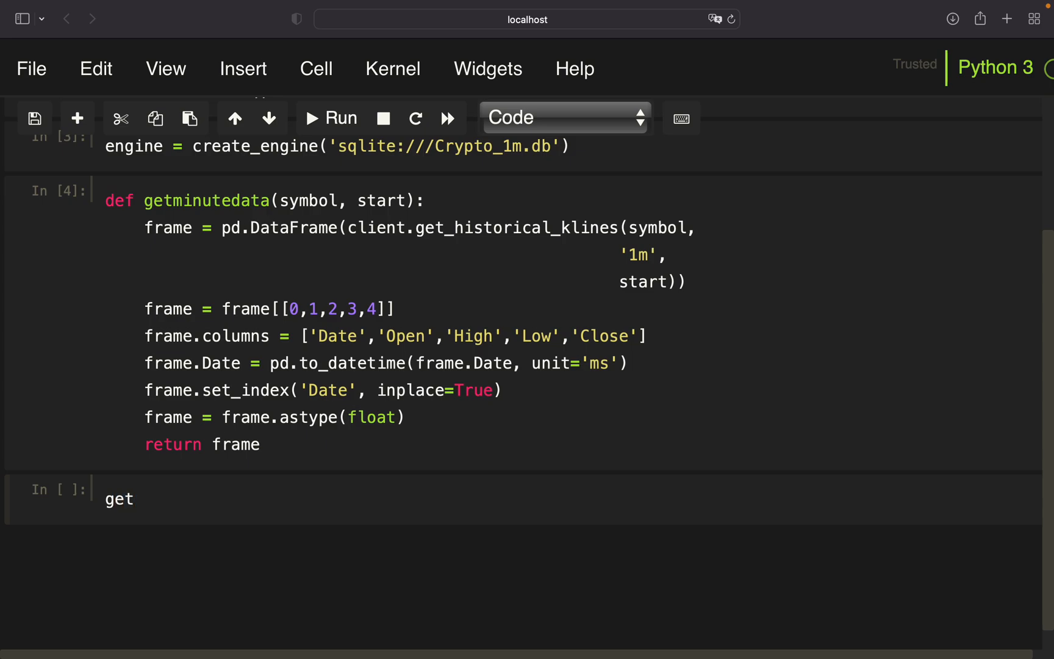
pyautogui.write('minut')
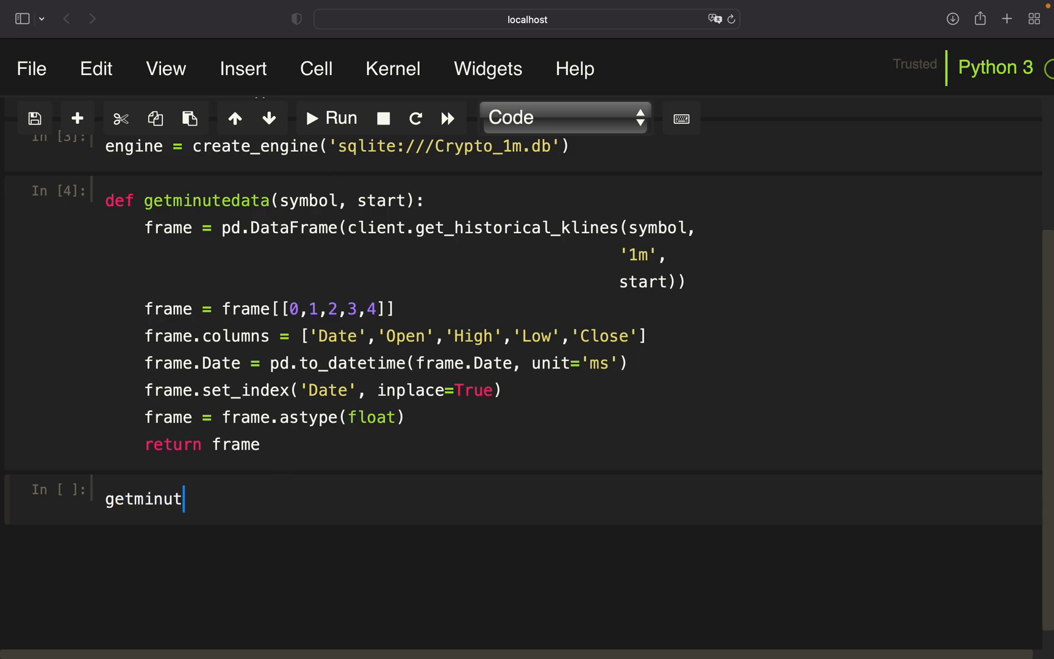
pyautogui.write("edata('BT')")
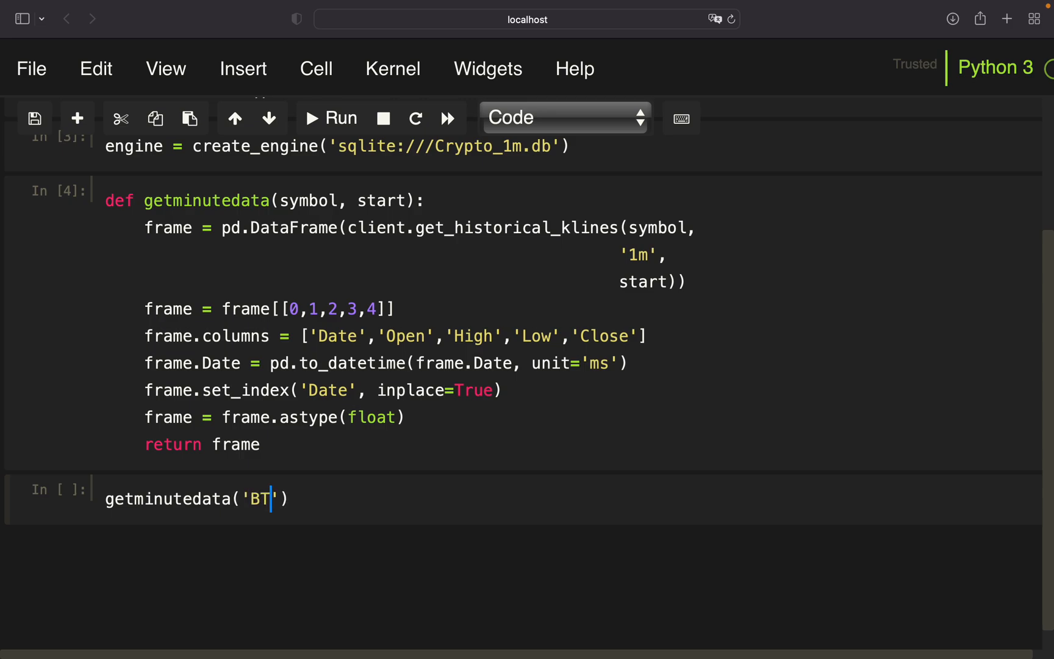
pyautogui.write('CUSDT')
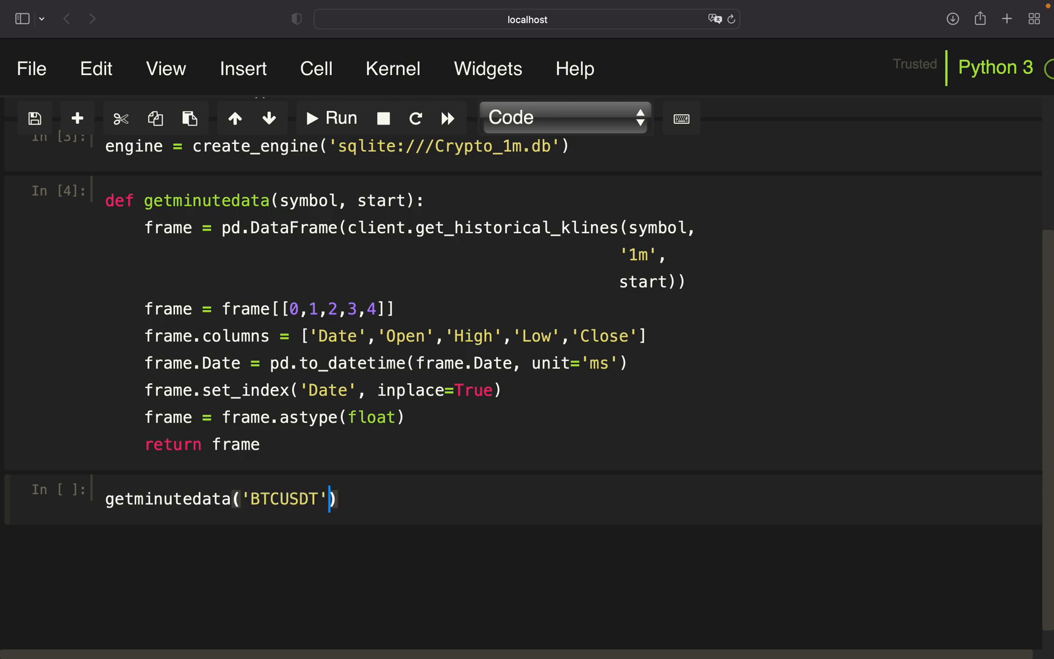
pyautogui.write(",'")
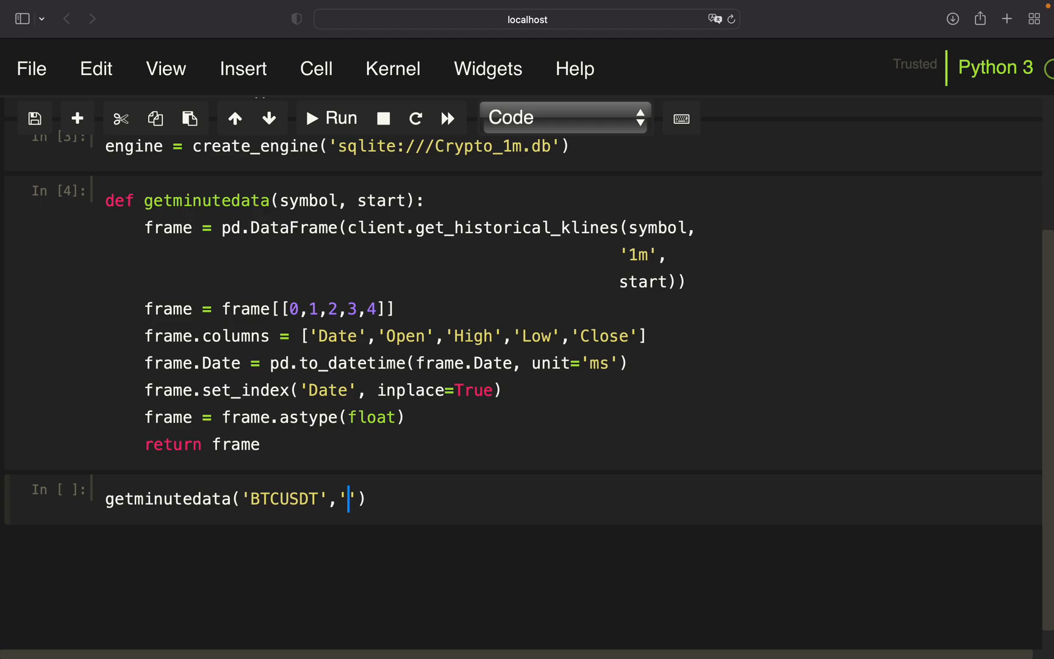
pyautogui.write('1 days ago UTC')
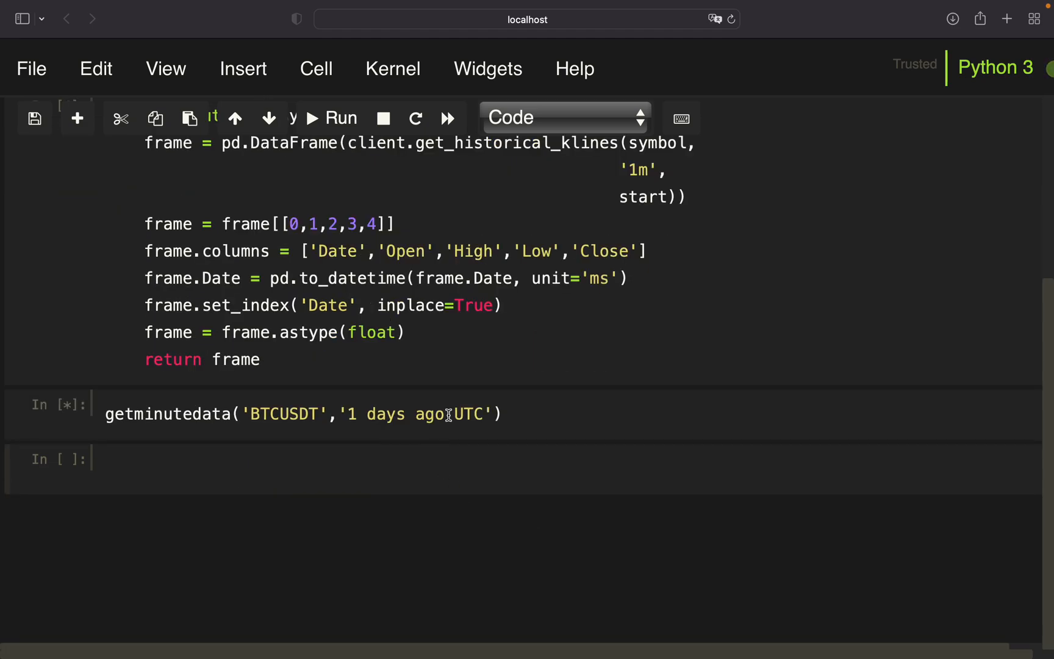
pyautogui.click(341, 119)
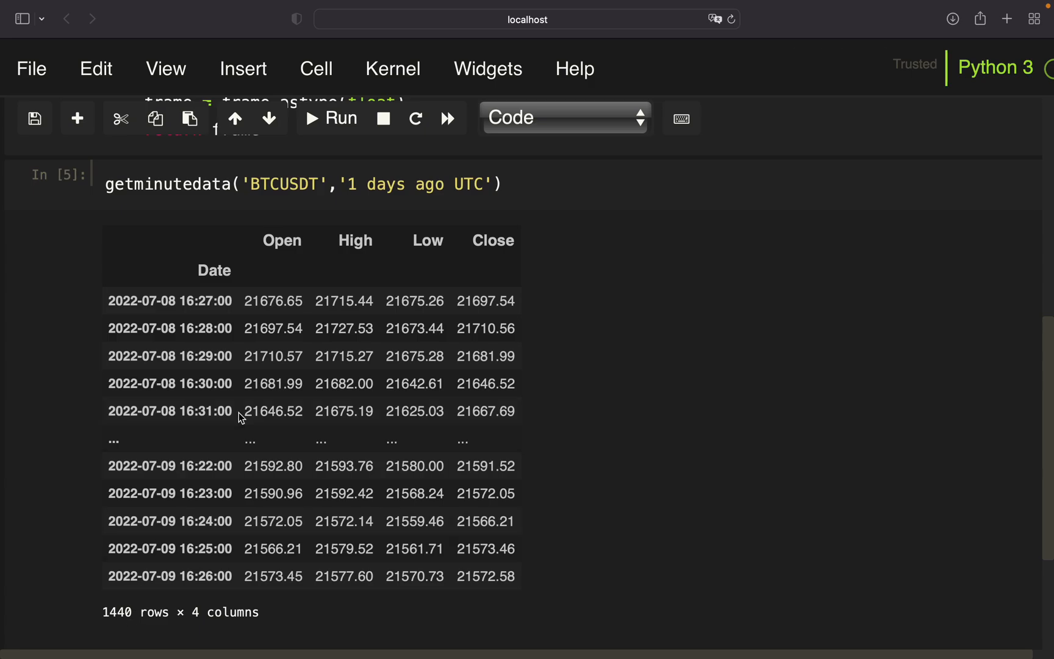
pyautogui.moveTo(230, 351)
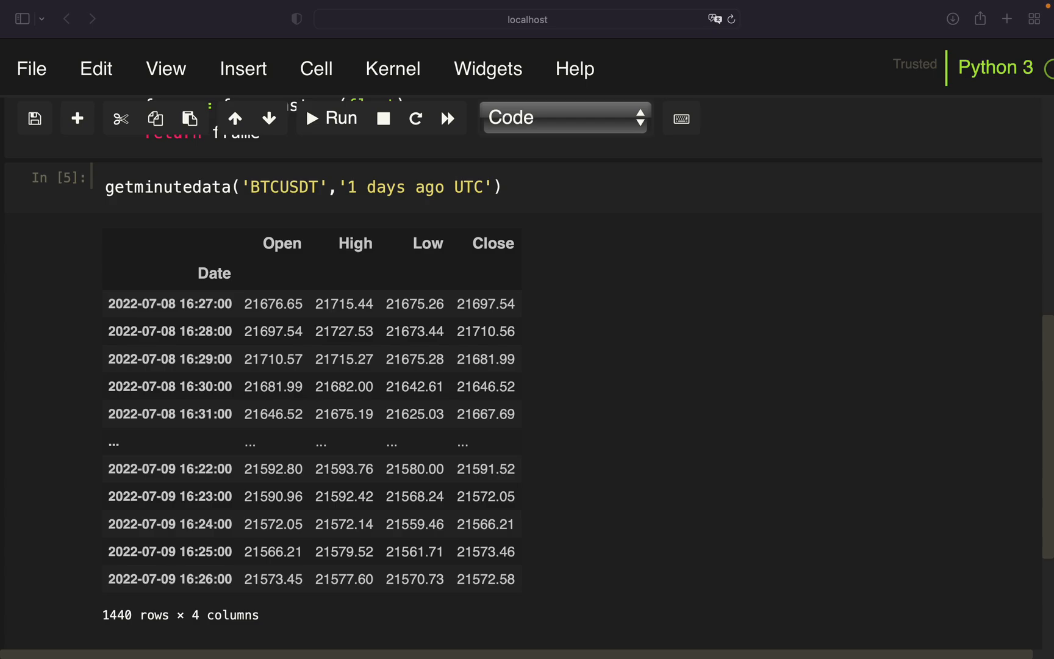
pyautogui.moveTo(404, 228)
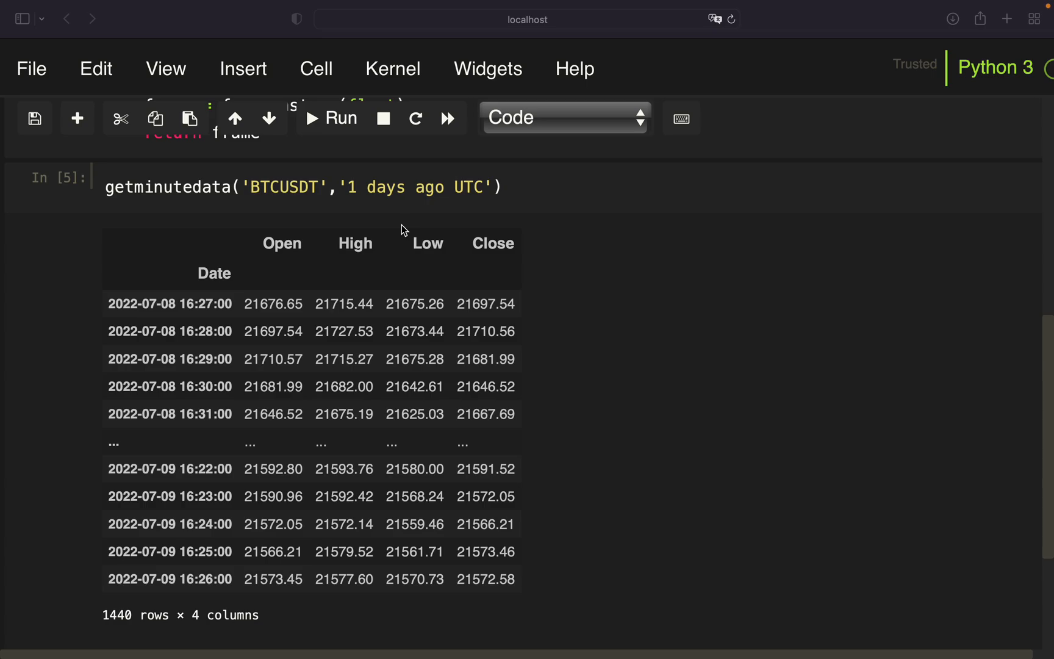
pyautogui.moveTo(172, 220)
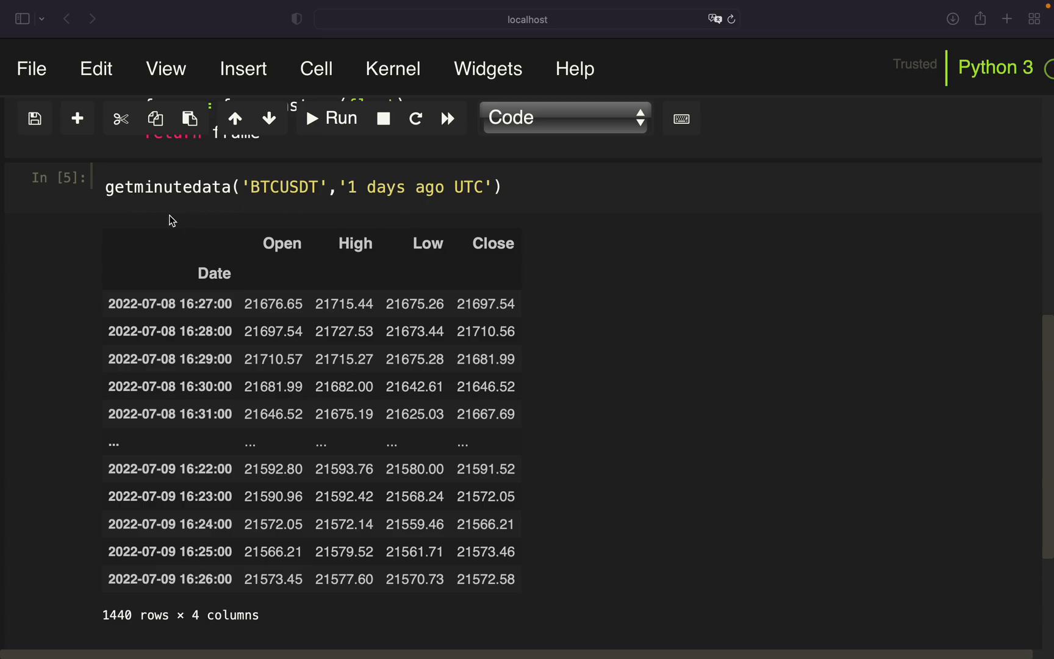
pyautogui.moveTo(165, 205)
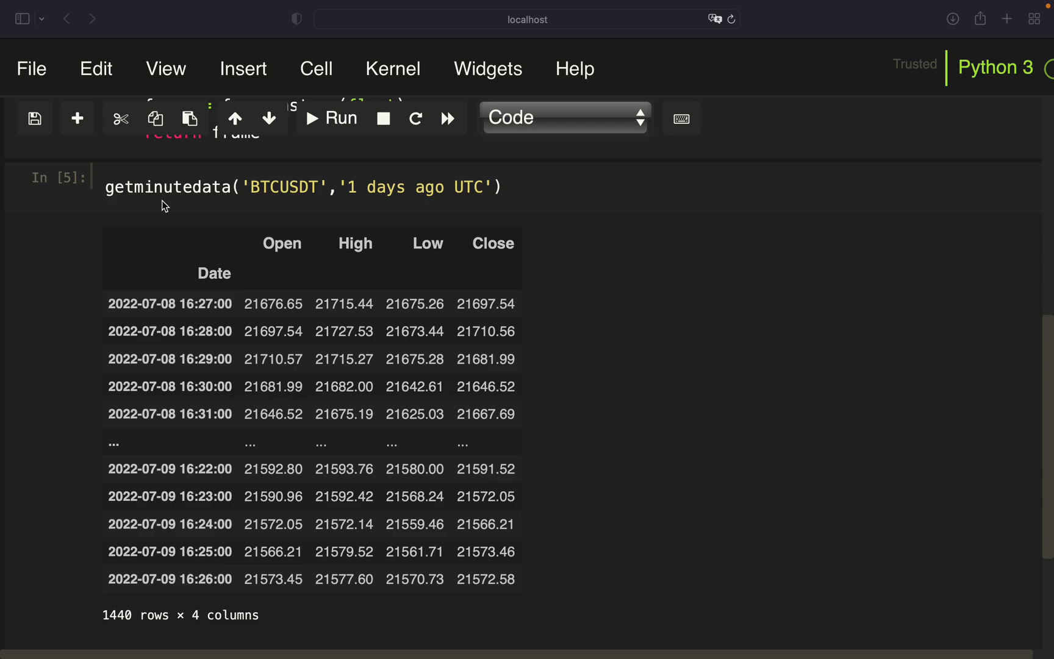
pyautogui.moveTo(166, 370)
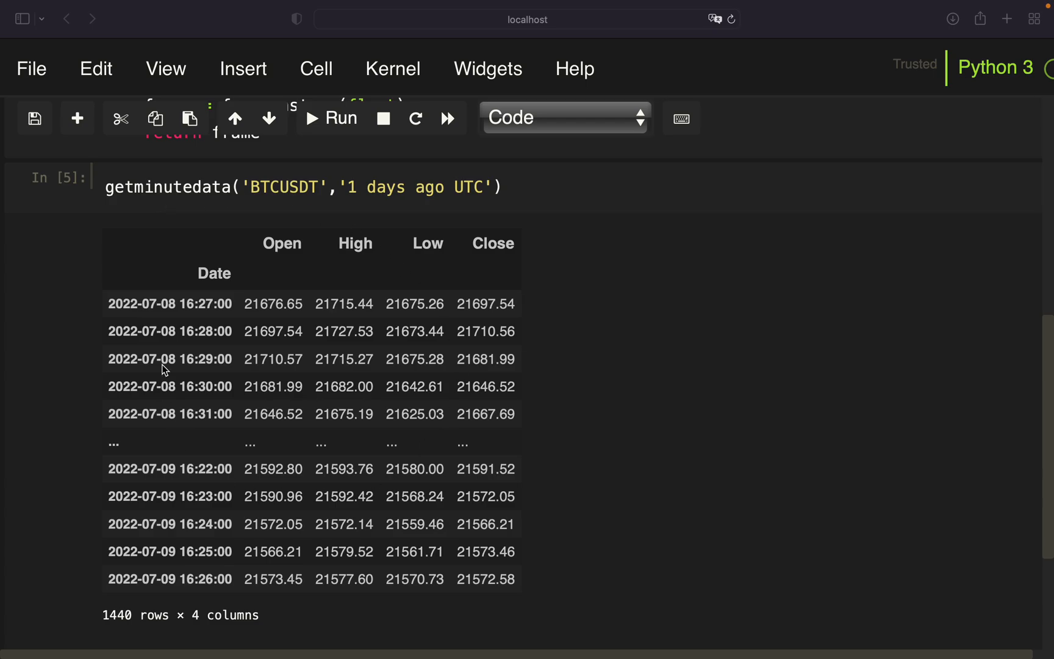
pyautogui.moveTo(223, 457)
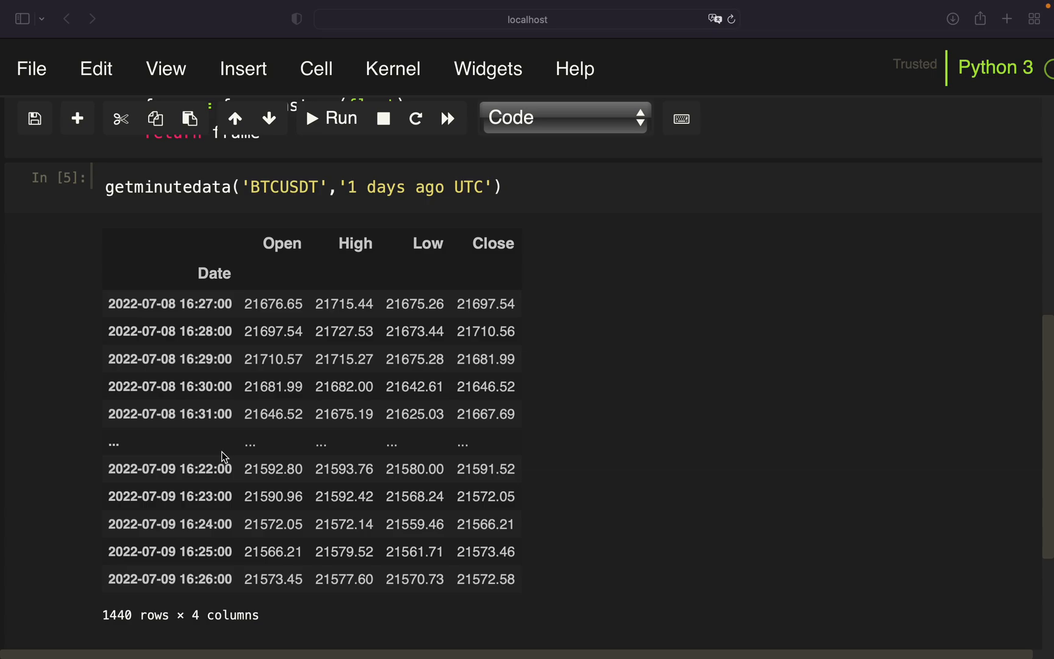
pyautogui.moveTo(279, 309)
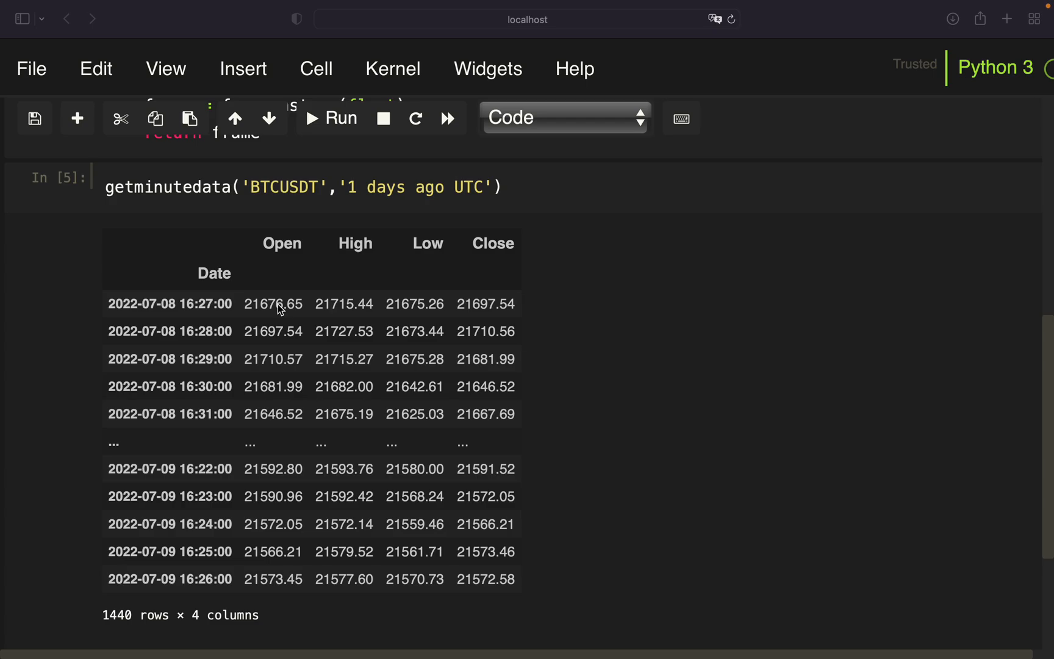
pyautogui.moveTo(195, 304)
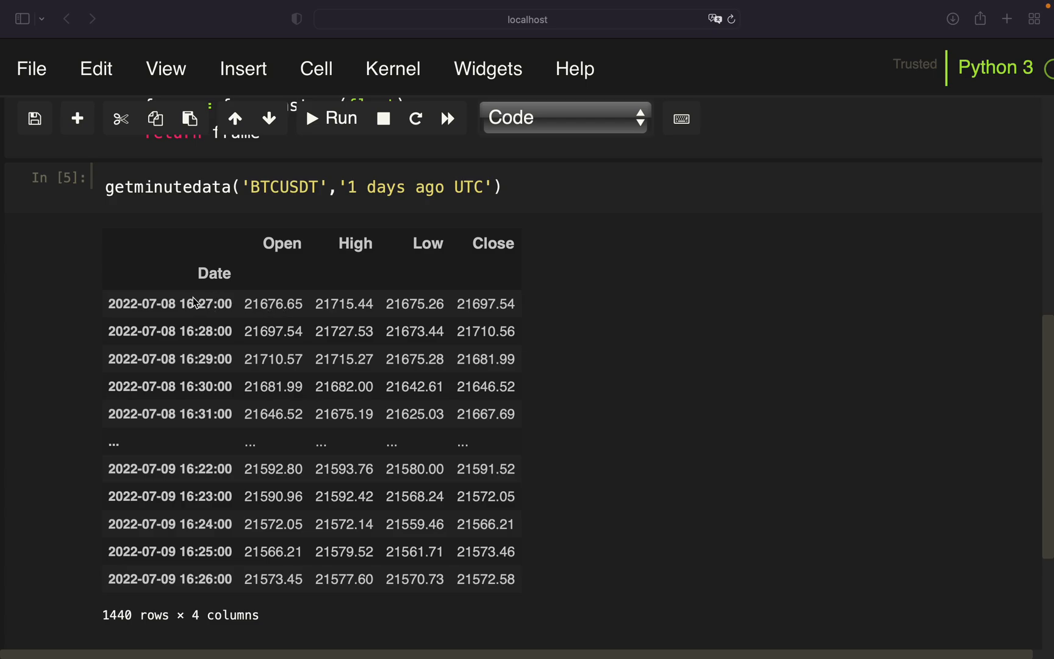
pyautogui.moveTo(522, 306)
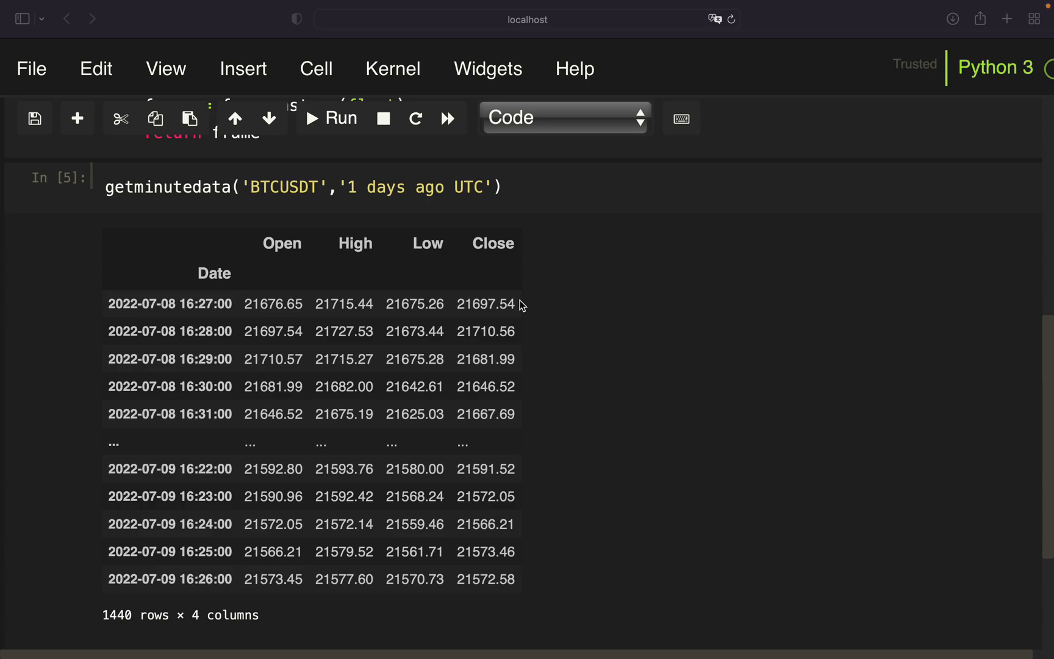
pyautogui.moveTo(499, 294)
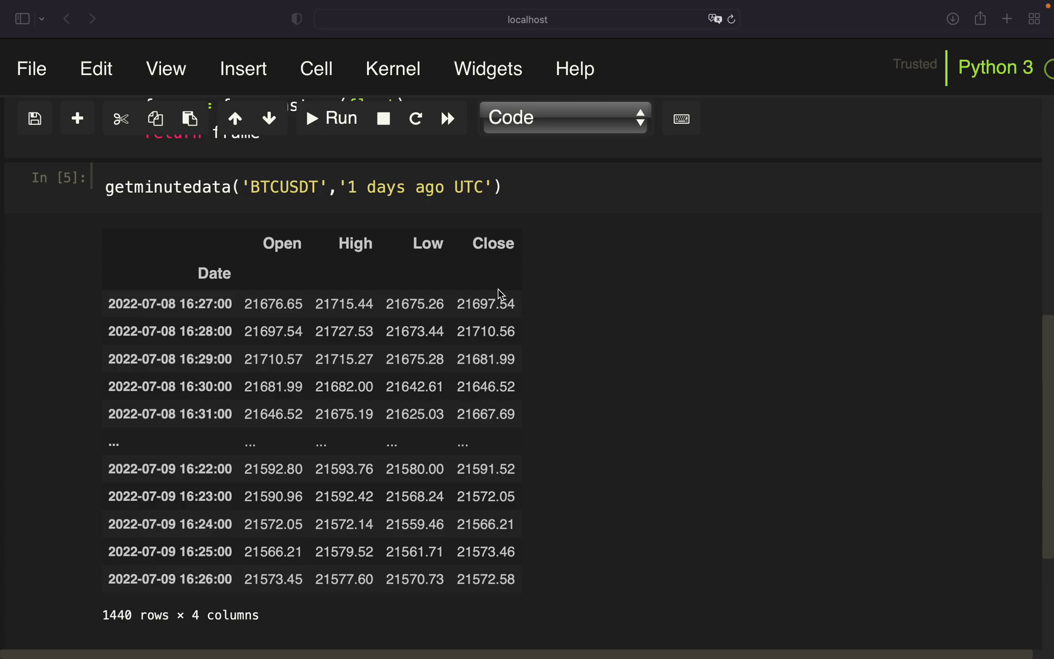
pyautogui.moveTo(234, 334)
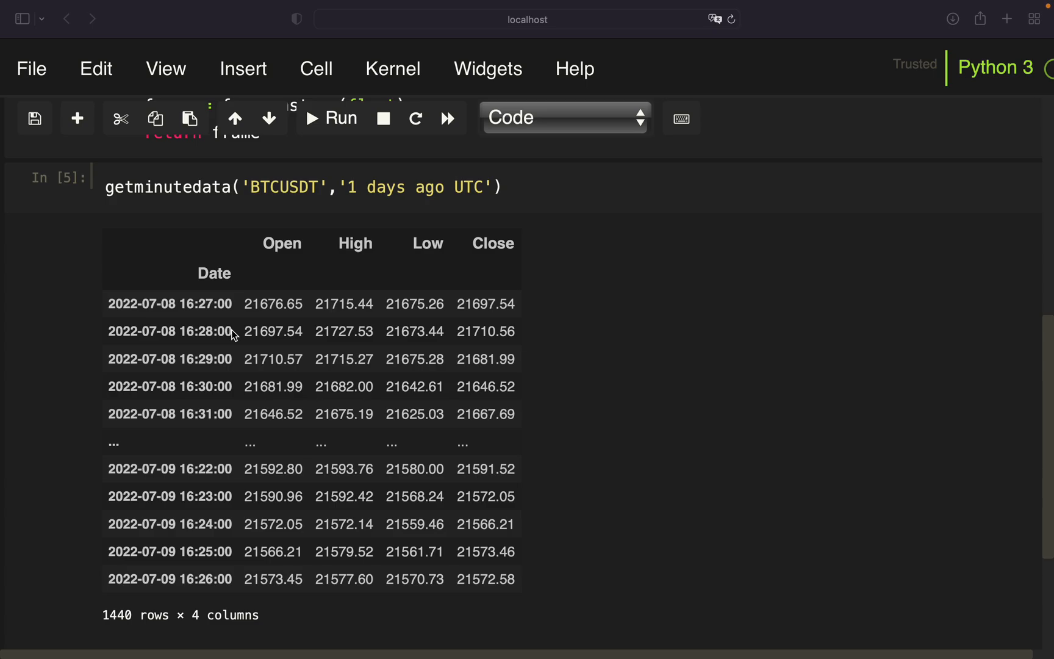
pyautogui.moveTo(521, 303)
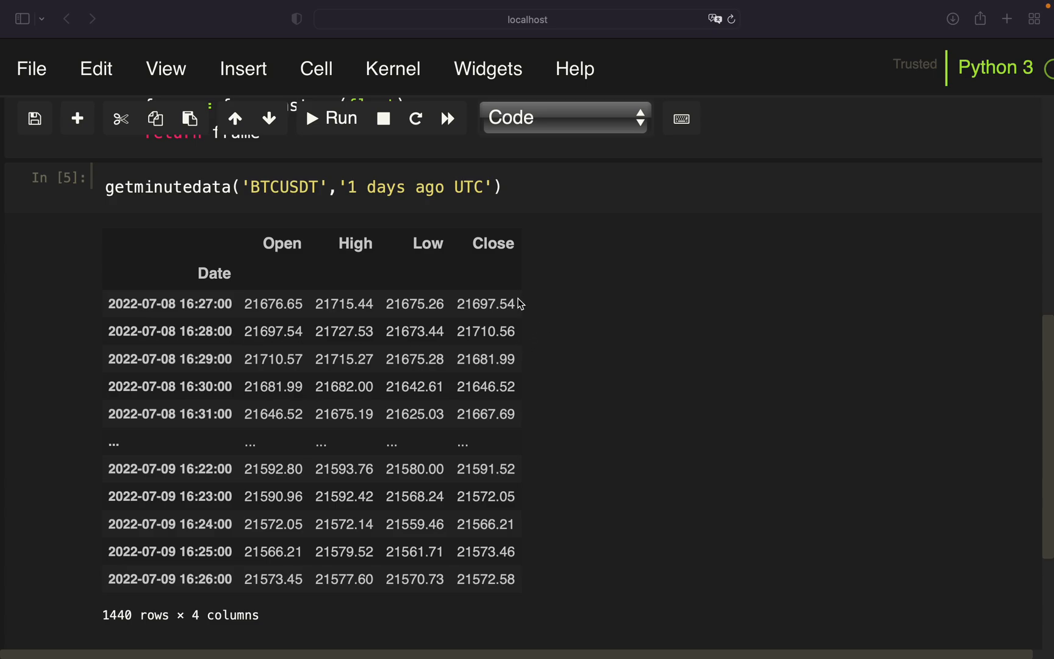
pyautogui.moveTo(511, 331)
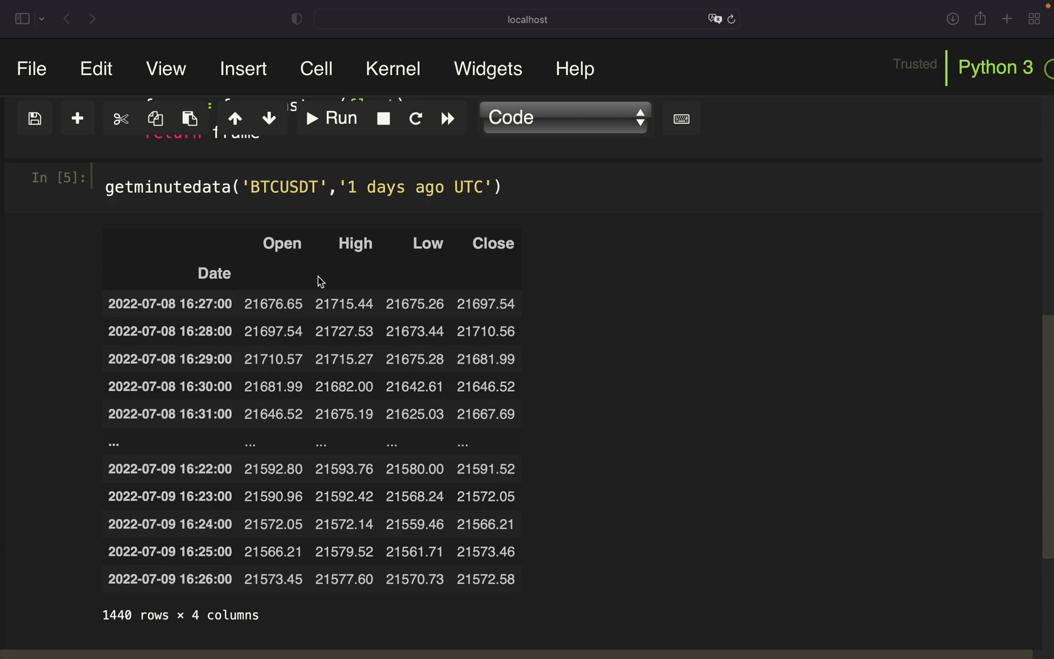
pyautogui.moveTo(278, 294)
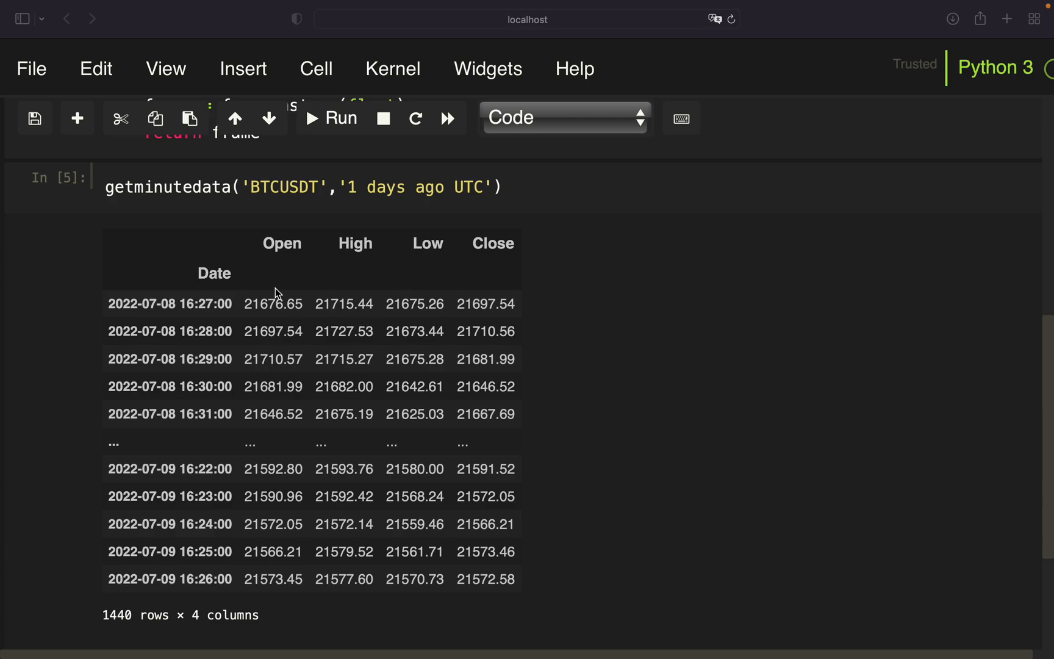
pyautogui.moveTo(225, 311)
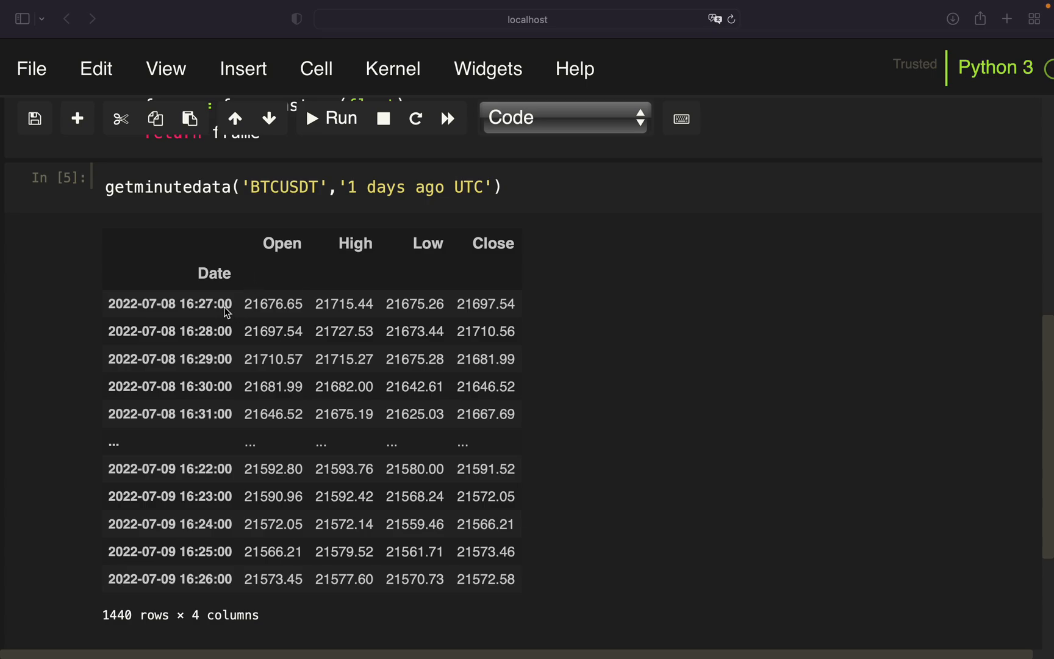
pyautogui.moveTo(228, 336)
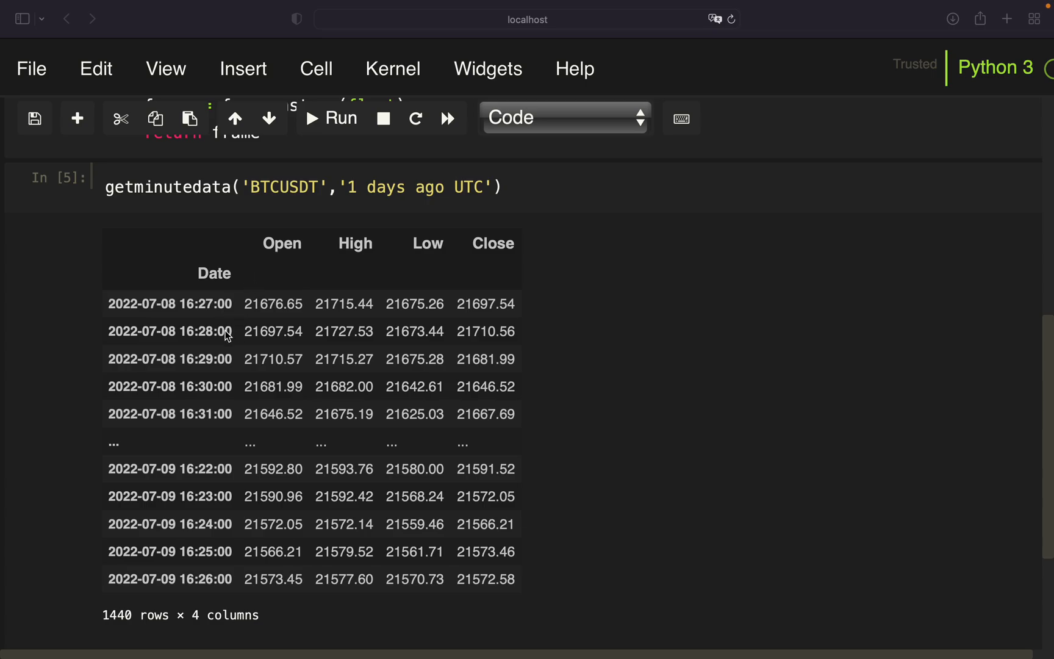
pyautogui.moveTo(244, 309)
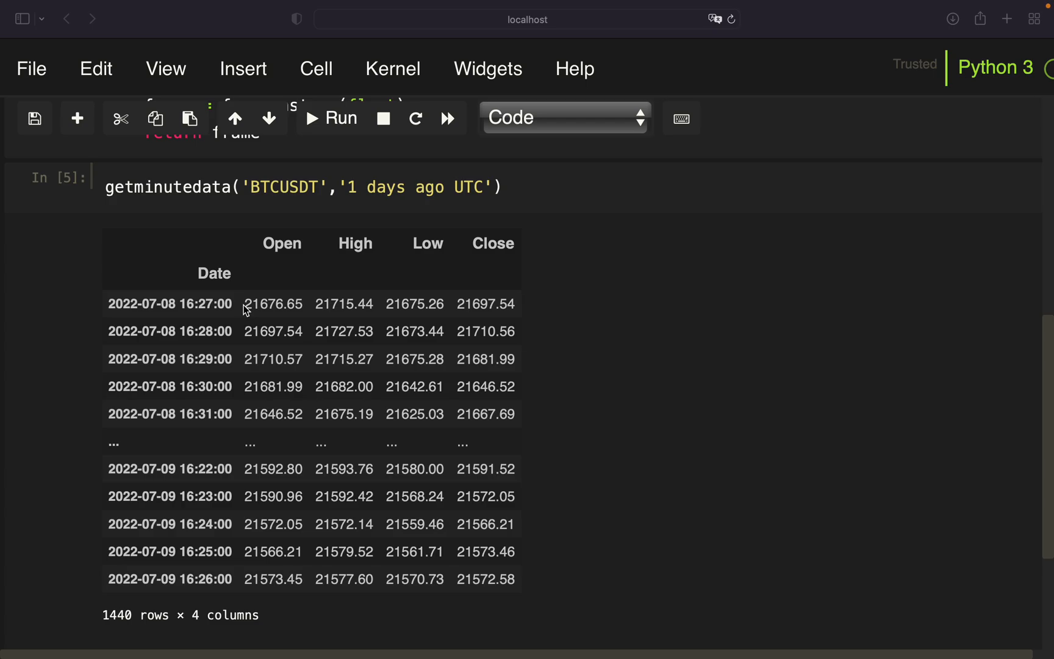
pyautogui.moveTo(240, 338)
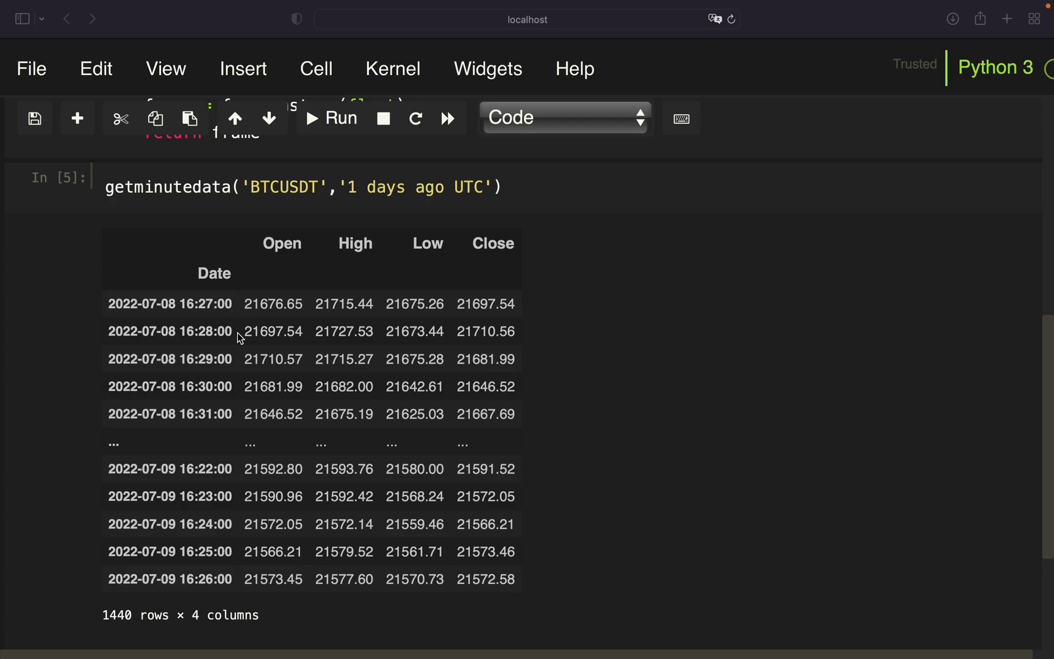
pyautogui.moveTo(241, 313)
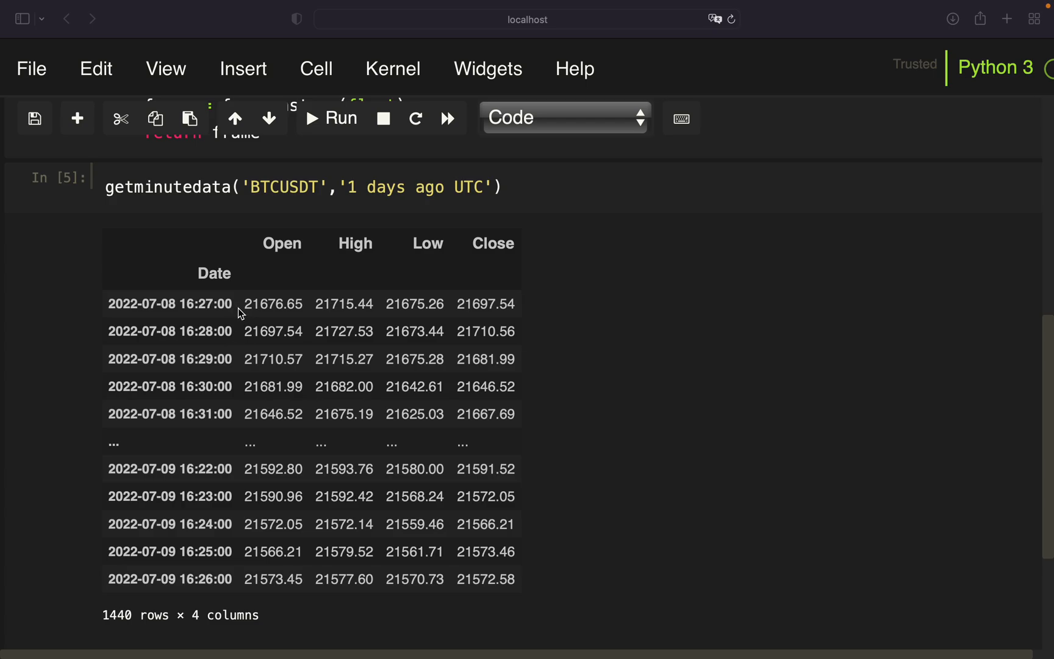
pyautogui.moveTo(235, 334)
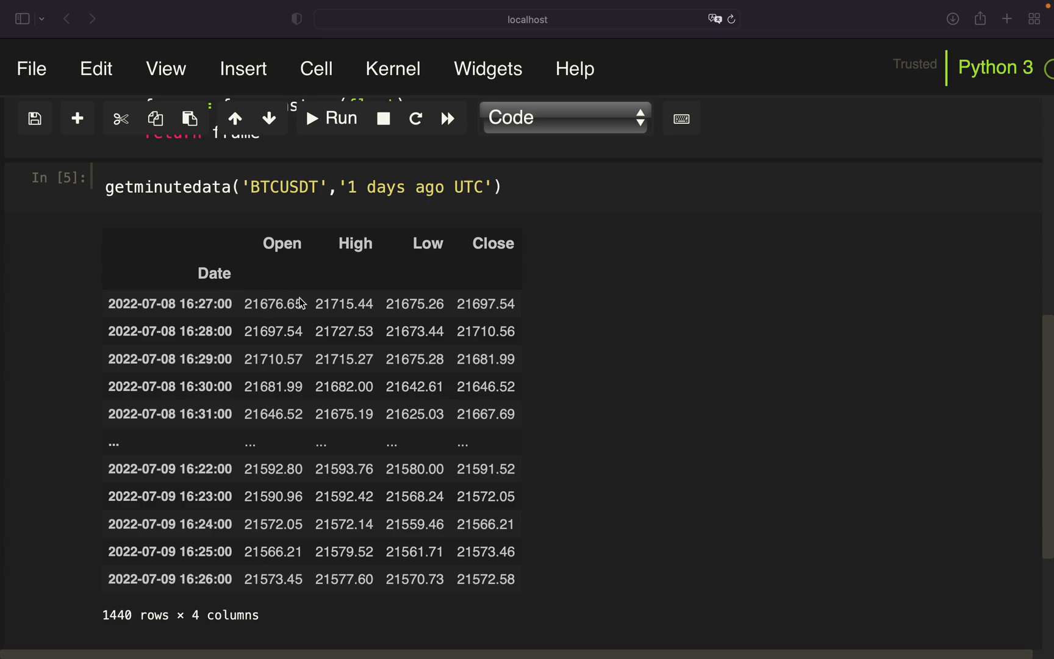
pyautogui.moveTo(282, 319)
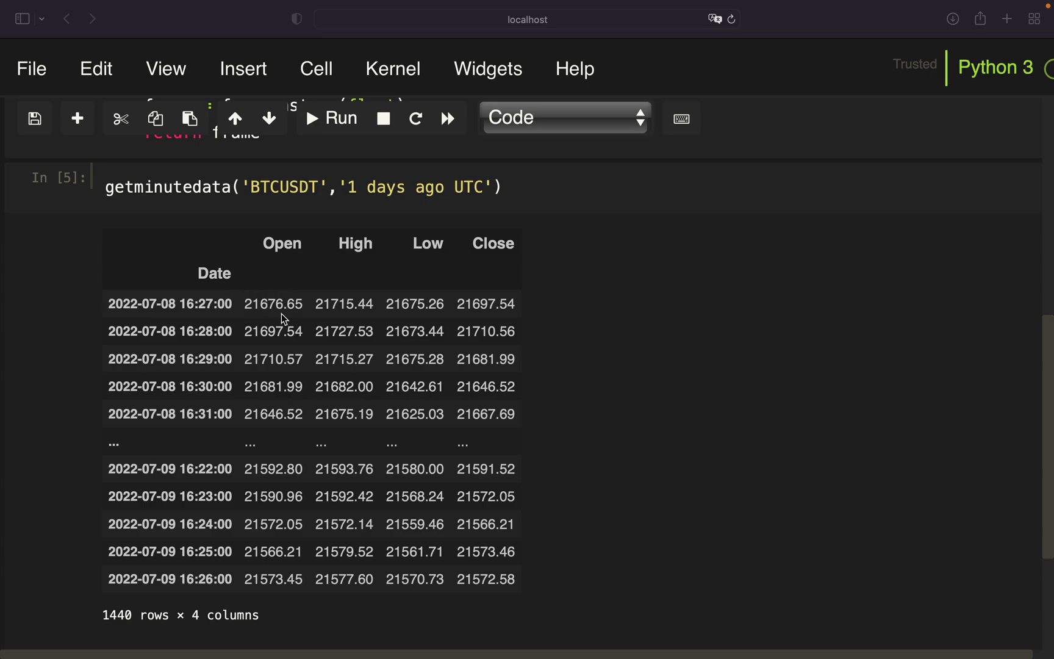
pyautogui.moveTo(254, 305)
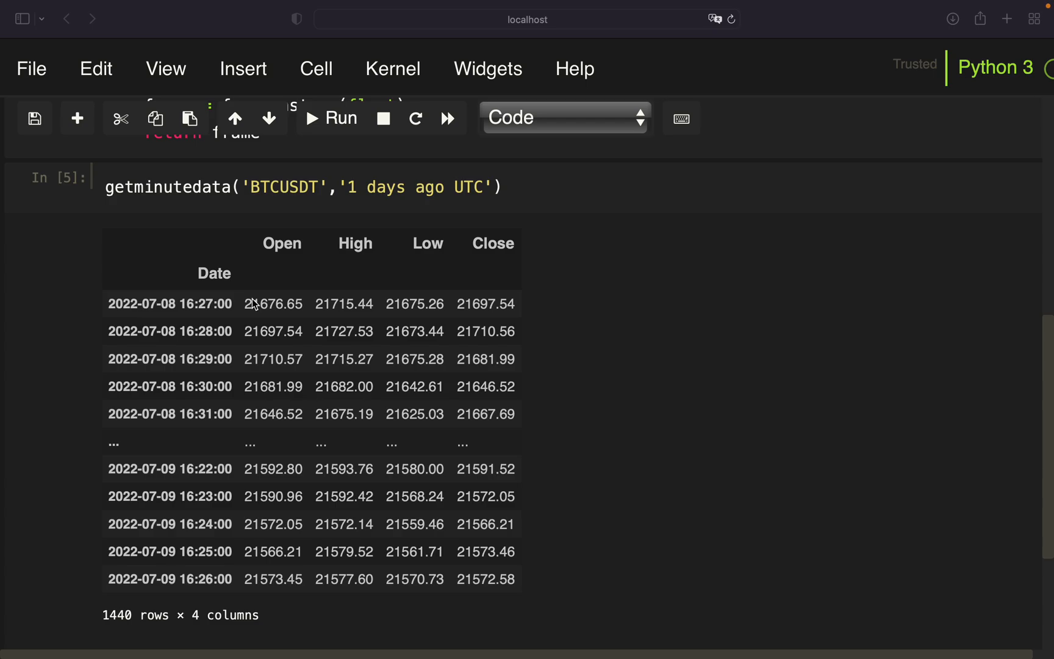
pyautogui.moveTo(262, 304)
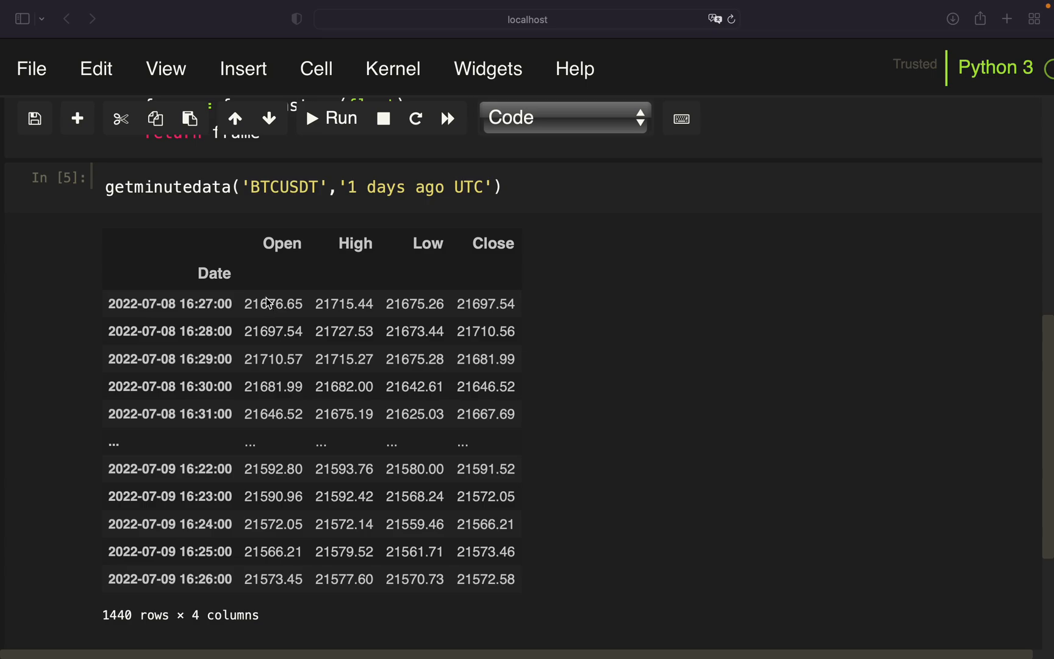
pyautogui.moveTo(358, 278)
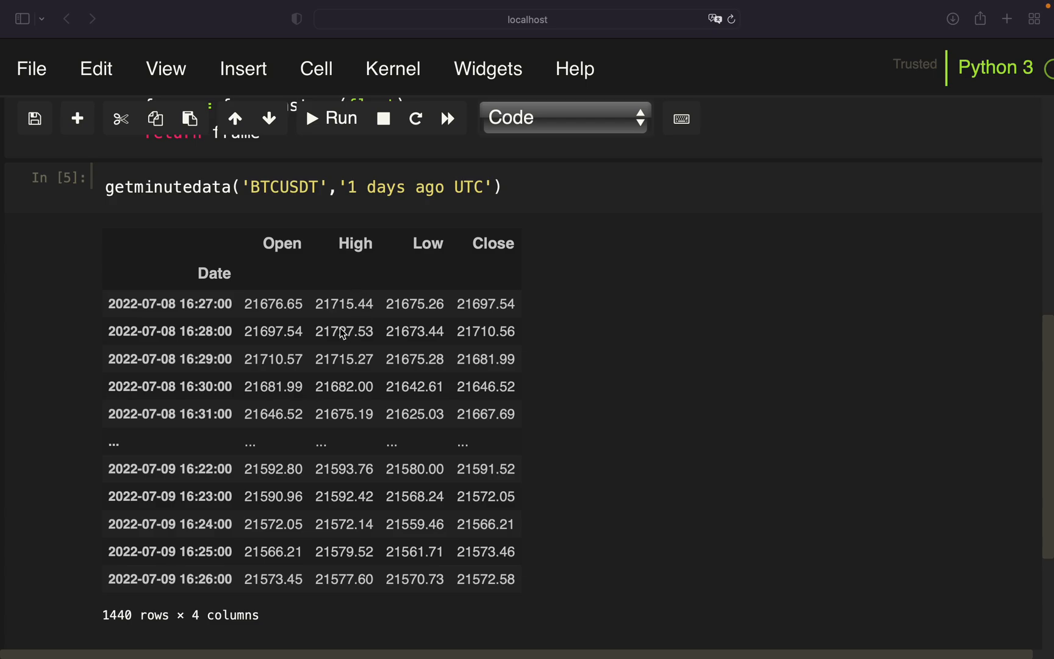
pyautogui.moveTo(352, 303)
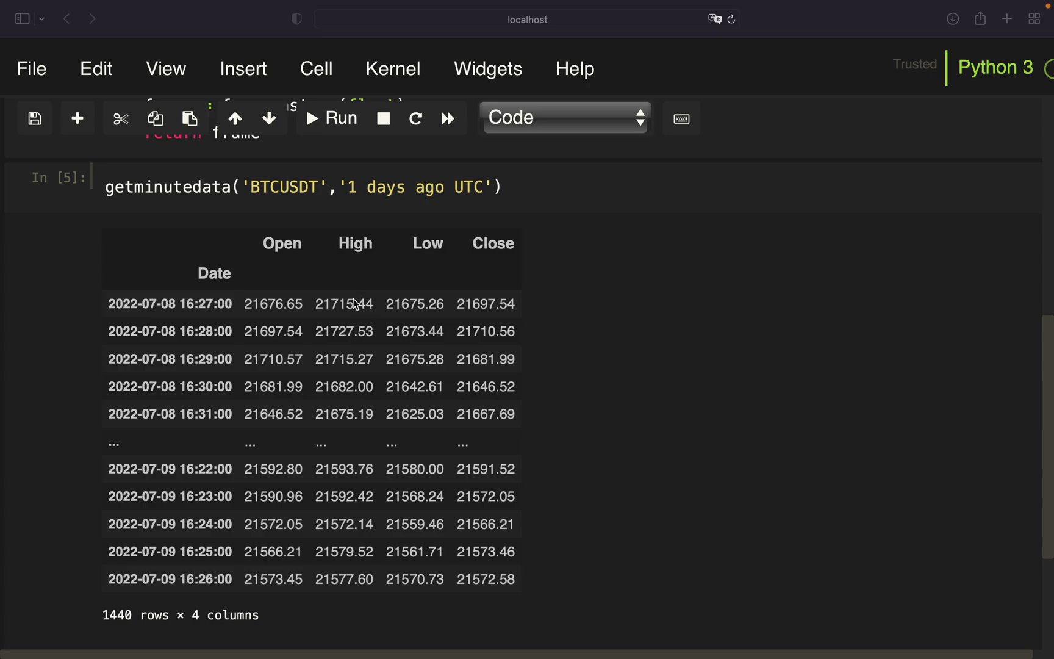
pyautogui.moveTo(370, 339)
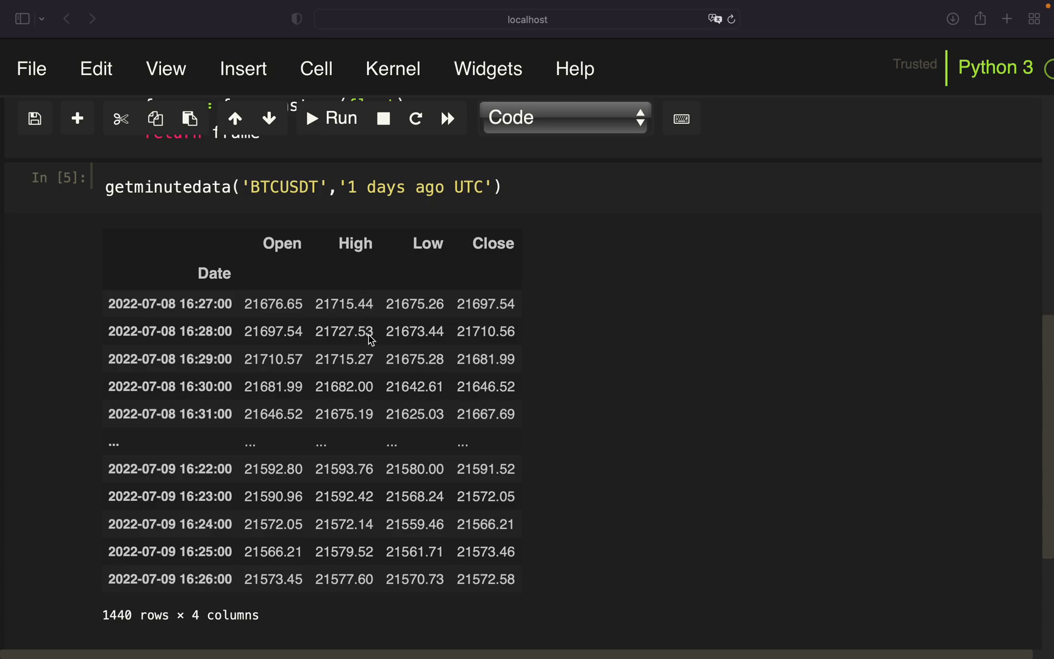
pyautogui.moveTo(368, 337)
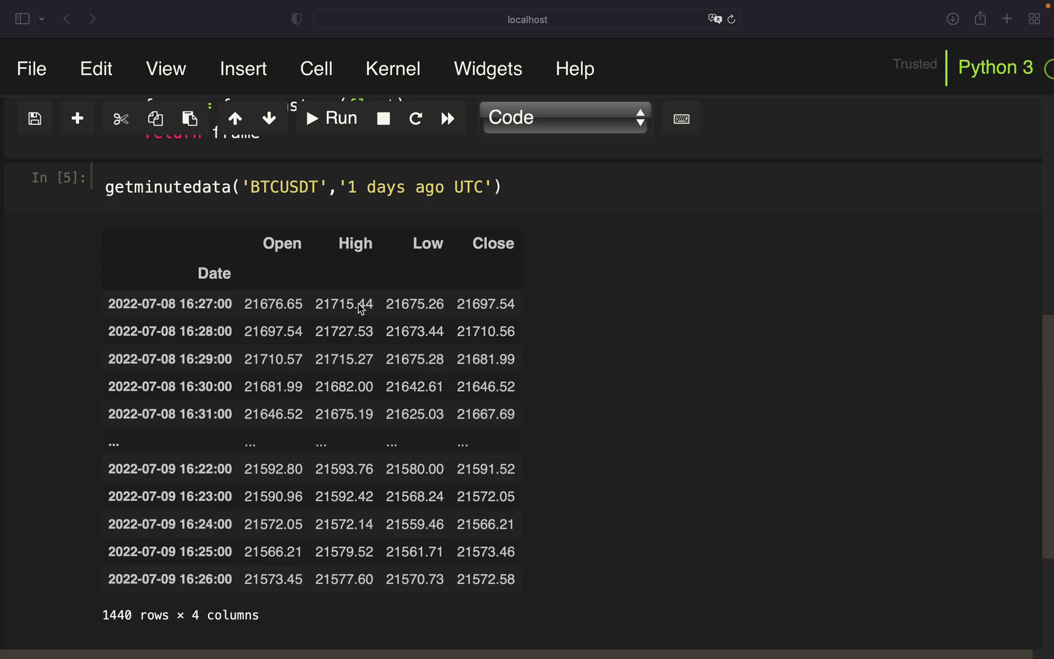
pyautogui.moveTo(405, 271)
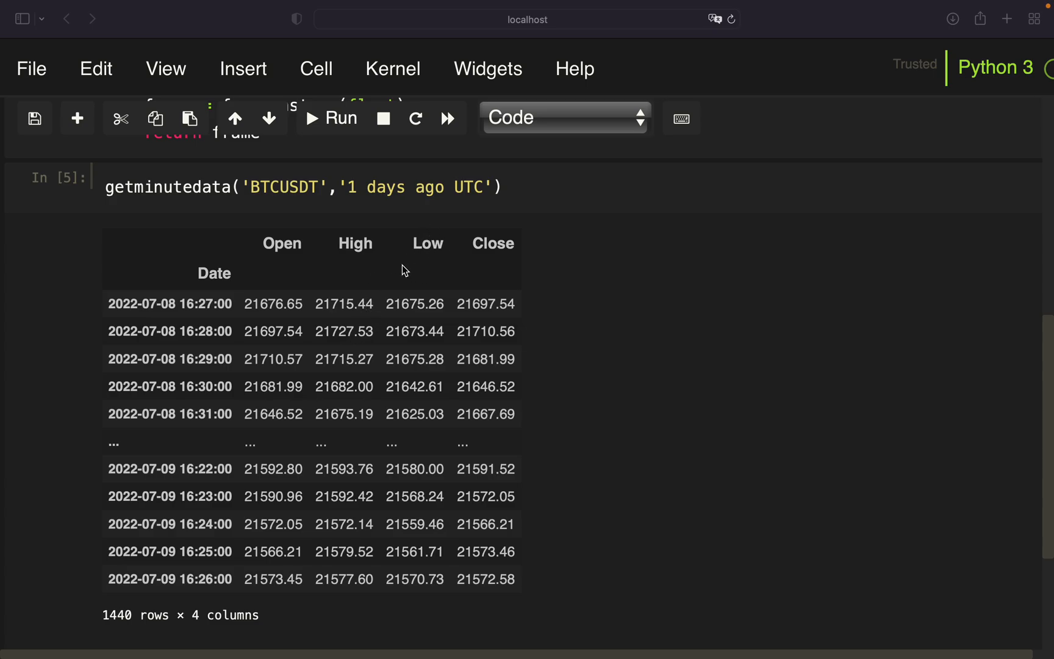
pyautogui.moveTo(413, 314)
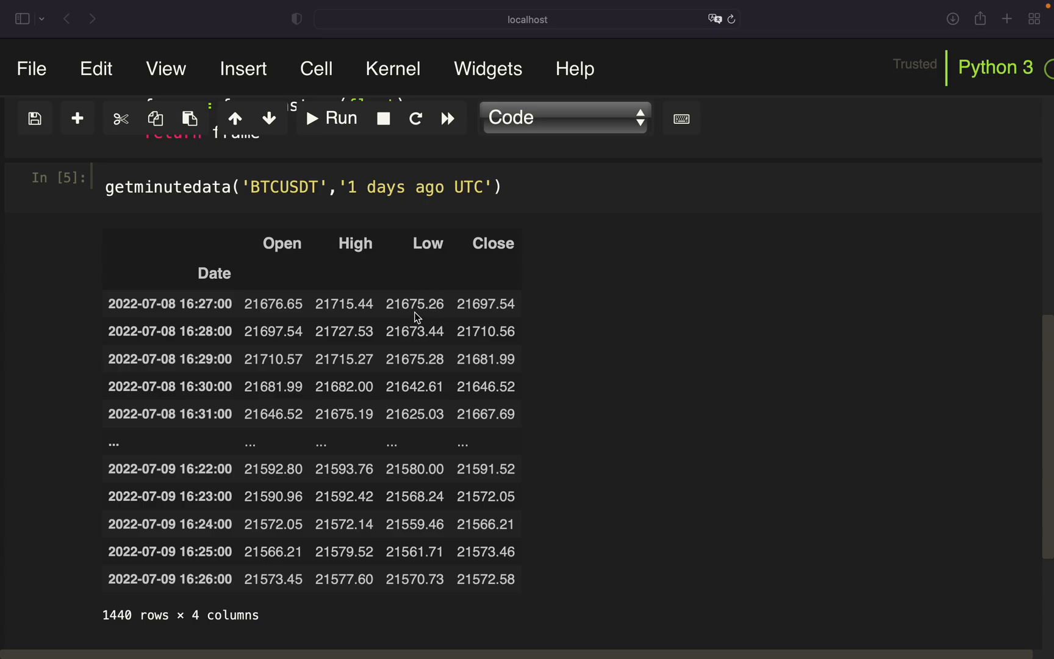
pyautogui.moveTo(469, 262)
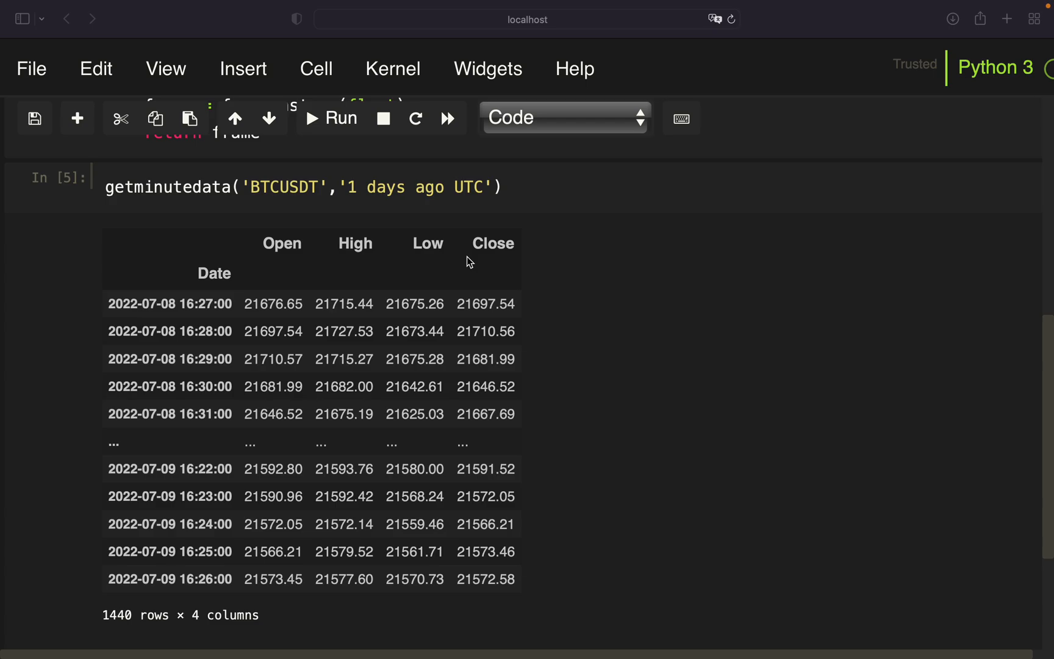
pyautogui.moveTo(476, 309)
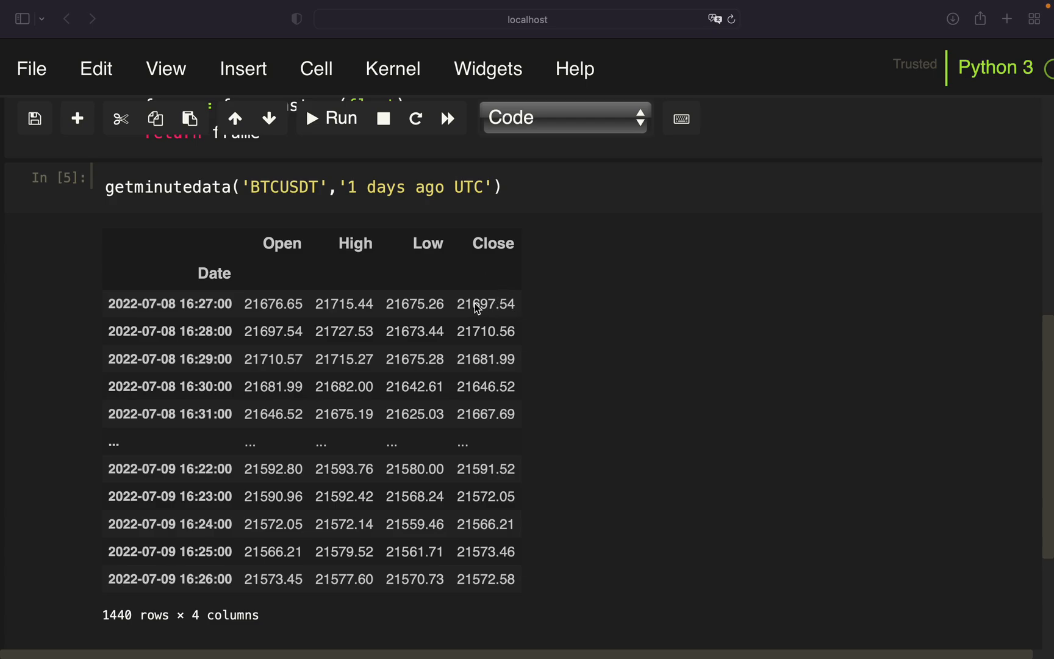
pyautogui.moveTo(528, 315)
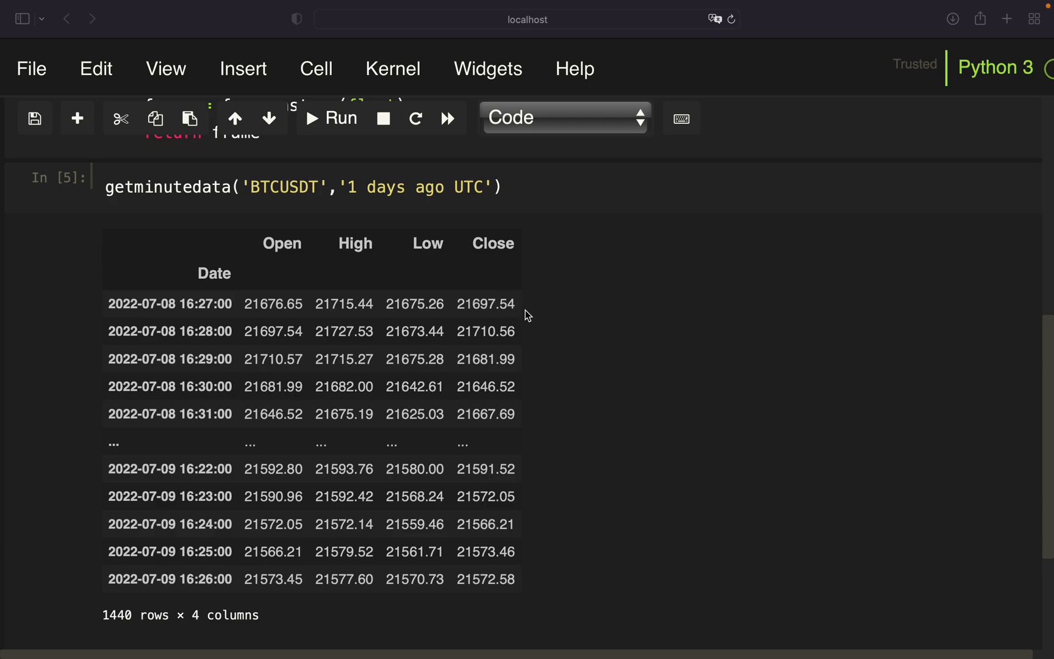
pyautogui.moveTo(478, 339)
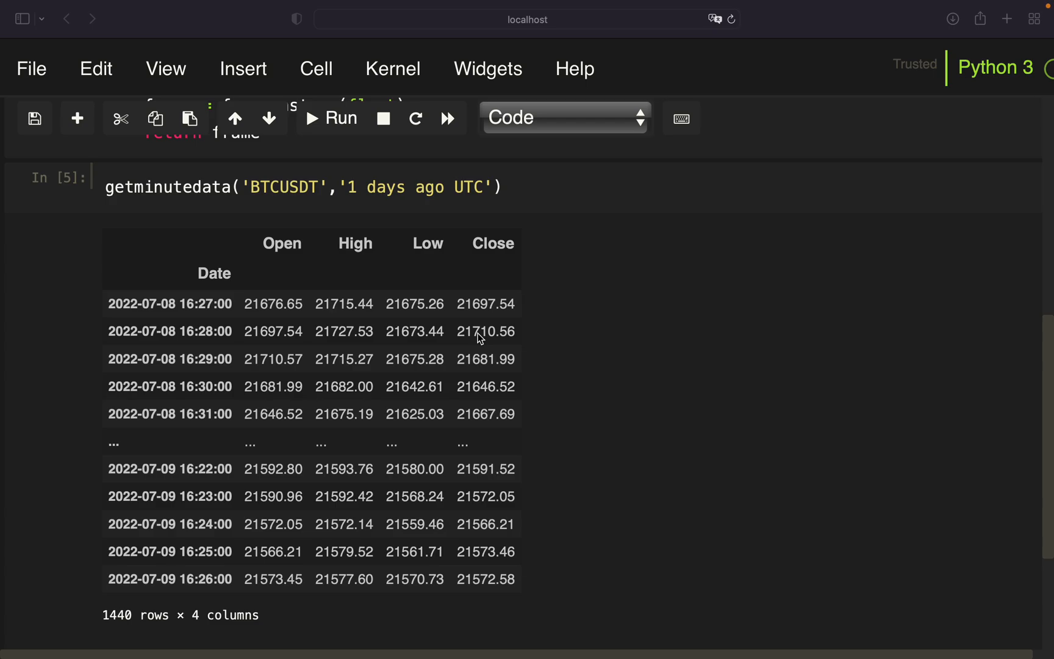
pyautogui.moveTo(272, 290)
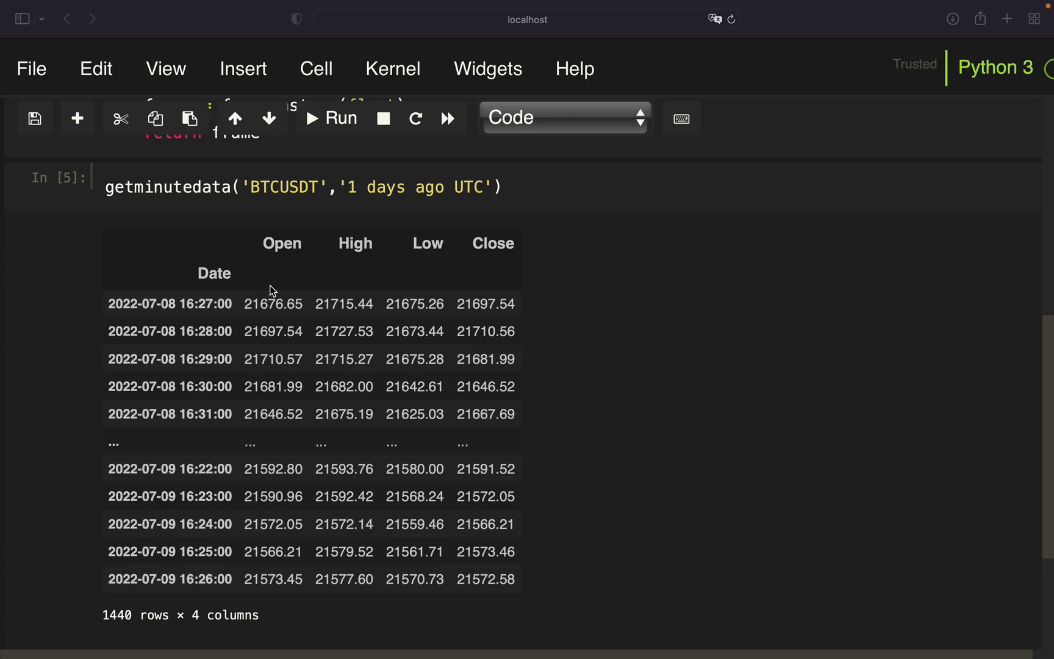
pyautogui.moveTo(360, 261)
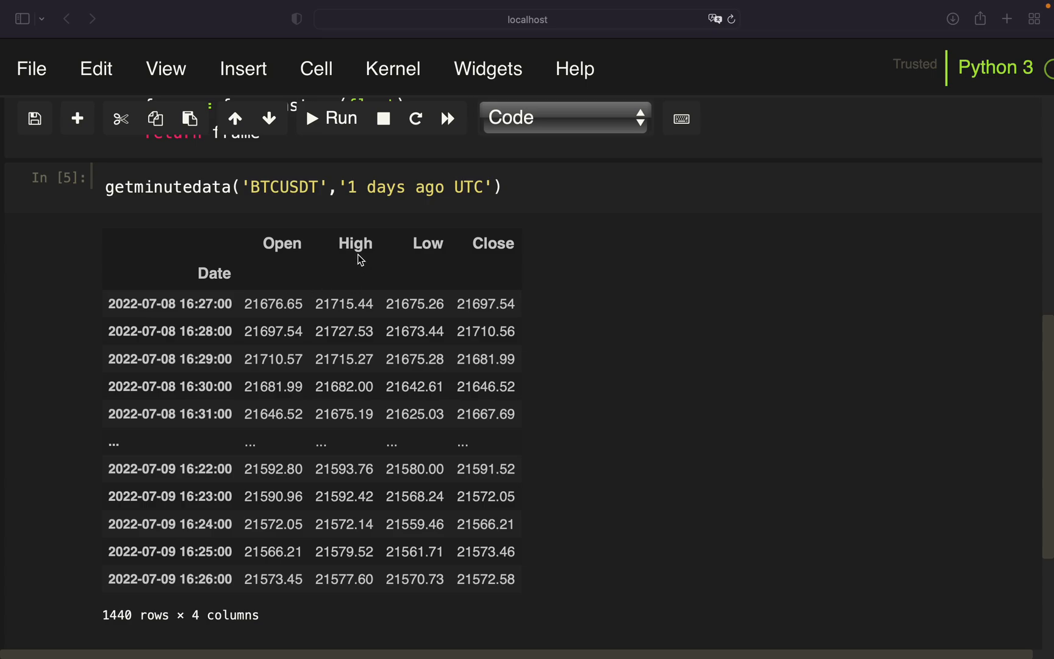
pyautogui.moveTo(422, 337)
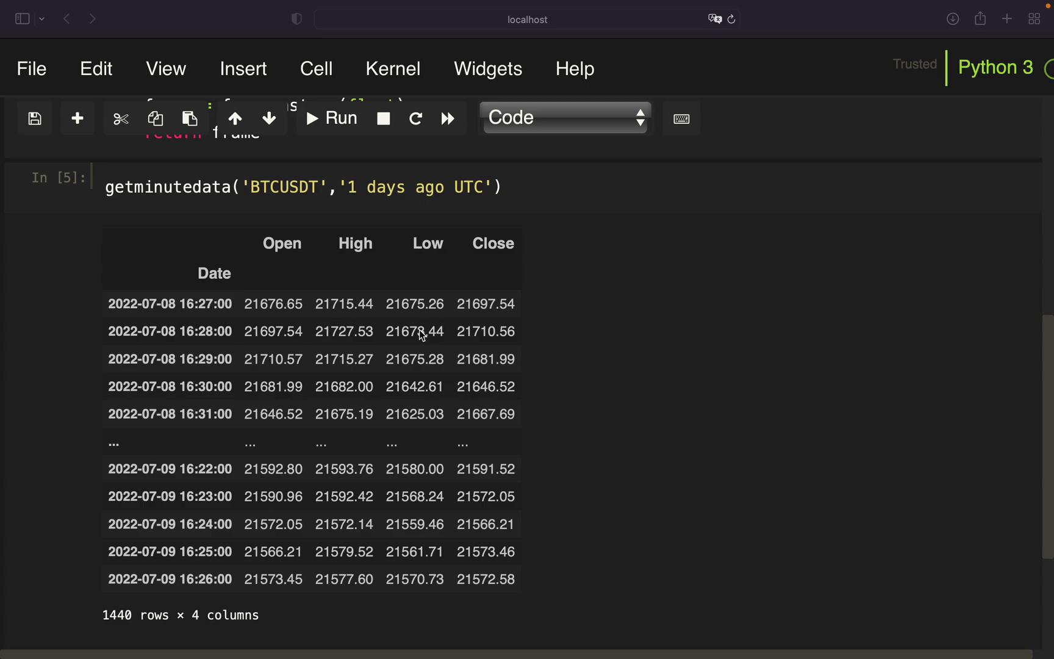
pyautogui.moveTo(509, 256)
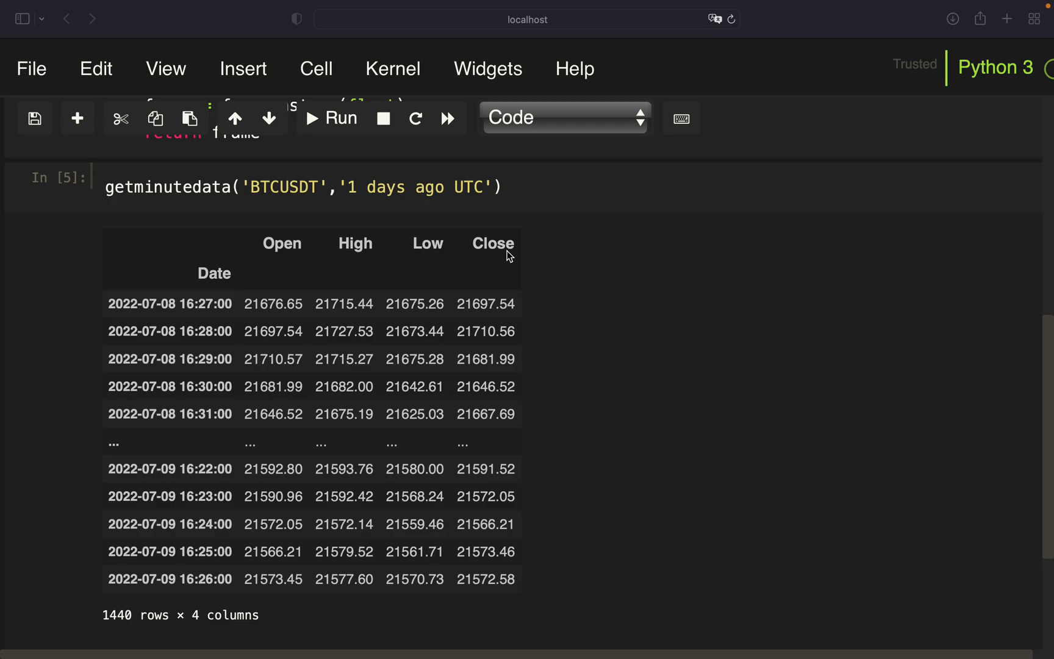
pyautogui.moveTo(480, 328)
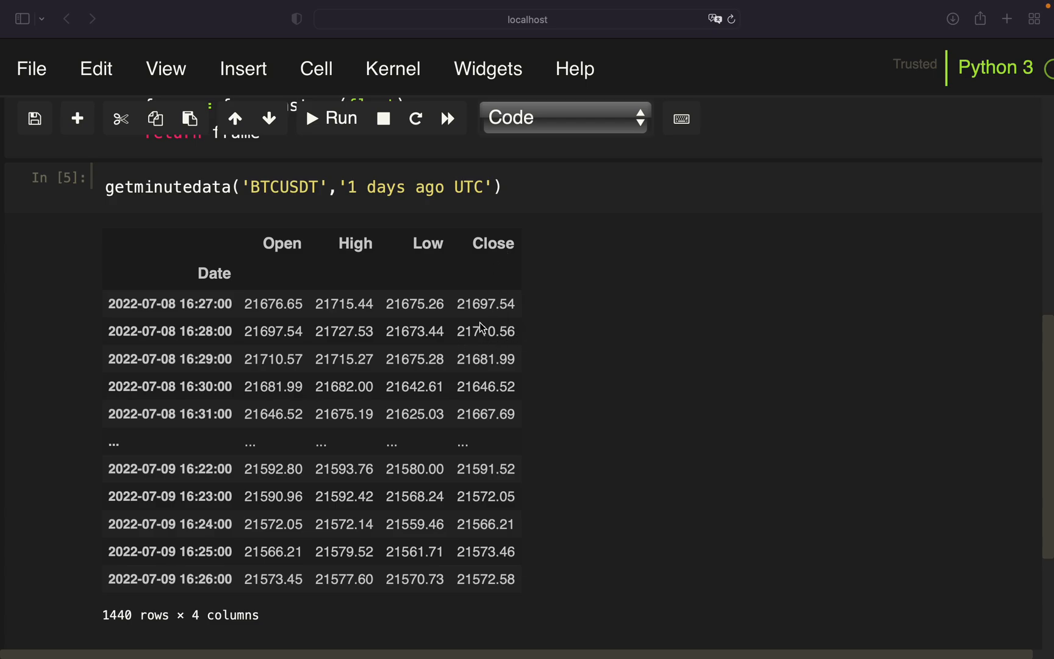
pyautogui.doubleClick(167, 186)
pyautogui.write('df = ')
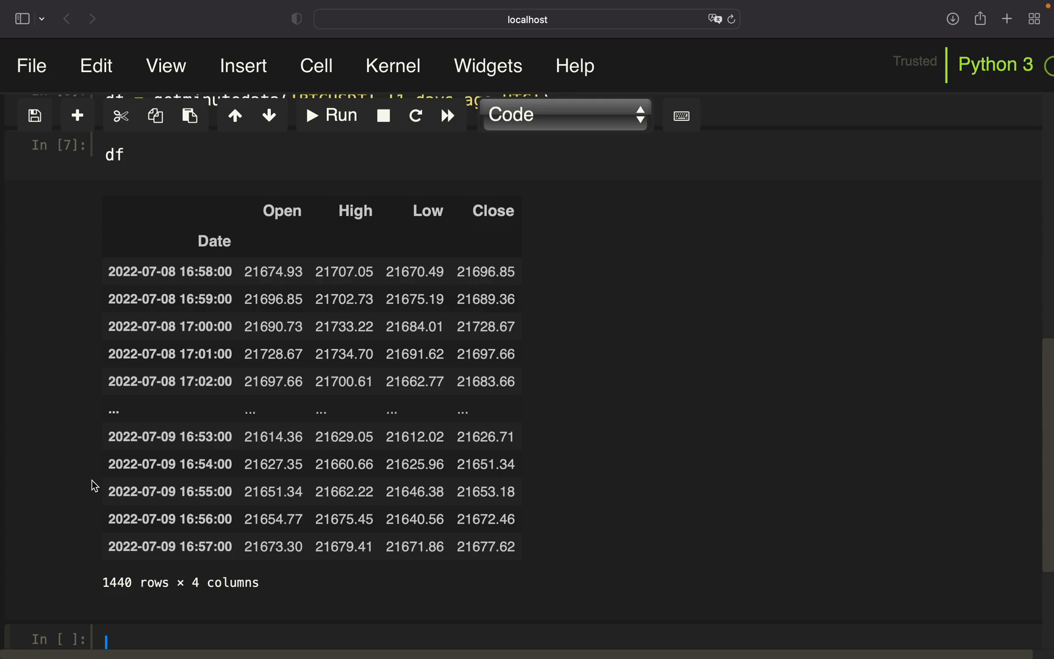
# Step: Write df.resample('2min').agg({}) with the dictionary split onto separate lines
pyautogui.write('df.r')
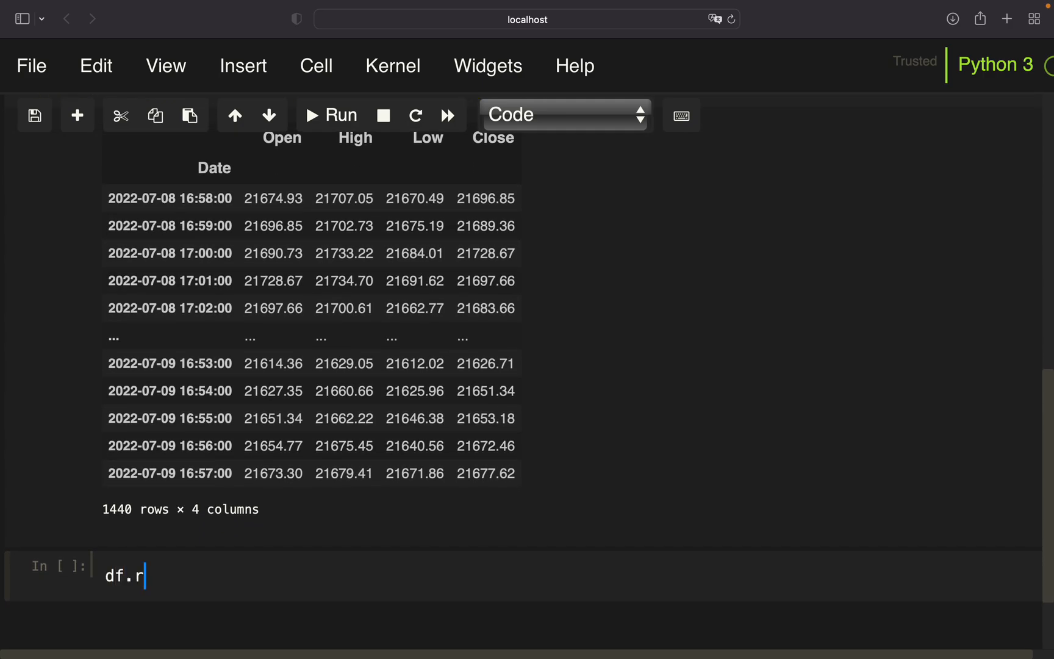
pyautogui.write("esample('2')")
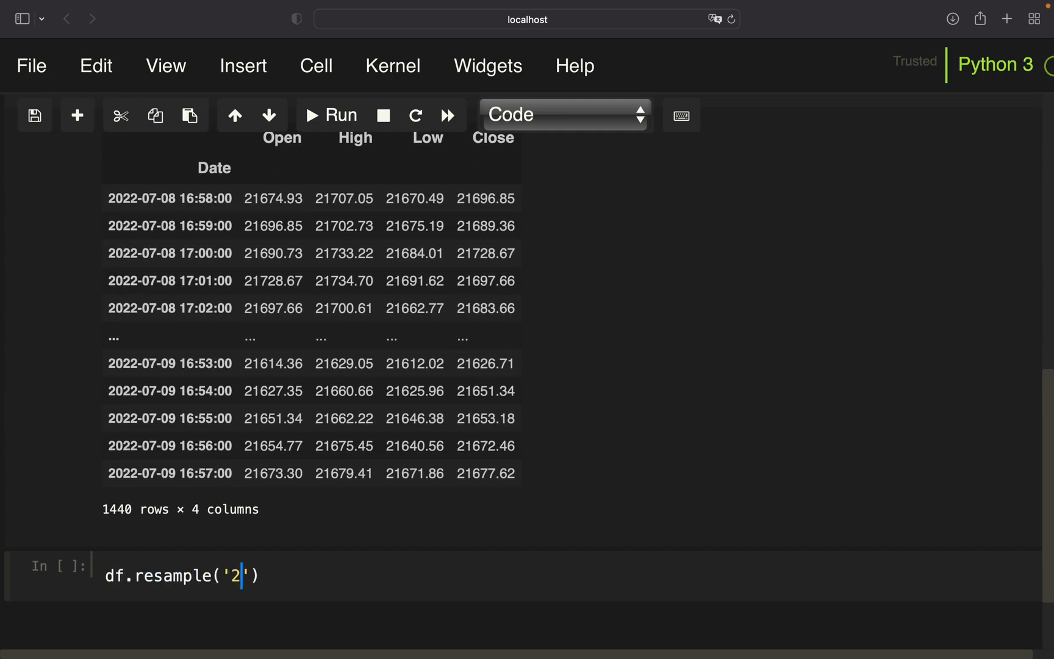
pyautogui.write('min')
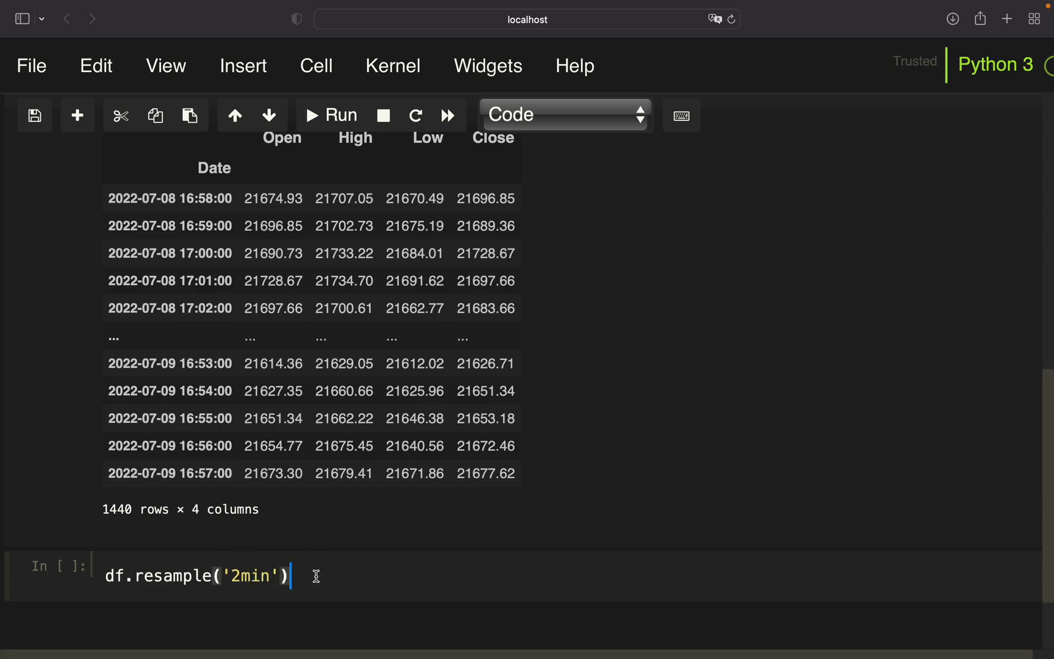
pyautogui.moveTo(311, 575)
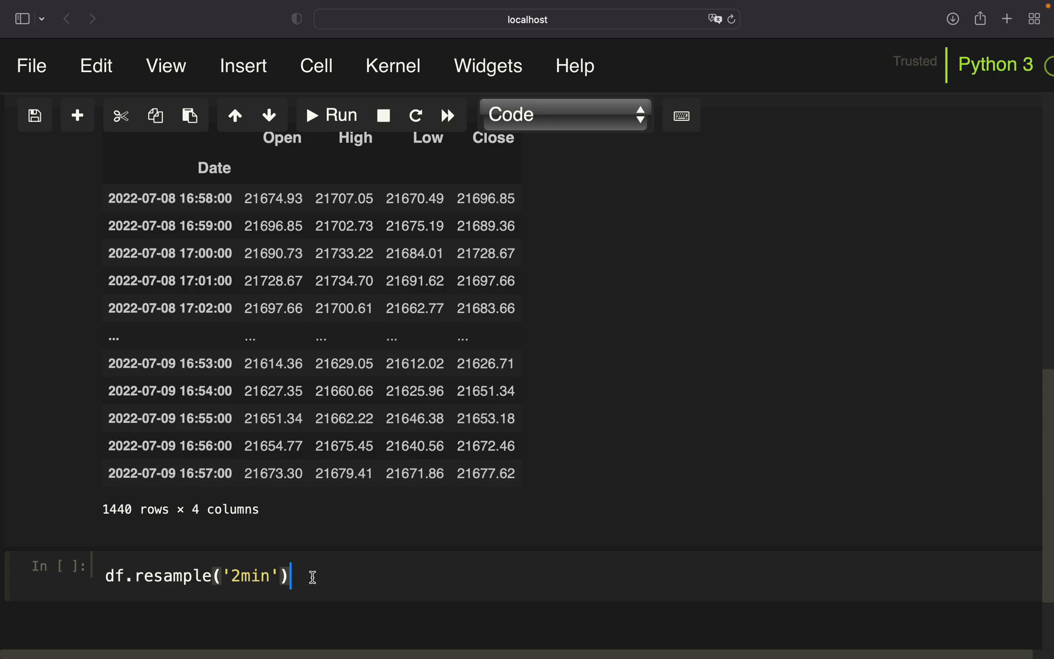
pyautogui.write('.agg()')
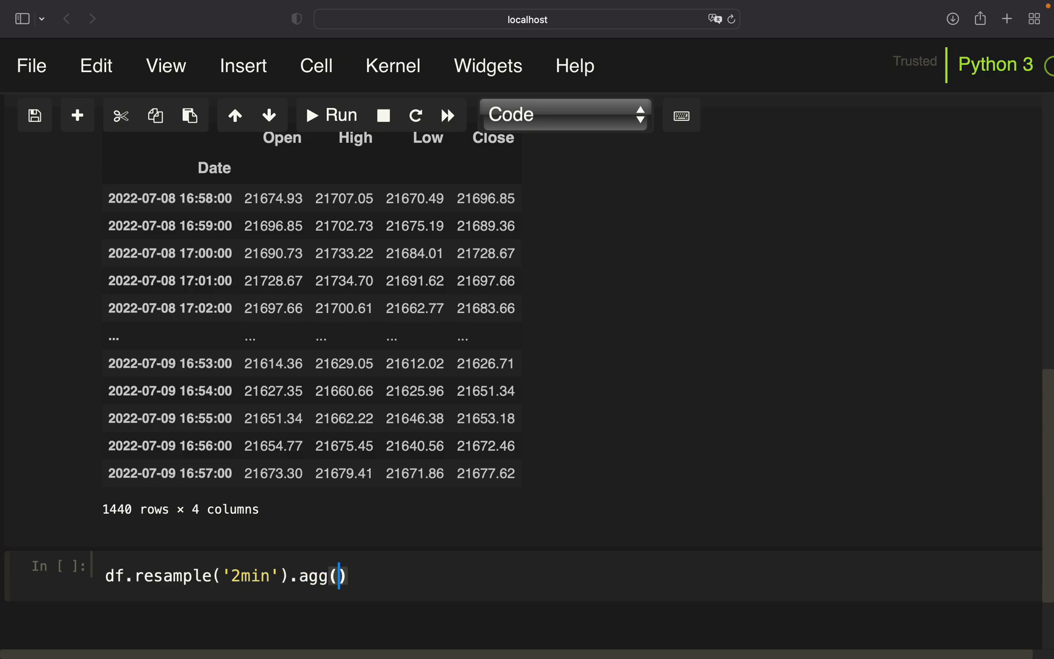
pyautogui.write('{}')
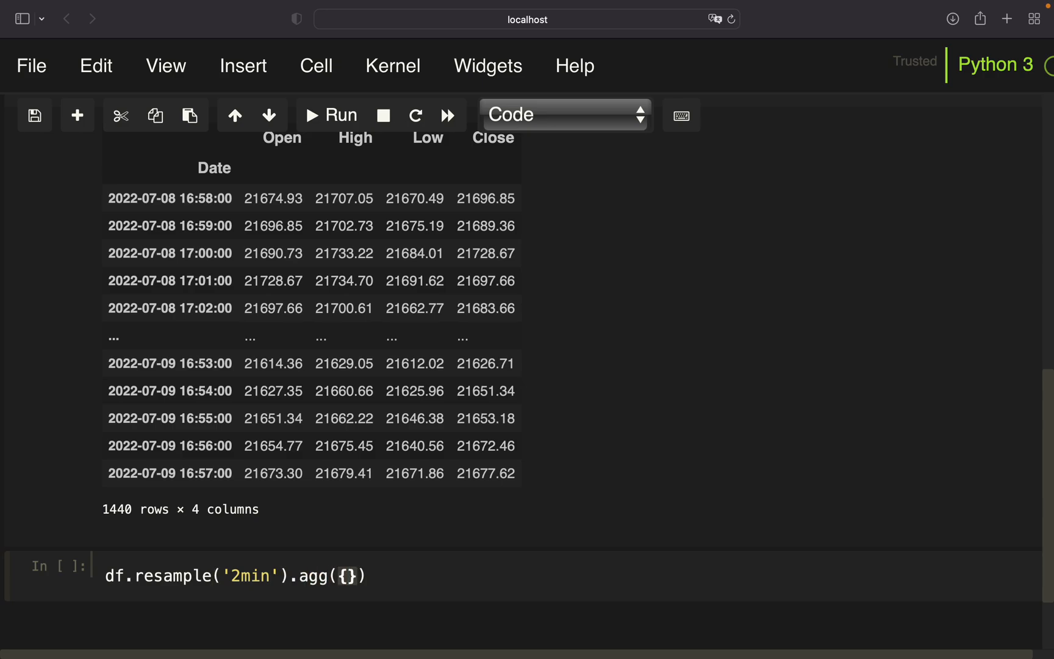
pyautogui.click(348, 575)
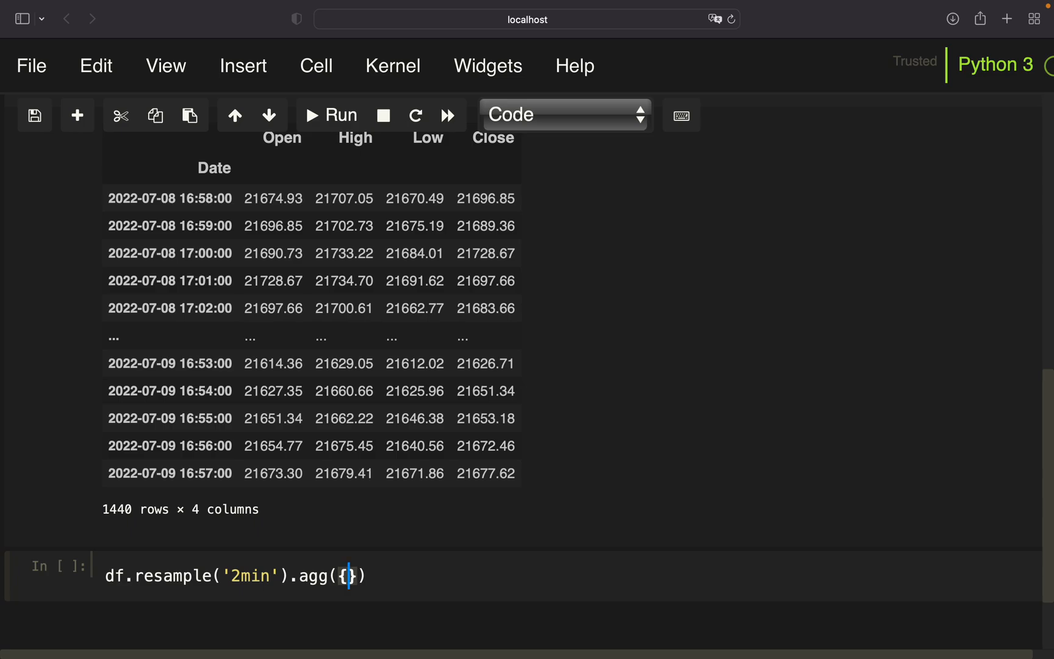
pyautogui.press('enter')
pyautogui.write("'Open':'fi")
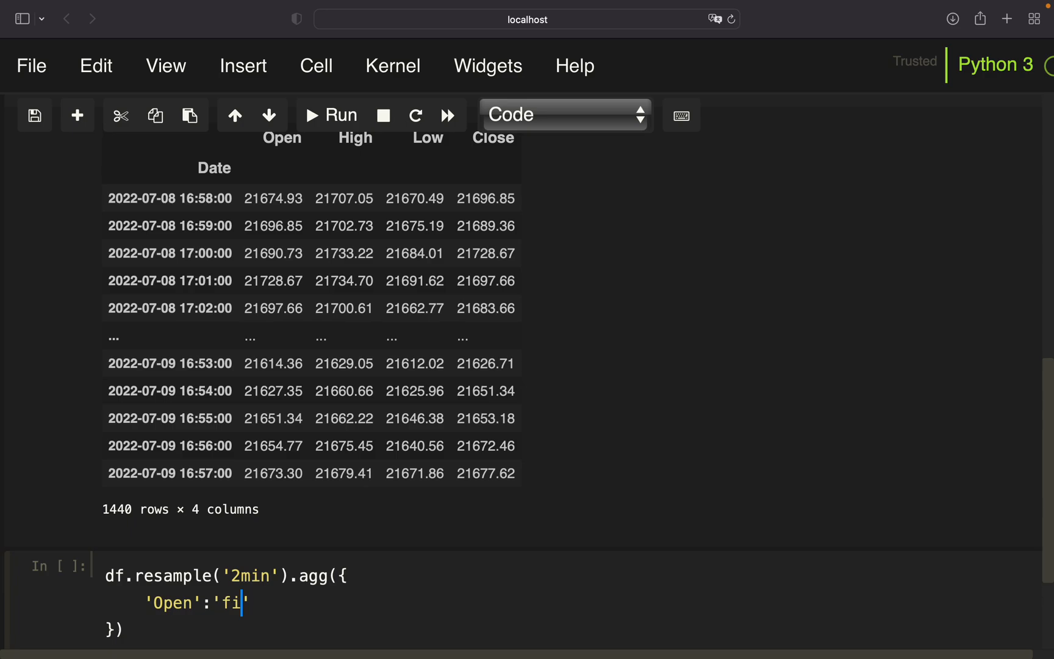
# Step: Fill the aggregation: 'Open':'first', 'High':'max', 'Low':'min', 'Close':'last'
pyautogui.write("rst',")
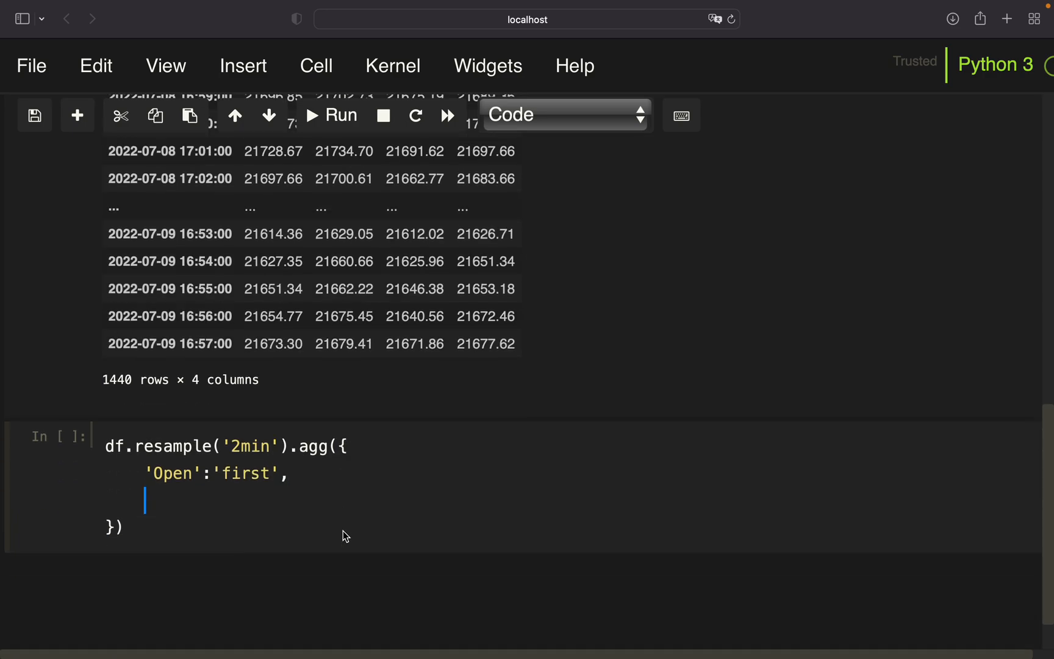
pyautogui.write("'High'")
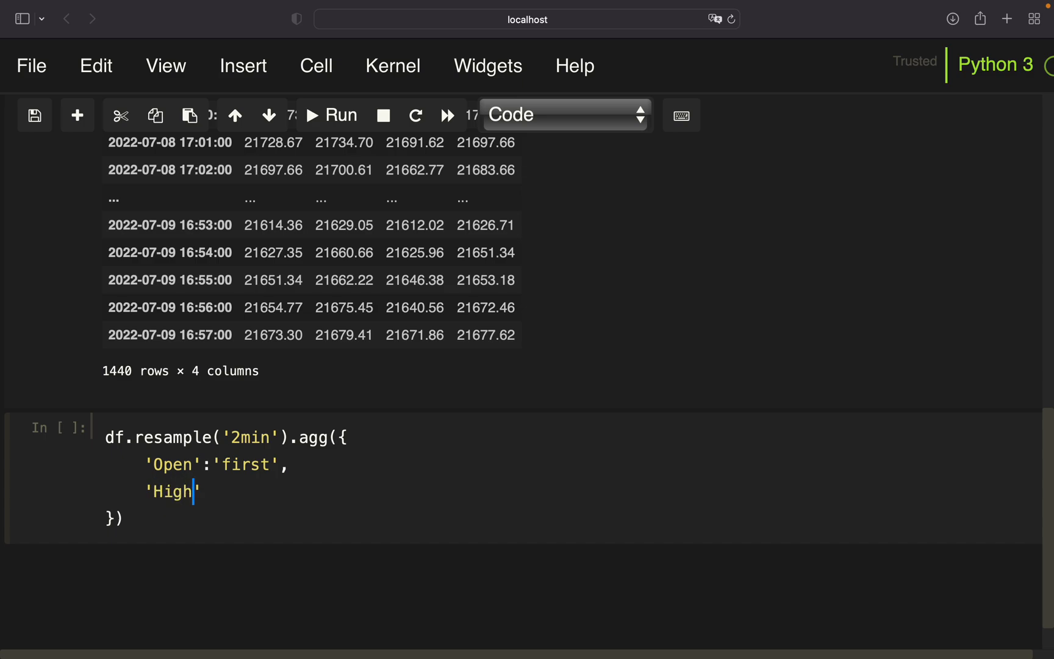
pyautogui.write(":'m'")
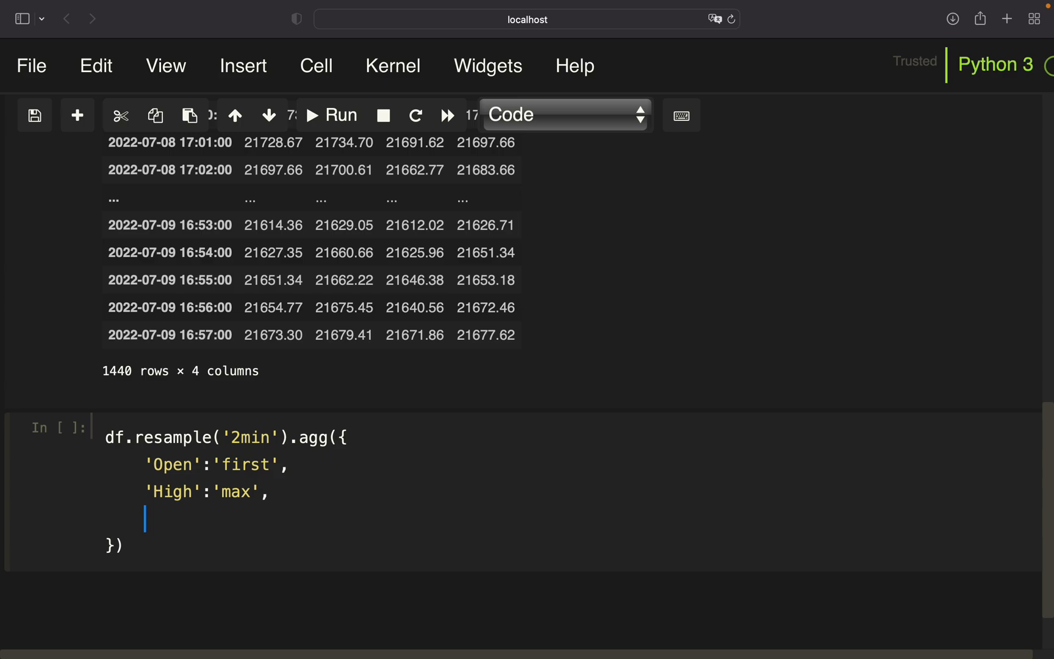
pyautogui.write("''")
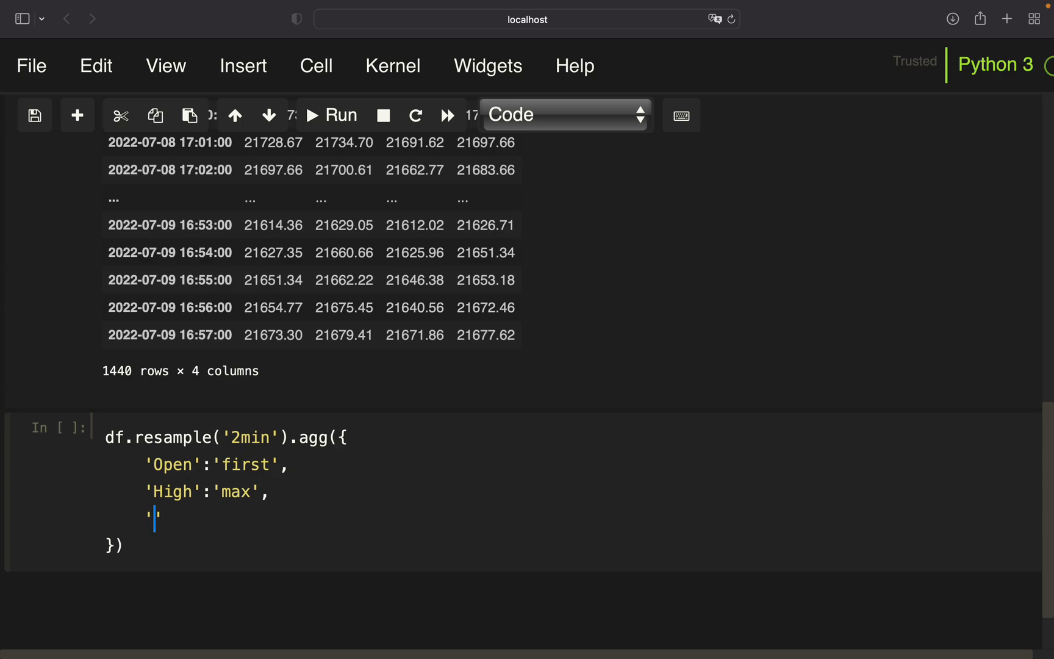
pyautogui.write("Low':'")
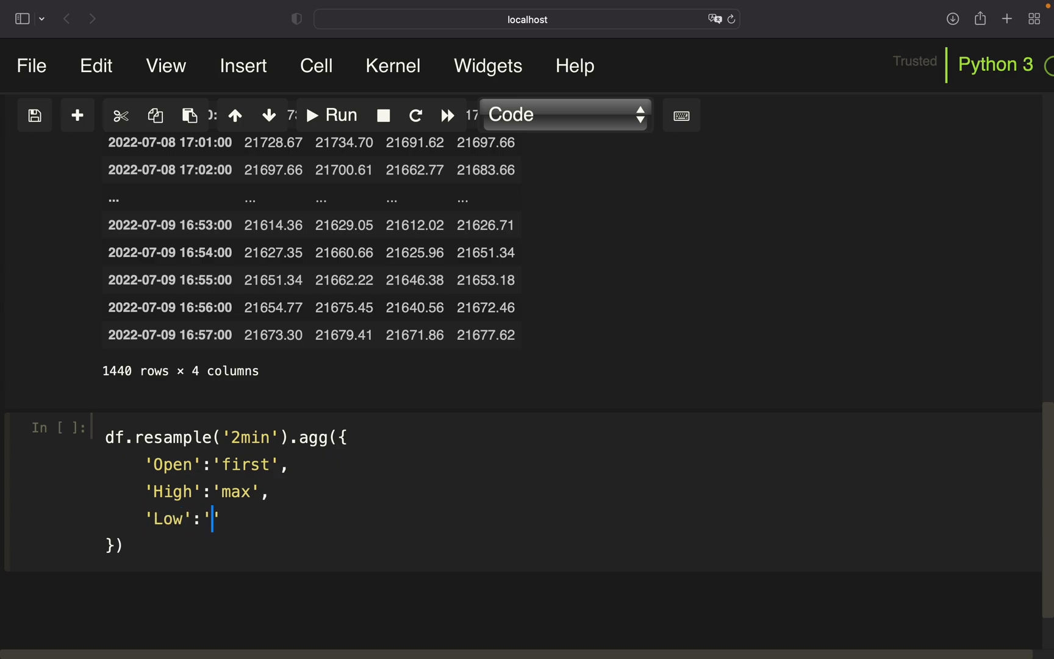
pyautogui.write("min'")
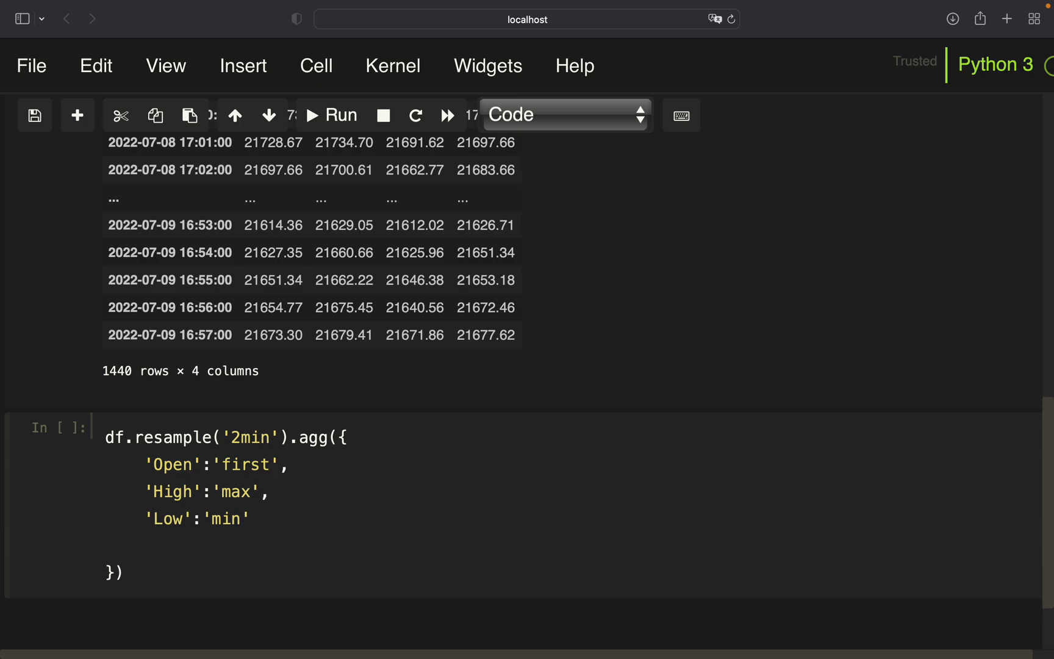
pyautogui.write("'Close':l")
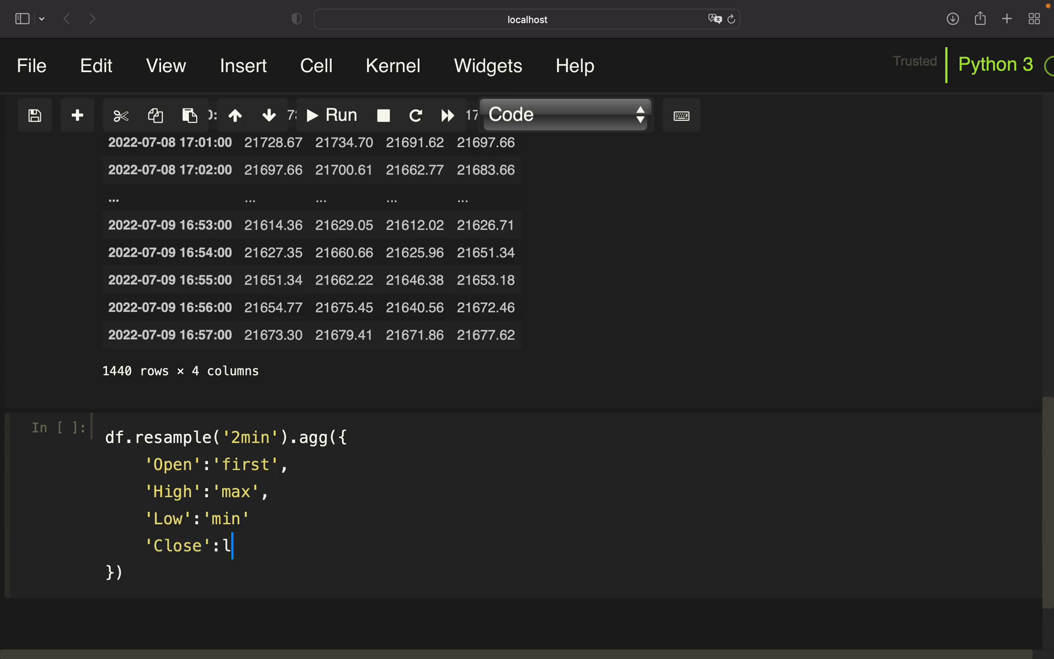
pyautogui.write("ast'")
pyautogui.click(197, 519)
pyautogui.write(',')
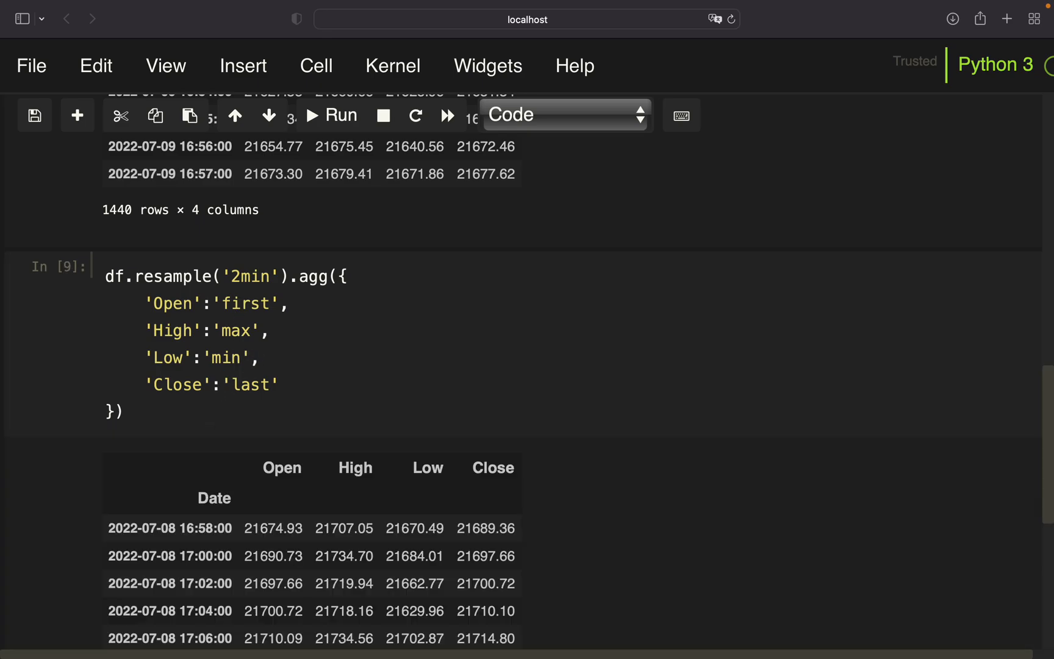
# Step: Scroll through the 2-minute resampled output and earlier cells
pyautogui.scroll(-3)
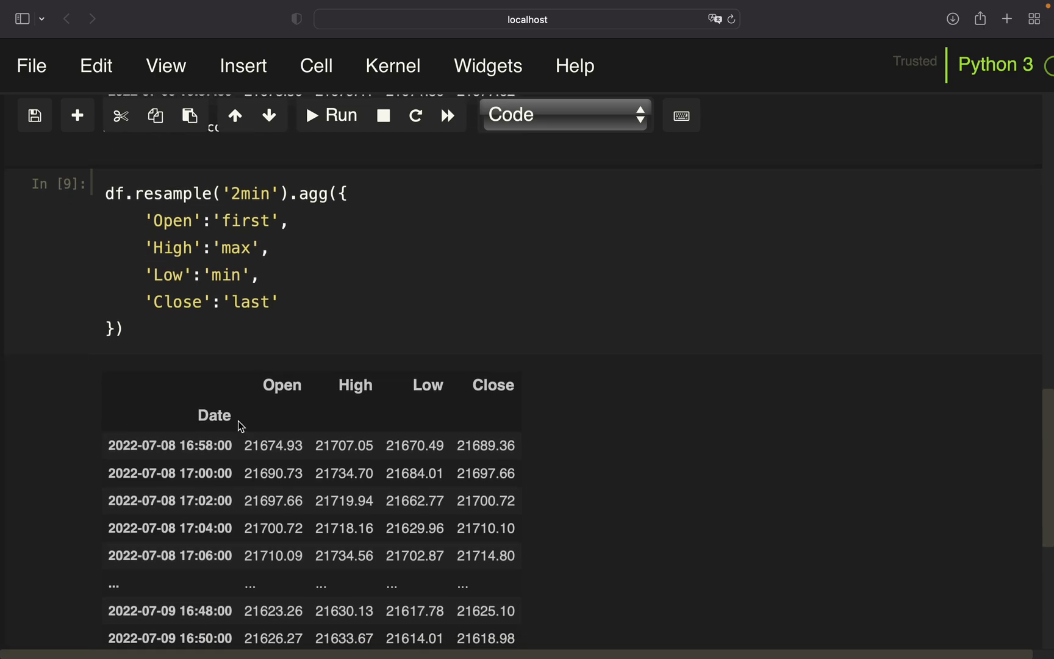
pyautogui.moveTo(266, 436)
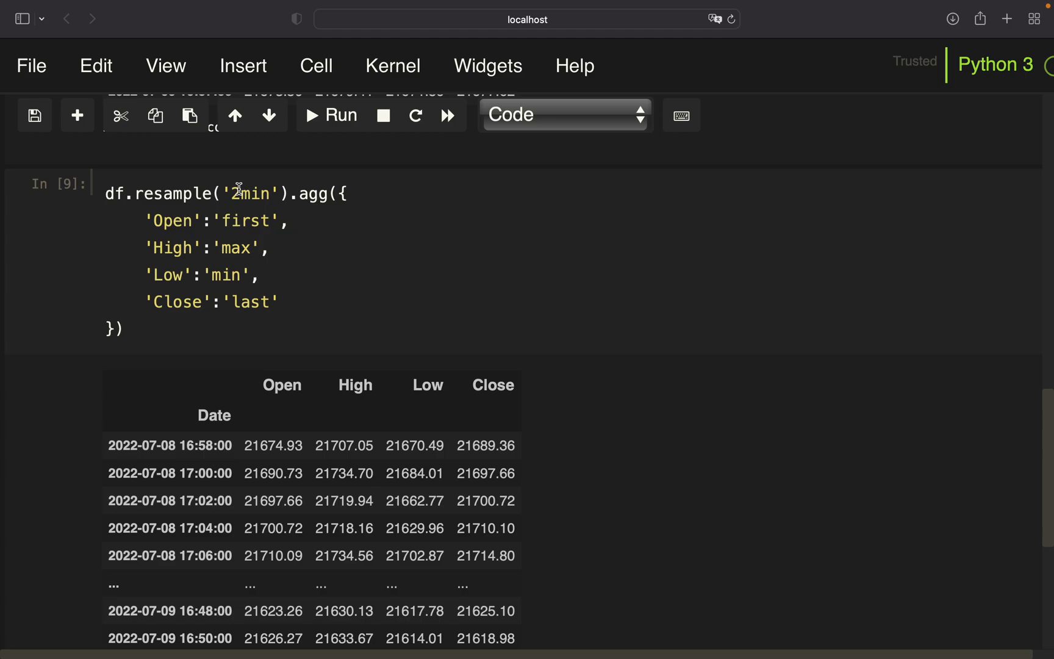
pyautogui.moveTo(235, 414)
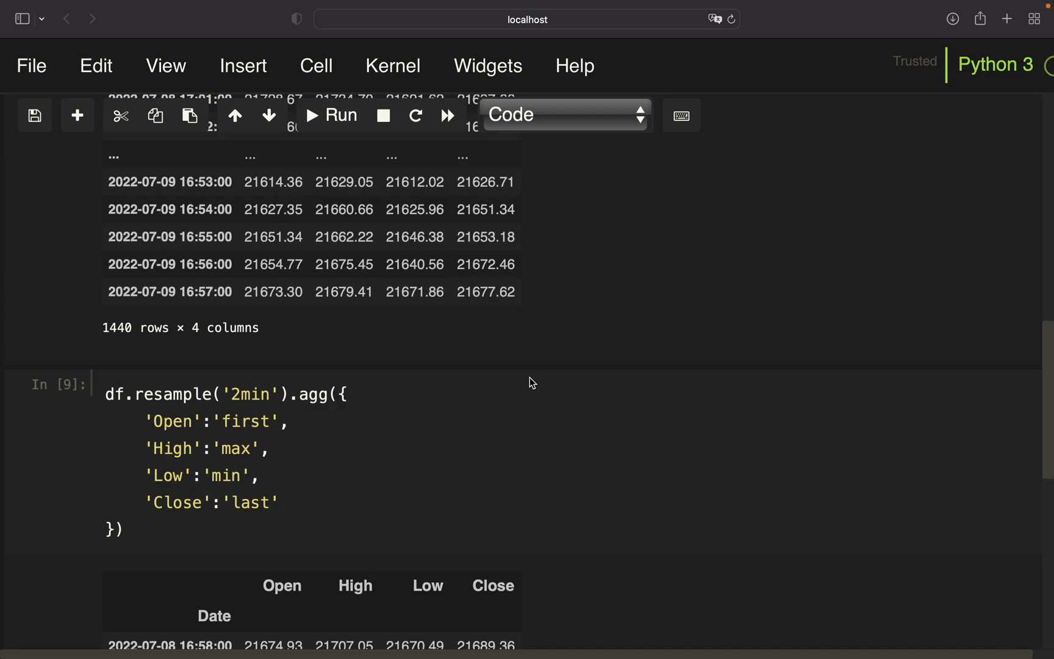
pyautogui.scroll(-3)
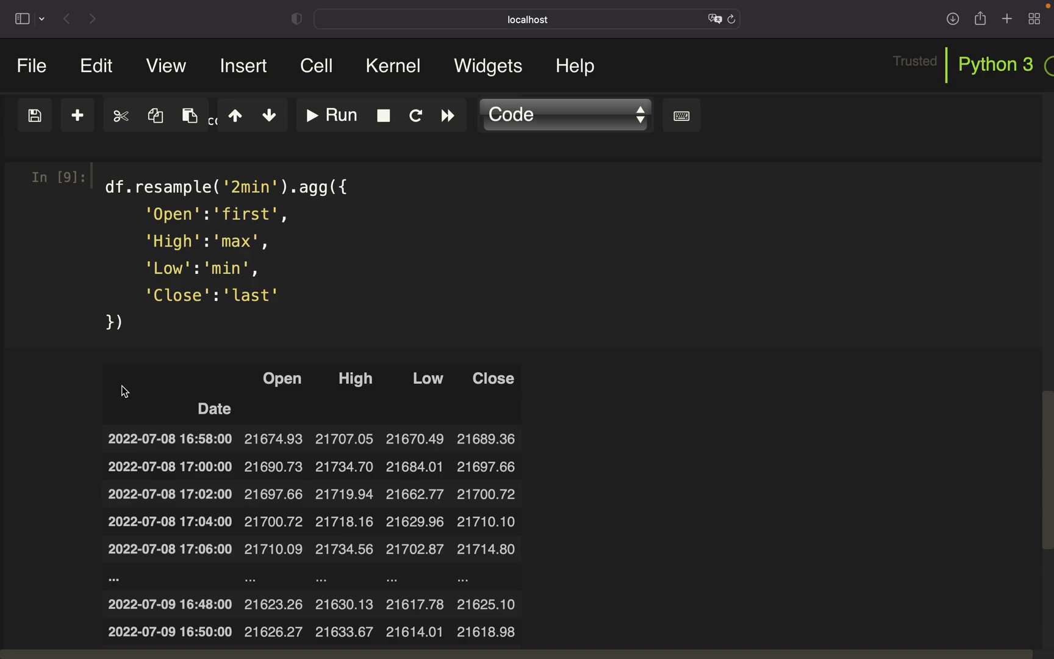
pyautogui.scroll(-3)
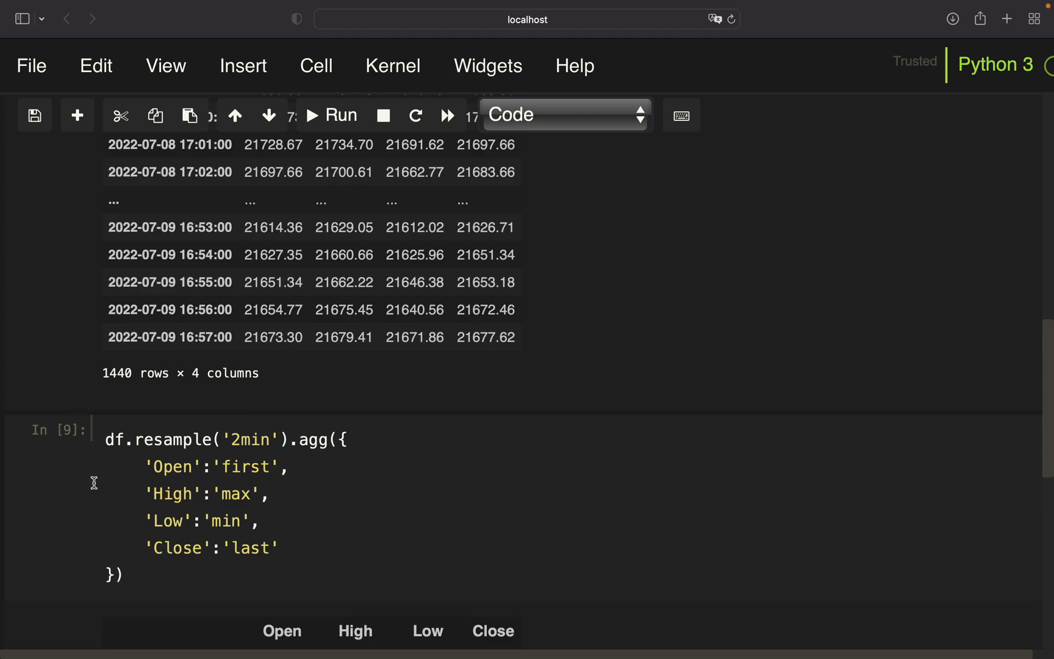
pyautogui.moveTo(80, 491)
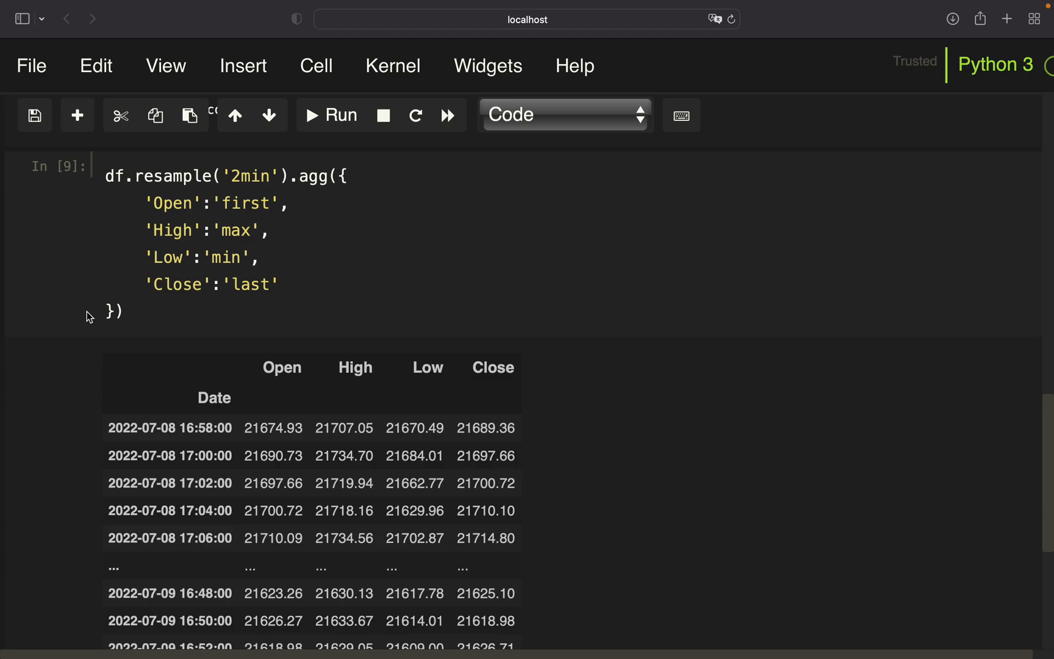
pyautogui.moveTo(74, 275)
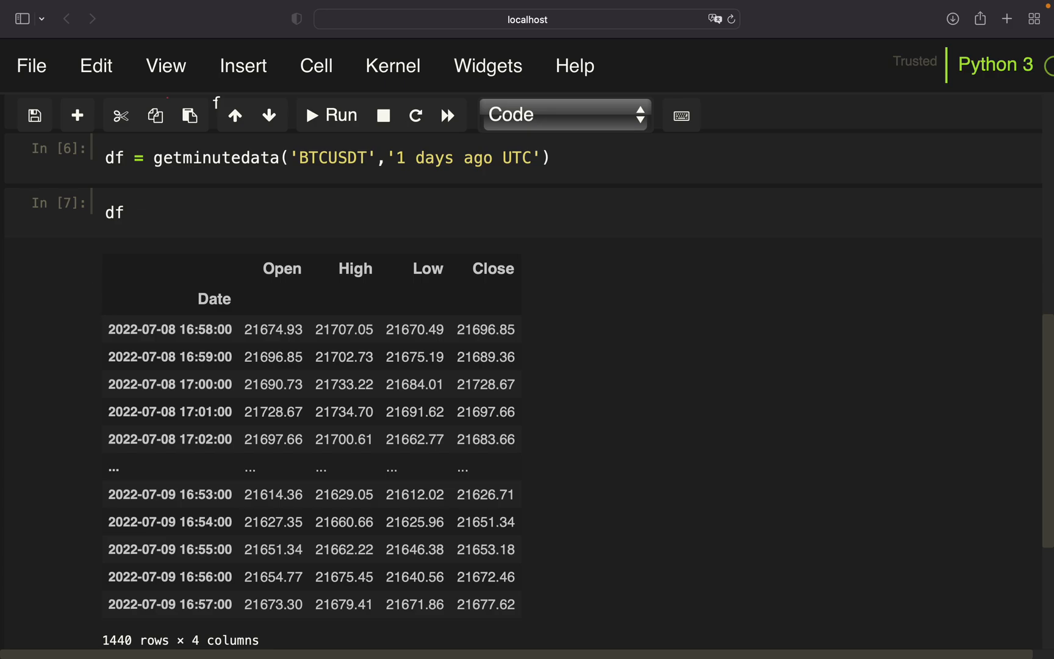
pyautogui.moveTo(62, 221)
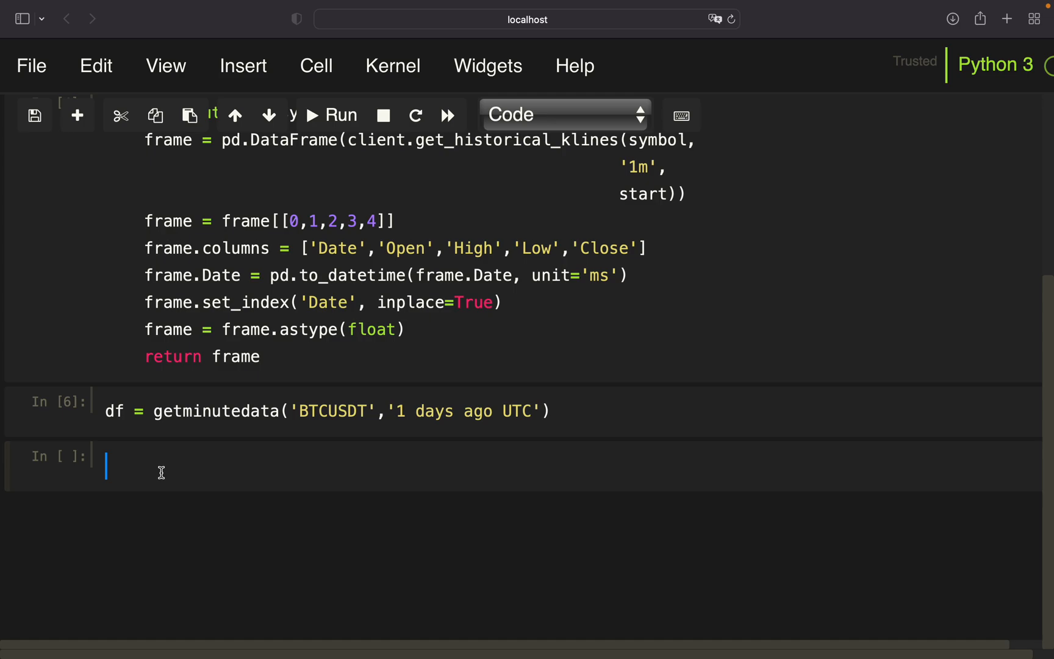
# Step: Load symbols = pd.read_csv('symbols.csv') and start a loop for symbol in symbols.name:
pyautogui.write('symbols = pd.read')
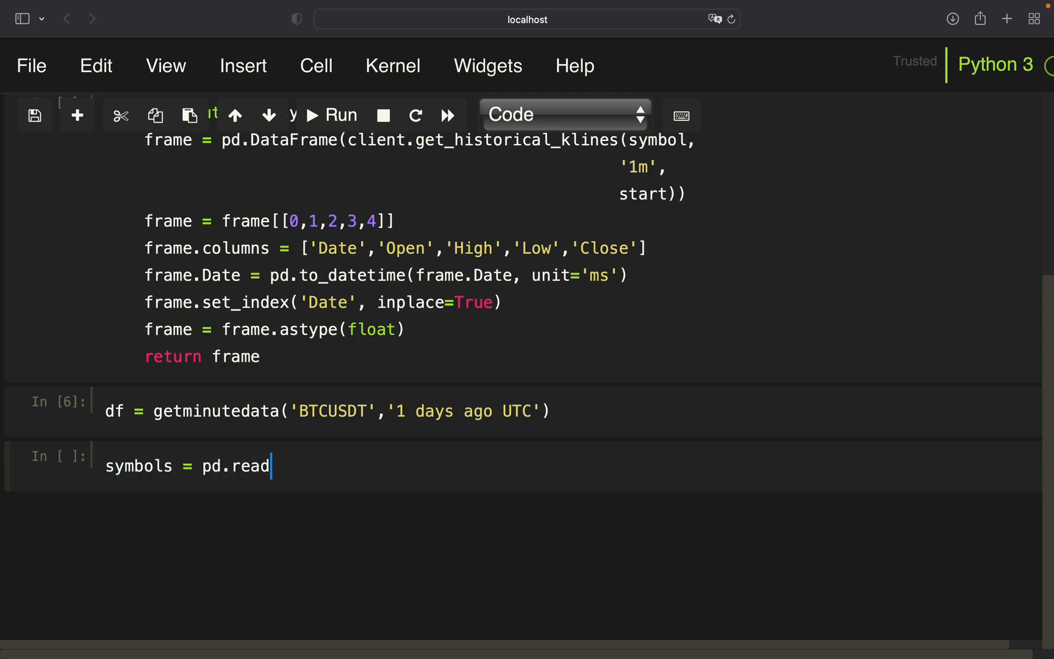
pyautogui.write("_csv('symbl')")
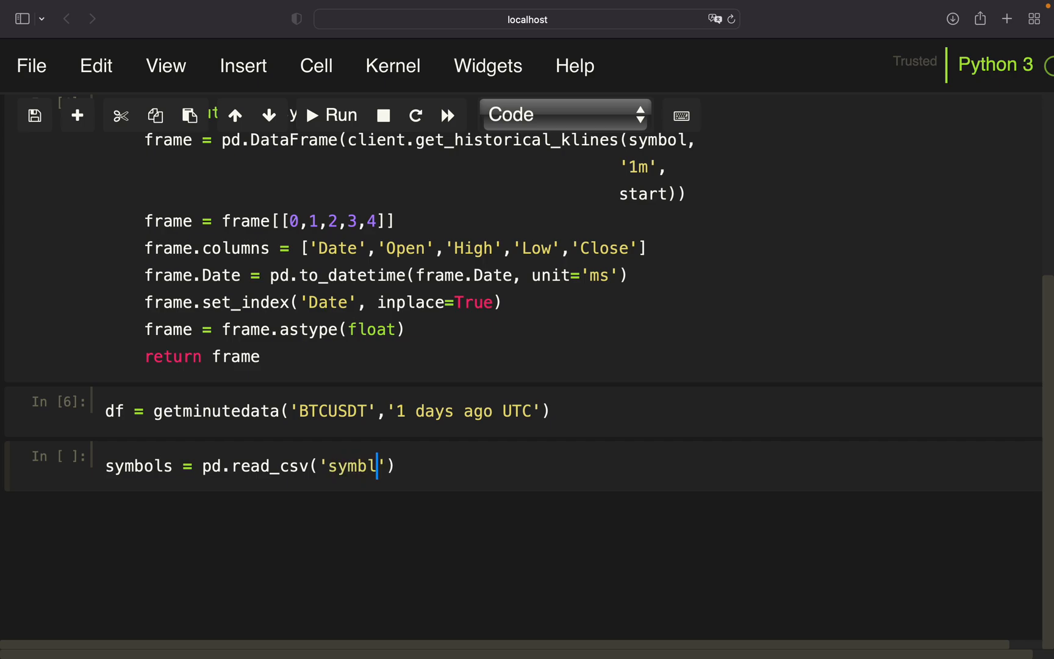
pyautogui.write('ols.csv')
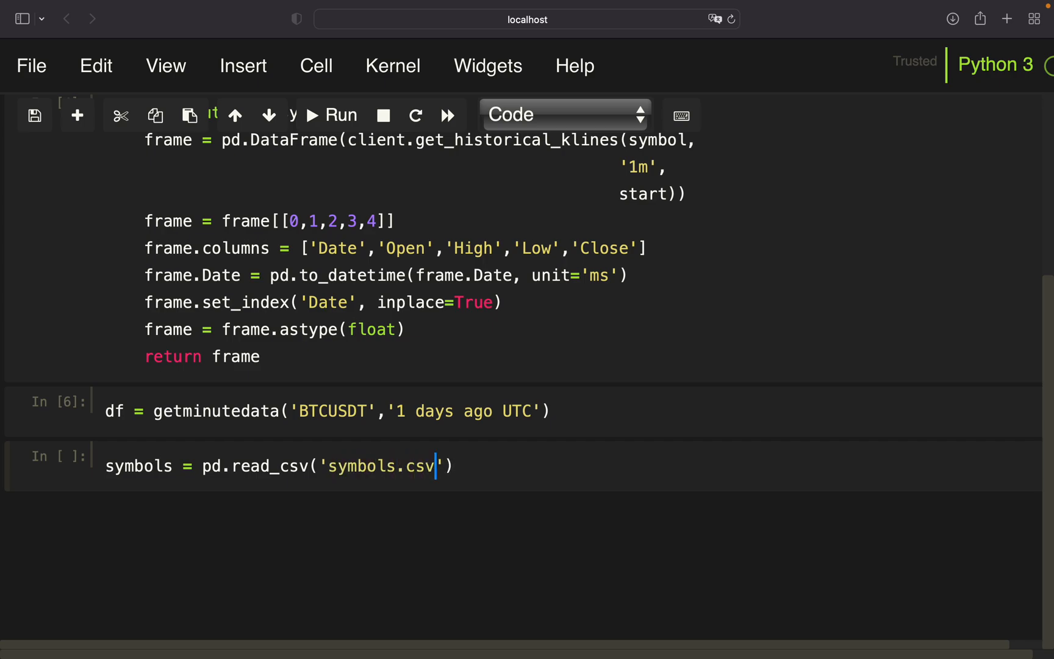
pyautogui.moveTo(338, 508)
pyautogui.write('symbols')
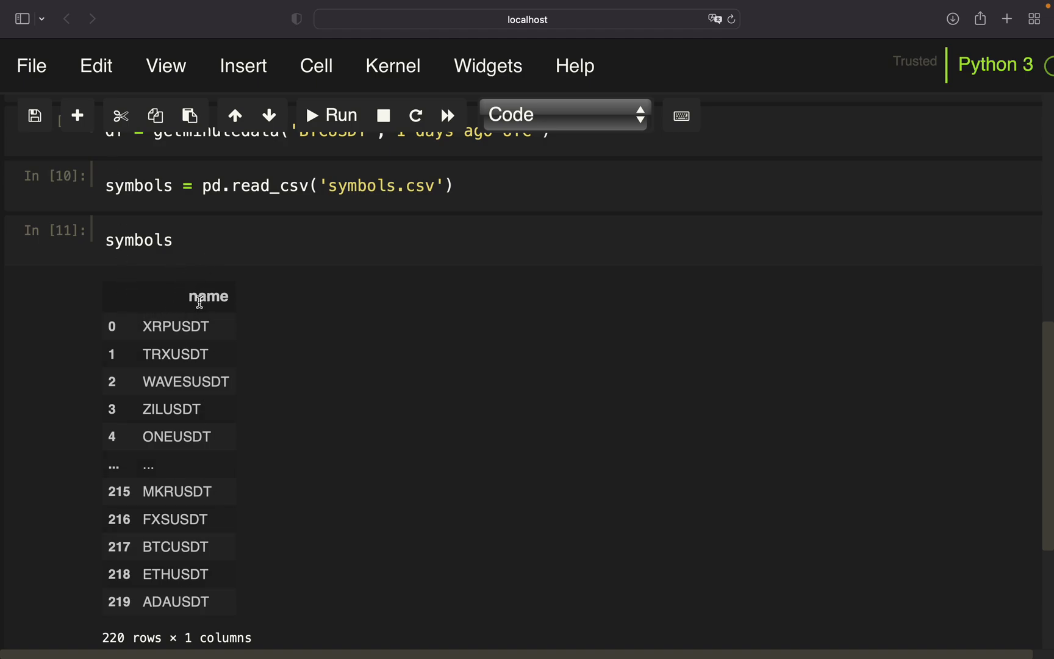
pyautogui.write('for symbol in')
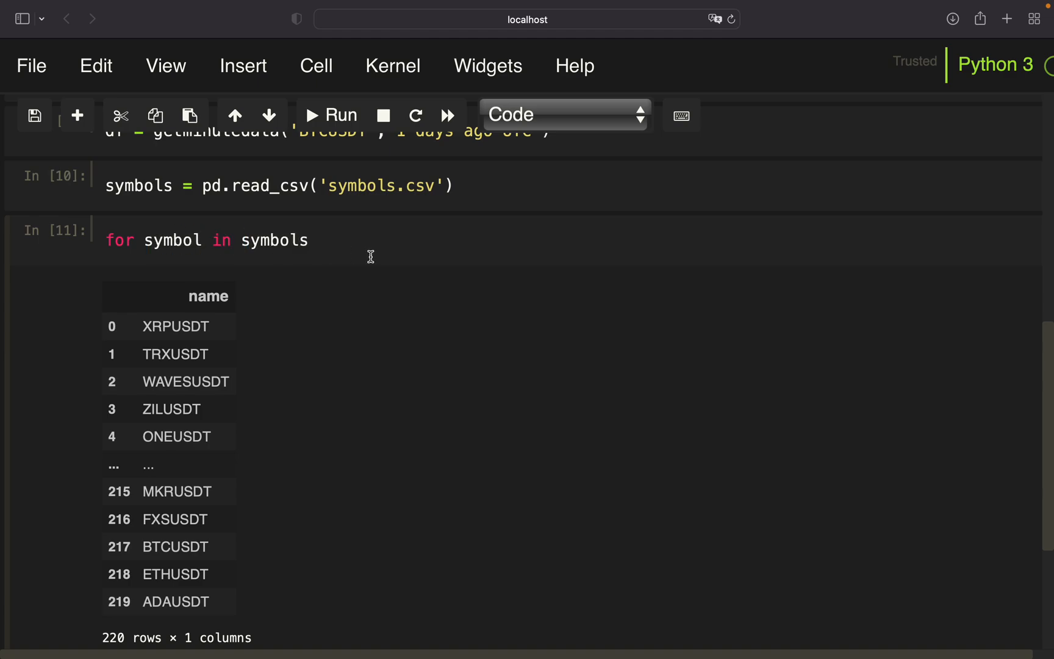
pyautogui.write('.name:')
pyautogui.write('print(symbol)')
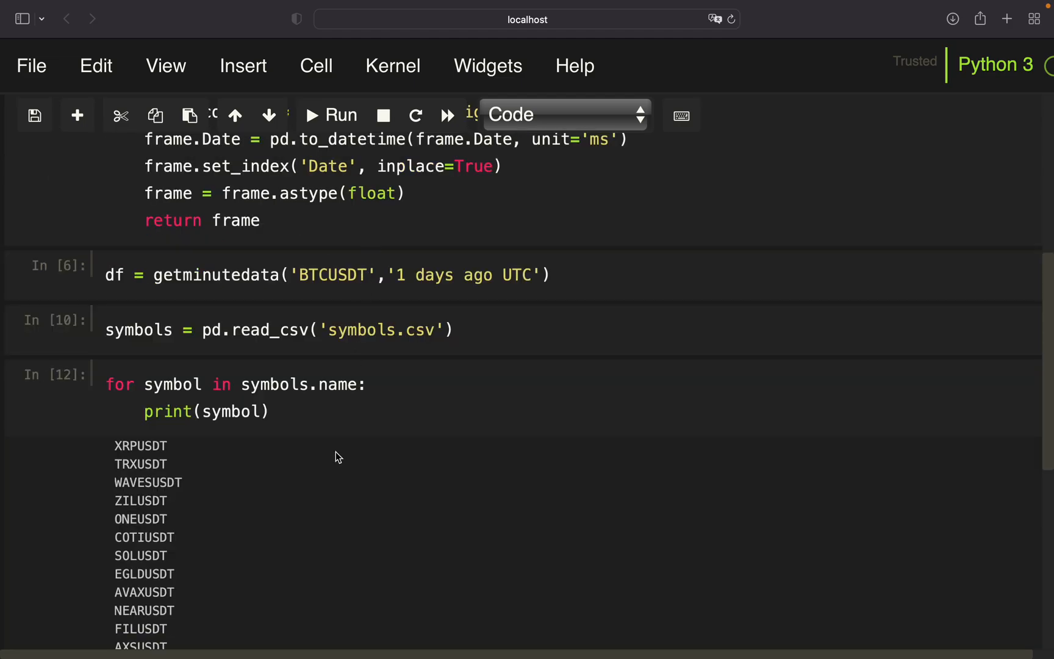
# Step: In the loop, fetch df = getminutedata(symbol, '80 days ago UTC')
pyautogui.scroll(-3)
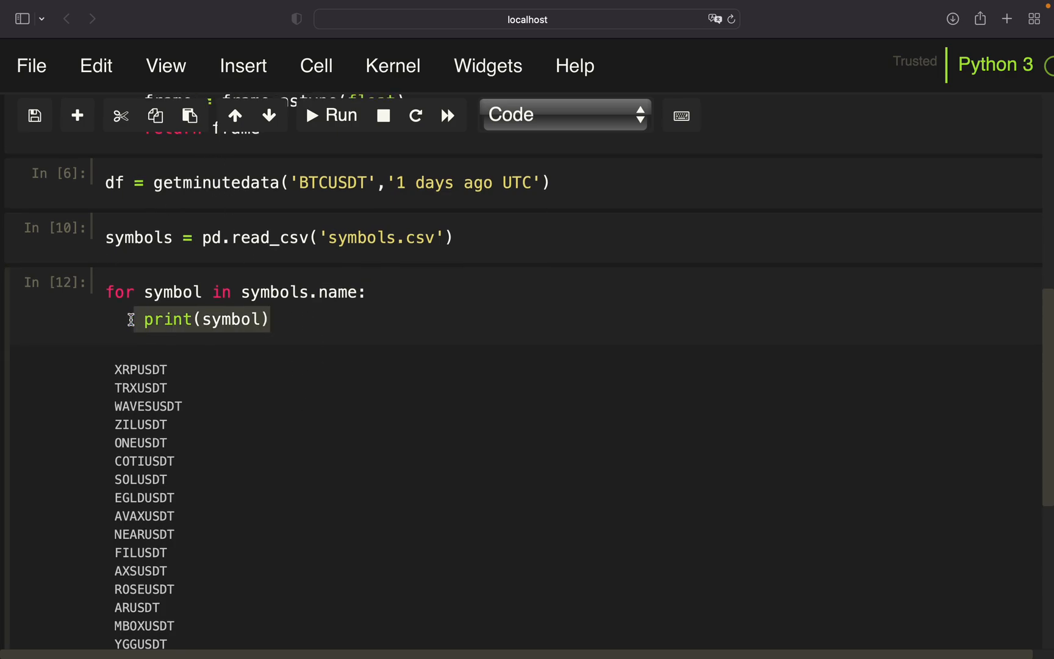
pyautogui.write('f')
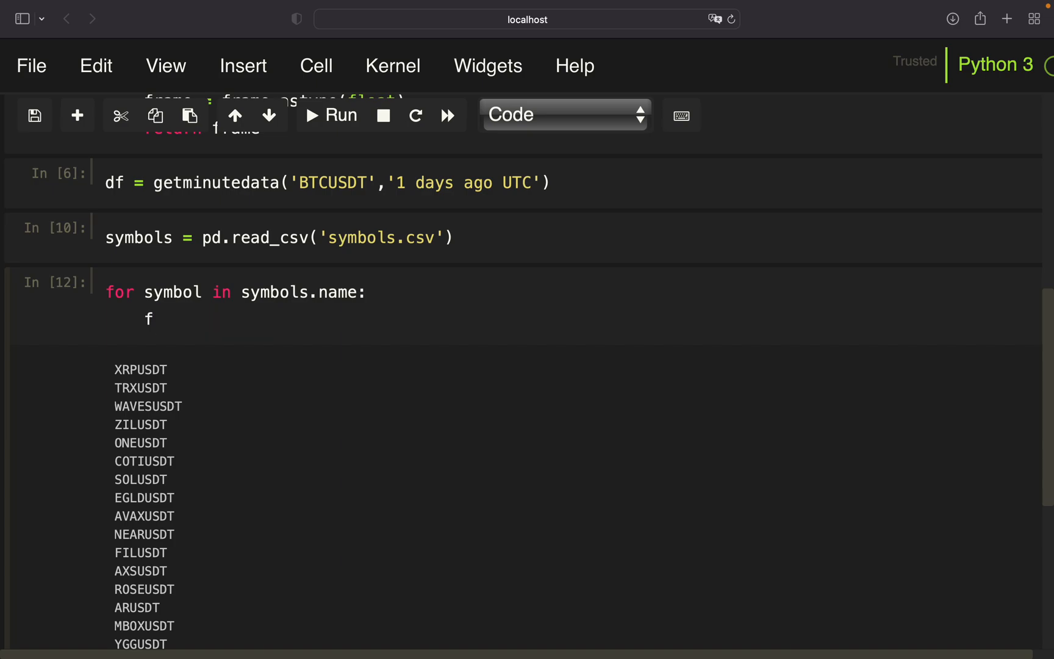
pyautogui.write('df =')
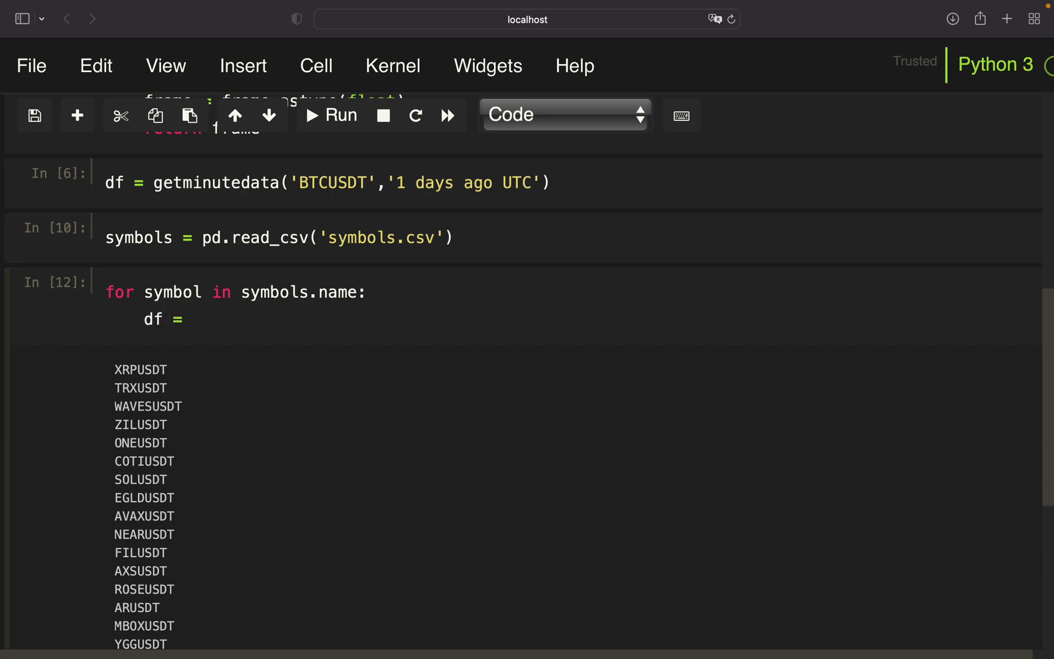
pyautogui.write('getminute')
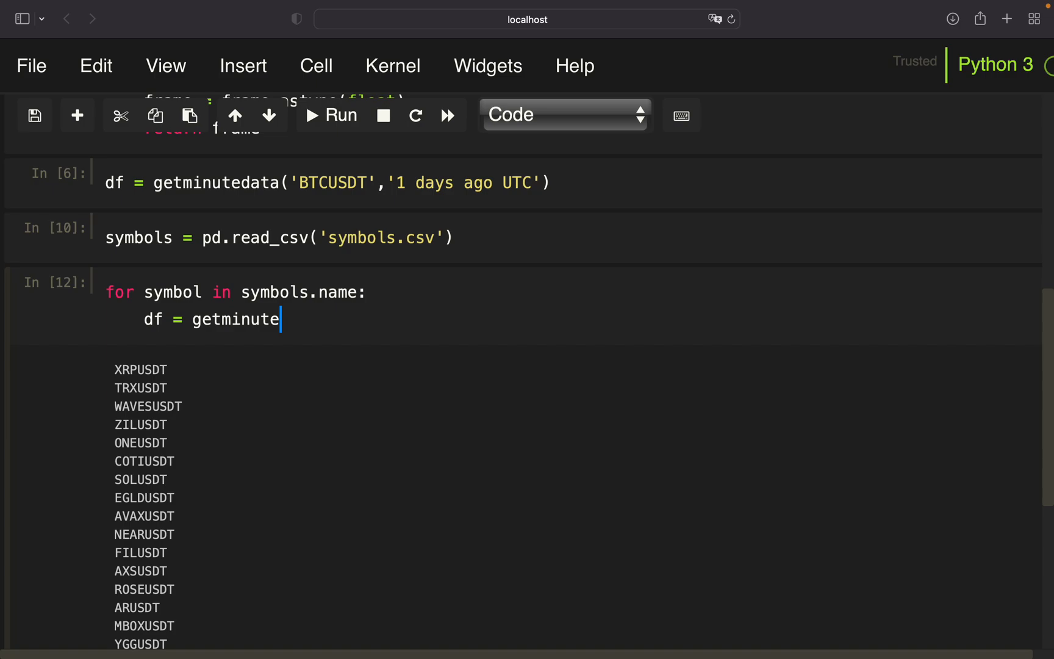
pyautogui.write('data(symbol,)')
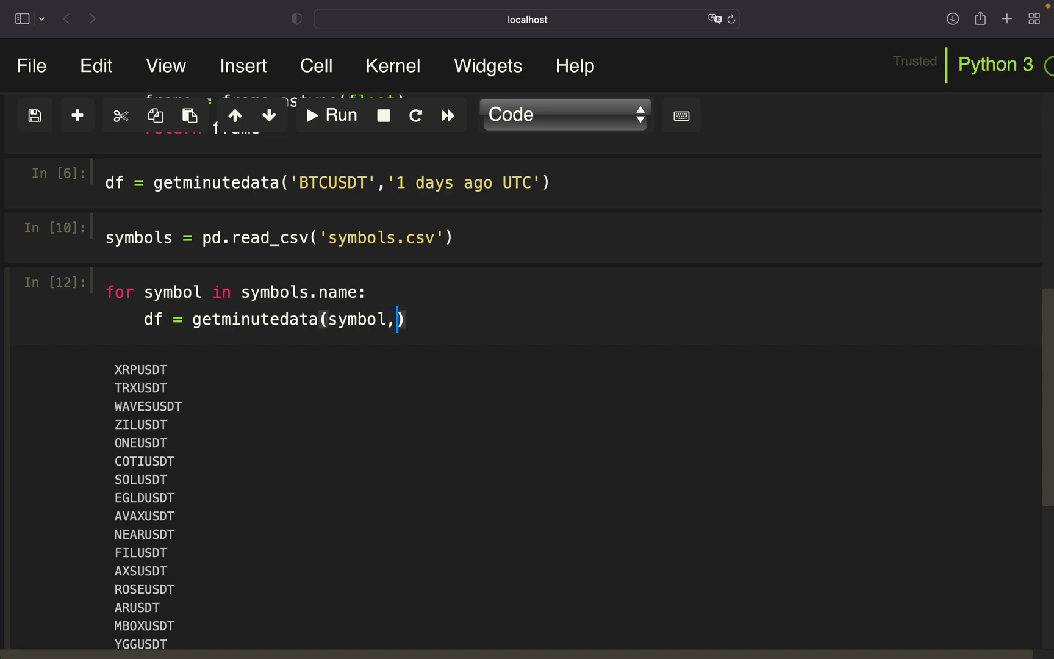
pyautogui.write("'80 d'")
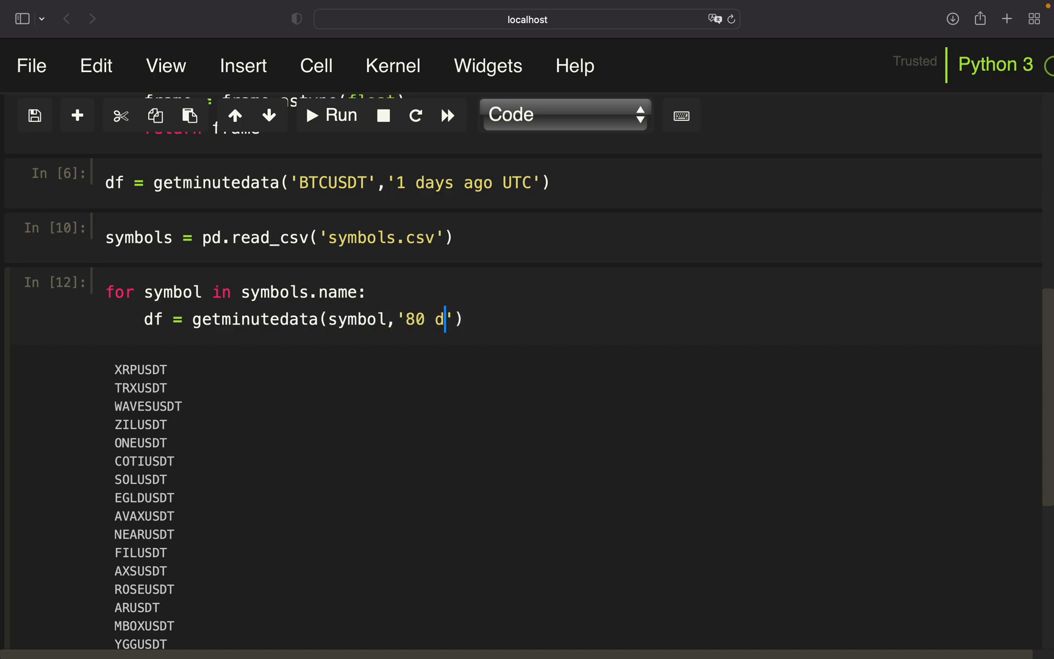
pyautogui.write('ays ago UTC')
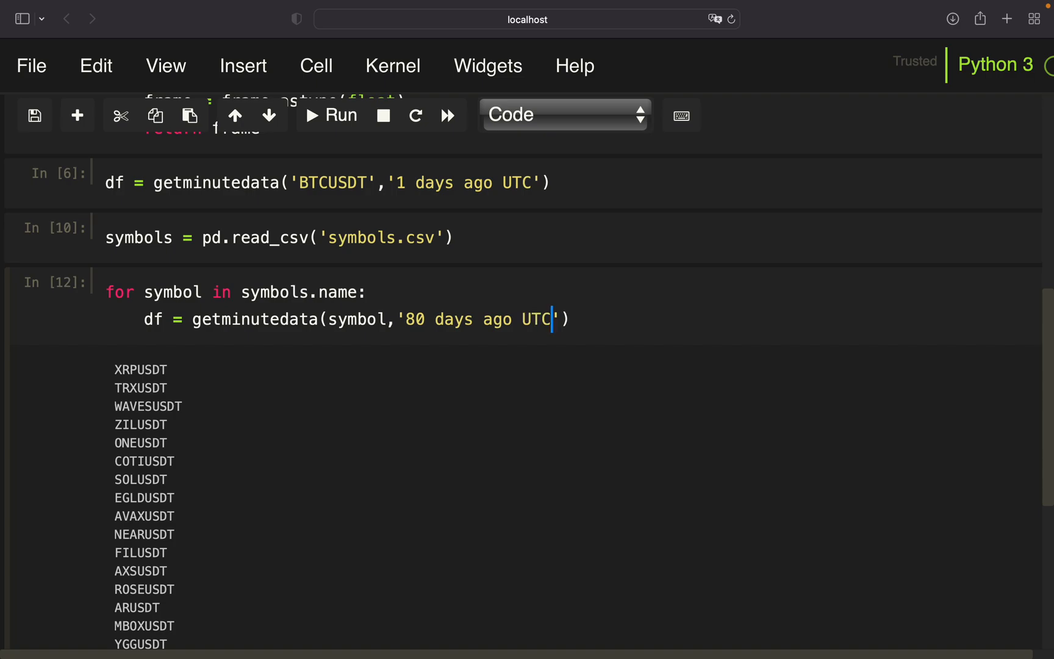
# Step: Write each frame to the database with df.to_sql(symbol, engine) and run the loop
pyautogui.write('df')
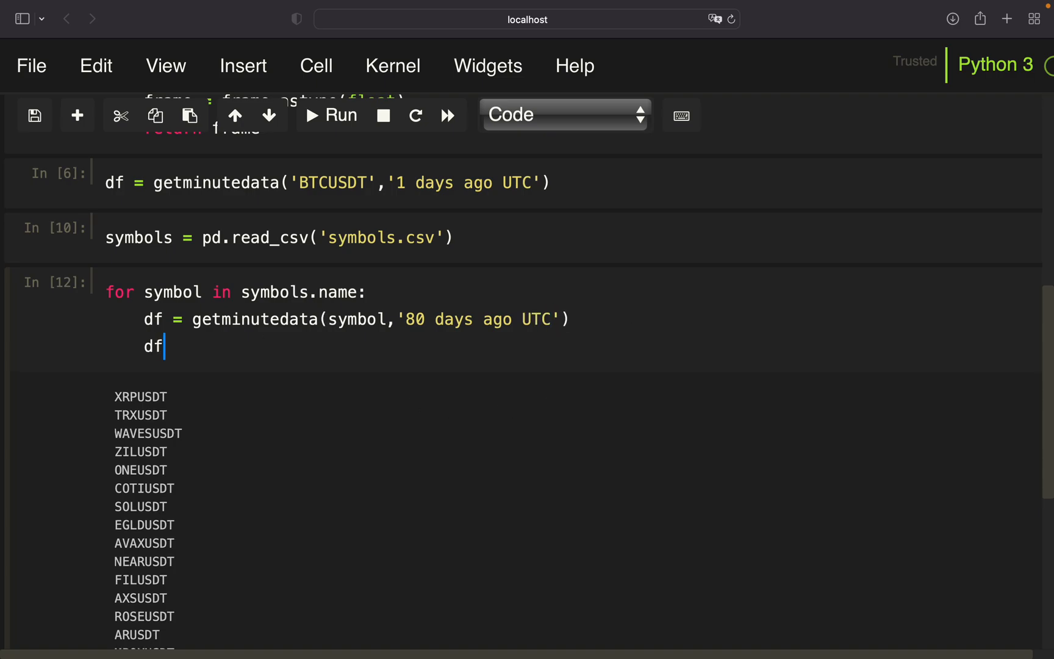
pyautogui.write('.to_sql')
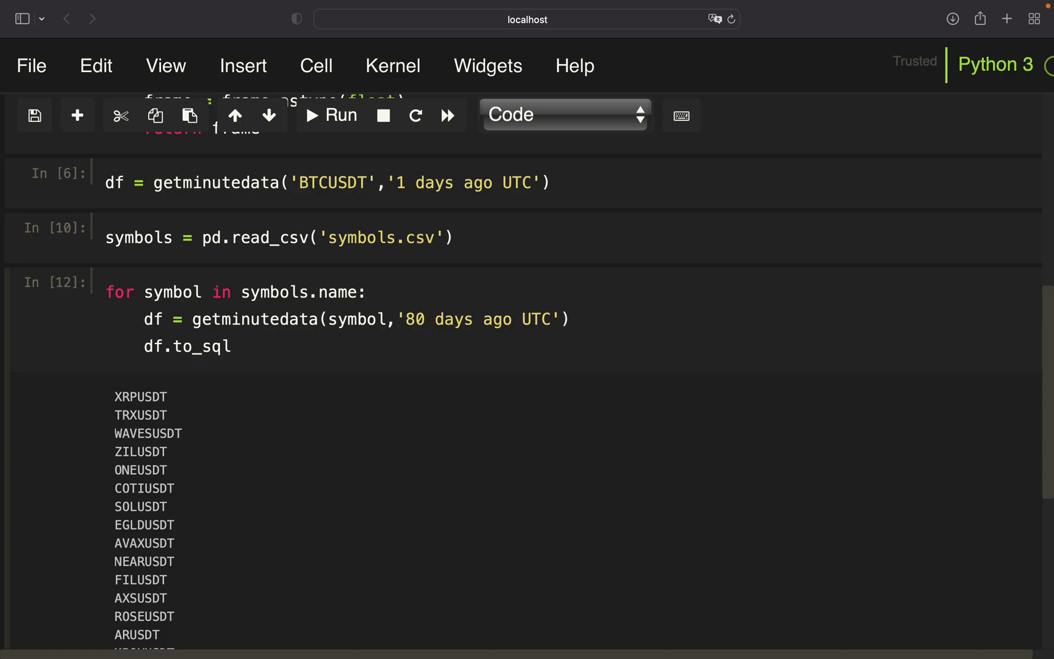
pyautogui.write('()')
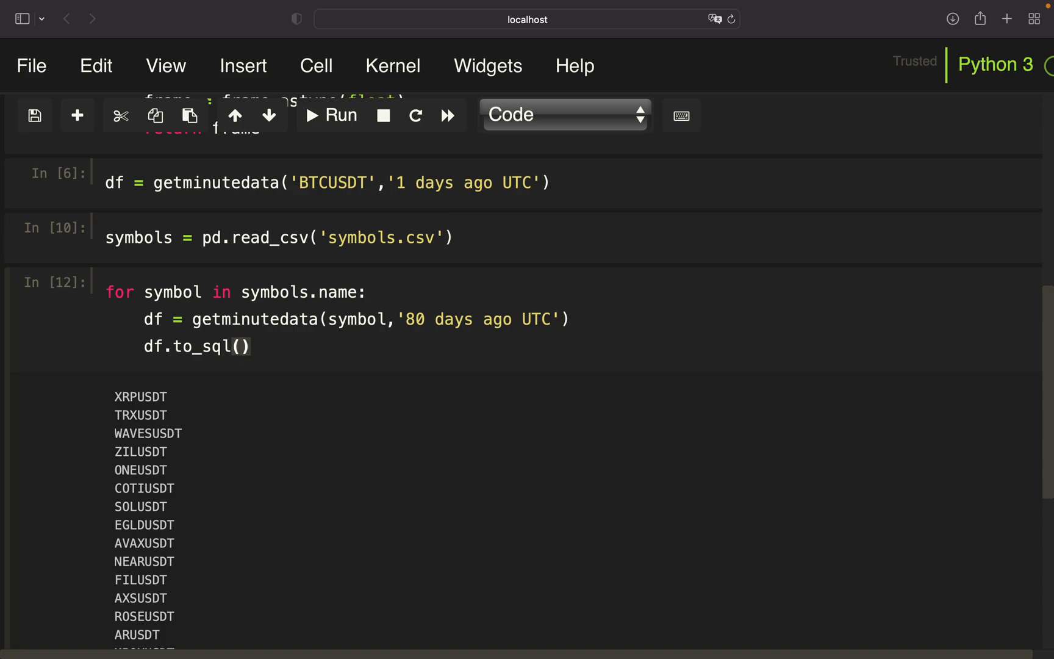
pyautogui.moveTo(623, 383)
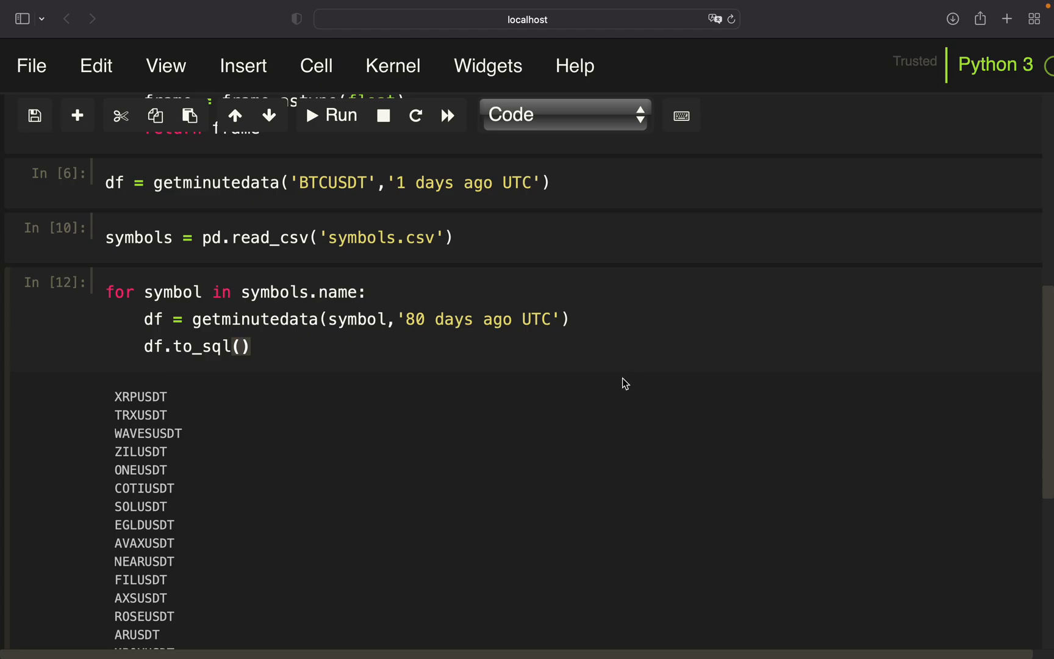
pyautogui.click(240, 346)
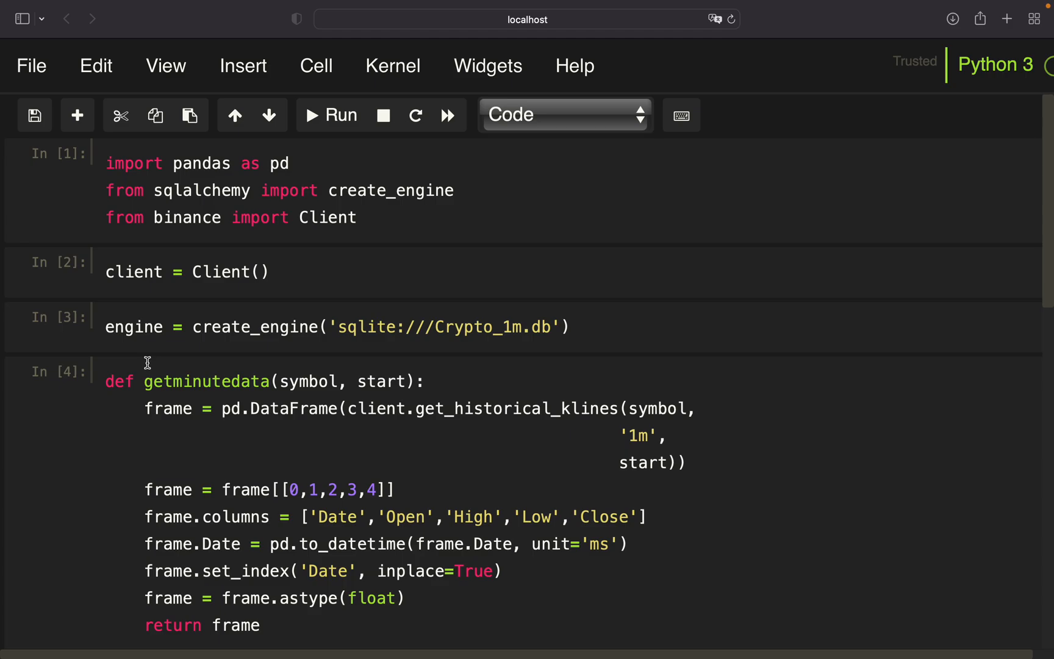
pyautogui.scroll(-3)
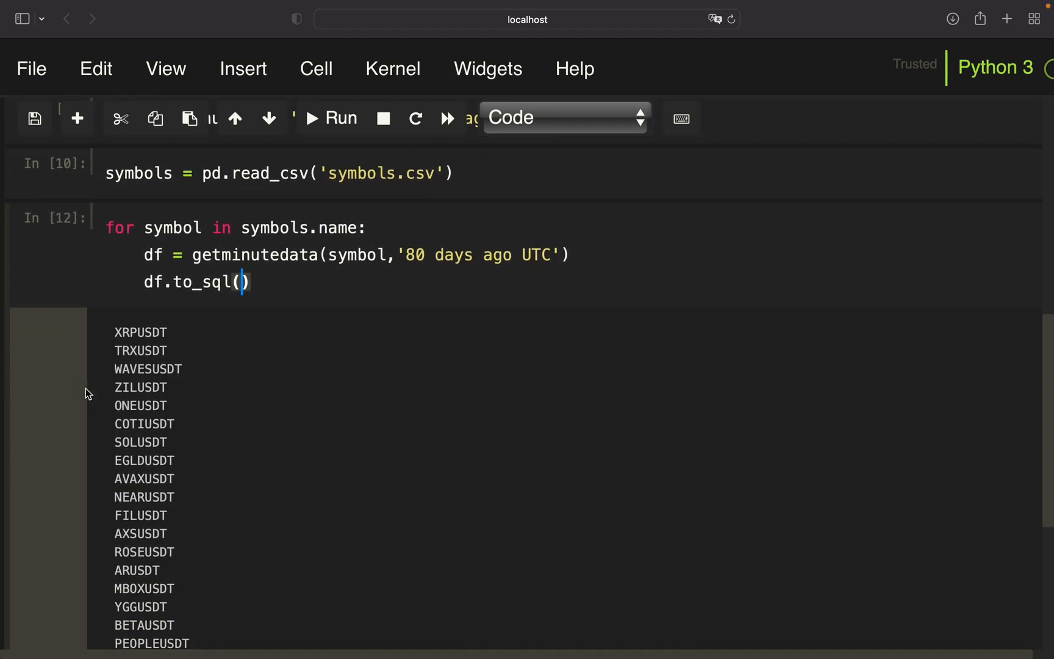
pyautogui.write('symbol,')
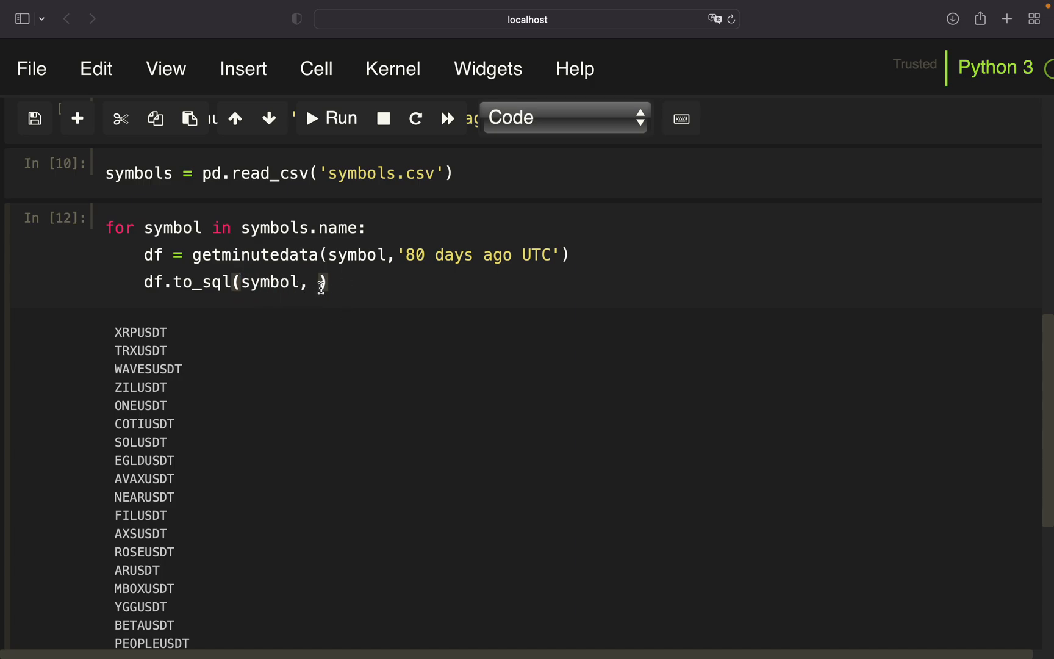
pyautogui.write('engine')
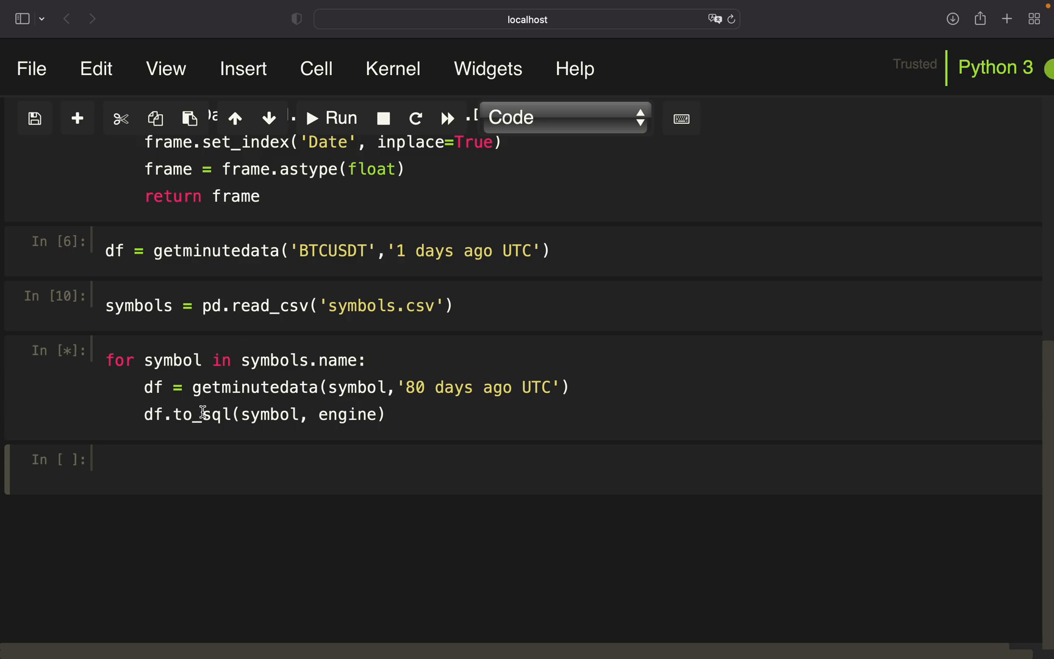
pyautogui.moveTo(294, 366)
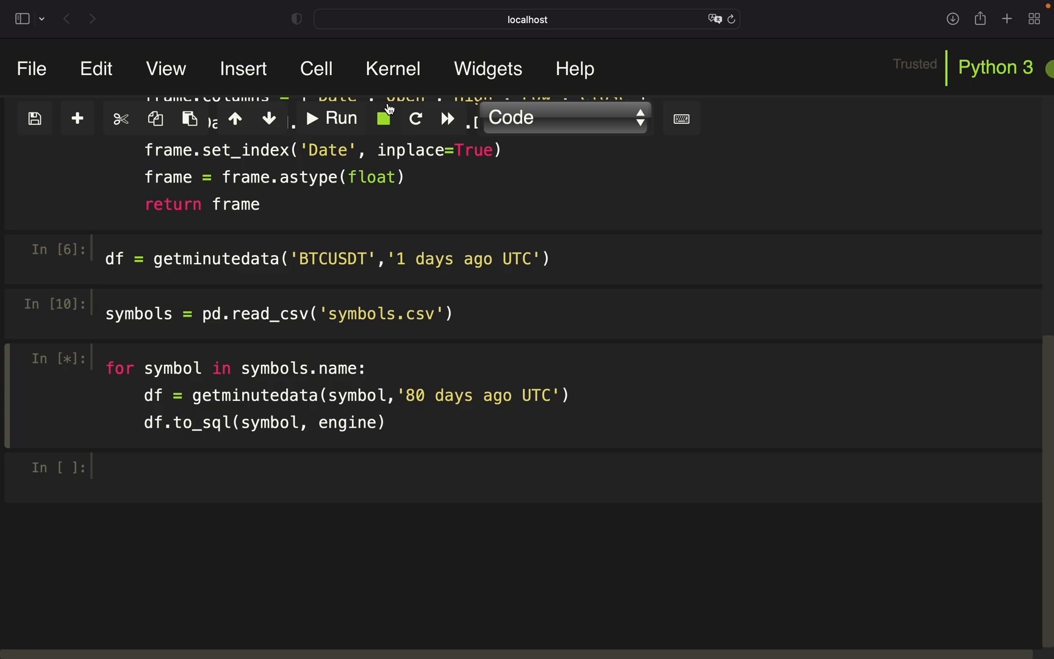
# Step: Interrupt the running download loop and scroll past the KeyboardInterrupt traceback
pyautogui.click(383, 117)
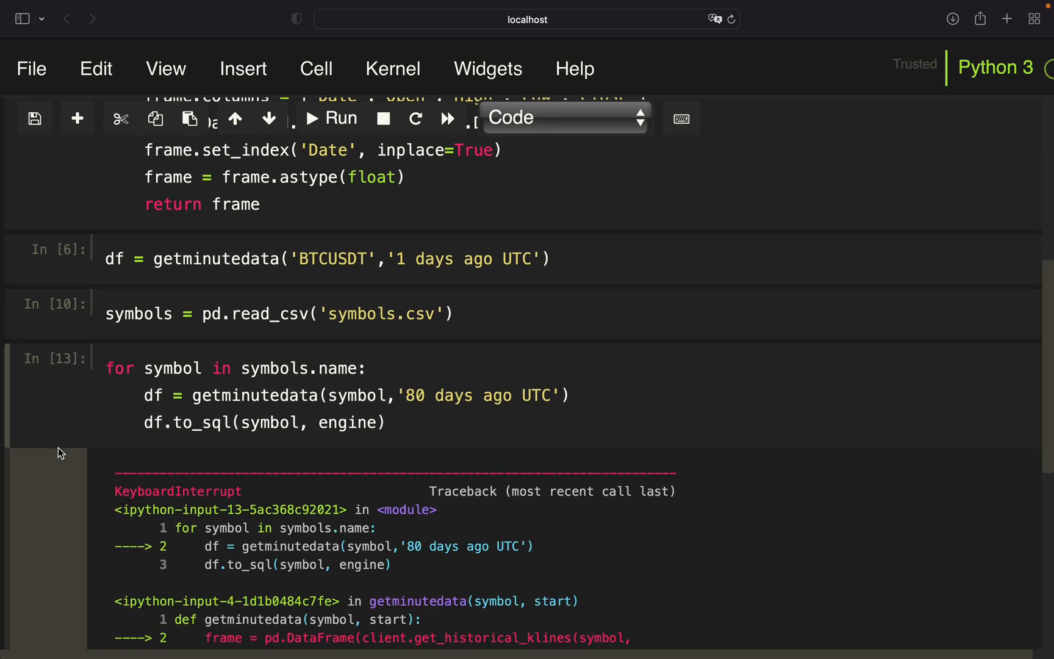
pyautogui.scroll(-3)
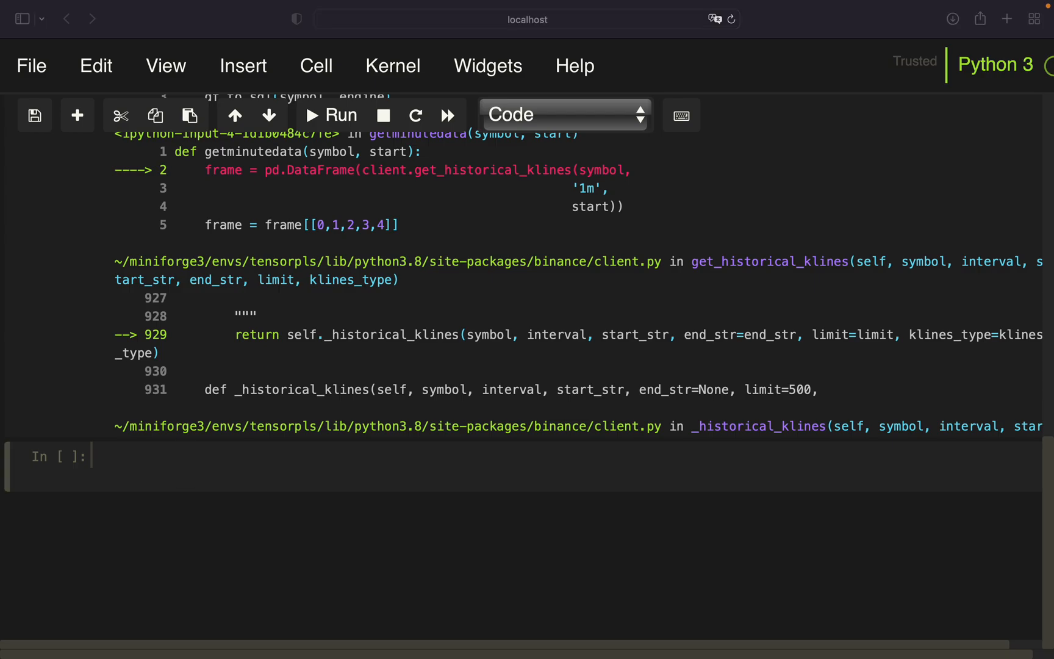
# Step: Query imported_ = pd.read_sql of table names from sqlite_schema where type='table', then display it and symbols
pyautogui.write('impiorted')
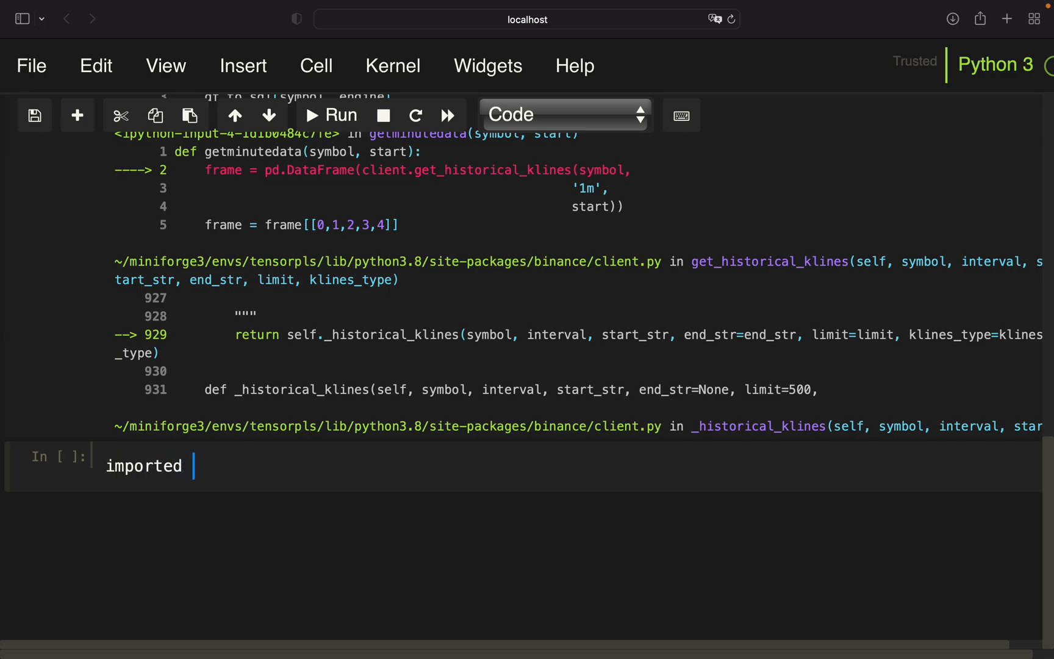
pyautogui.write('_ = pd.r')
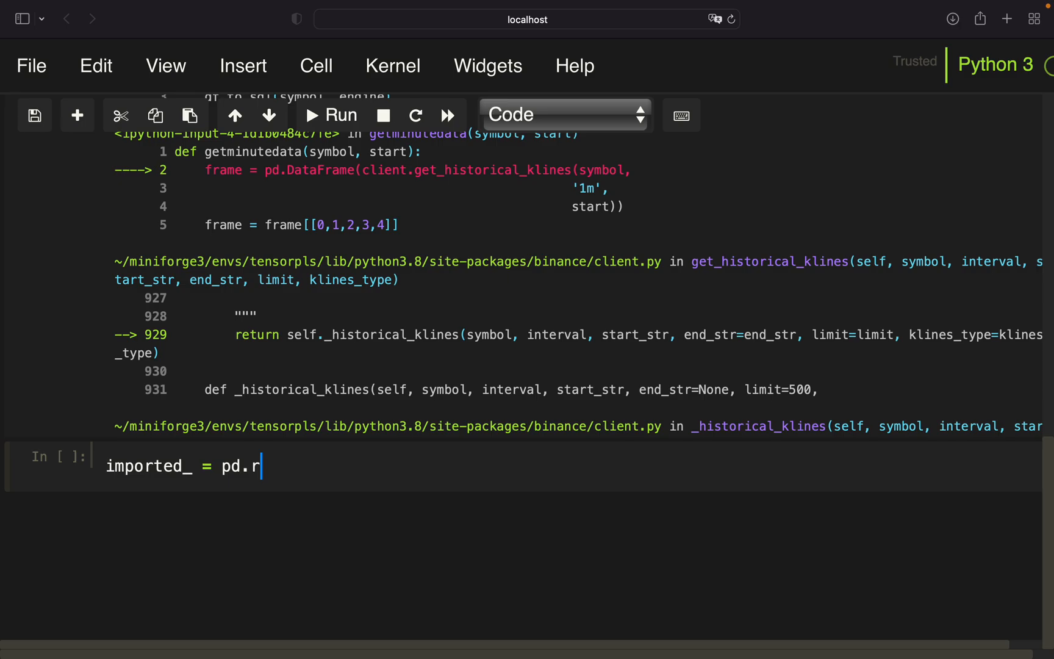
pyautogui.write('ead_sql()')
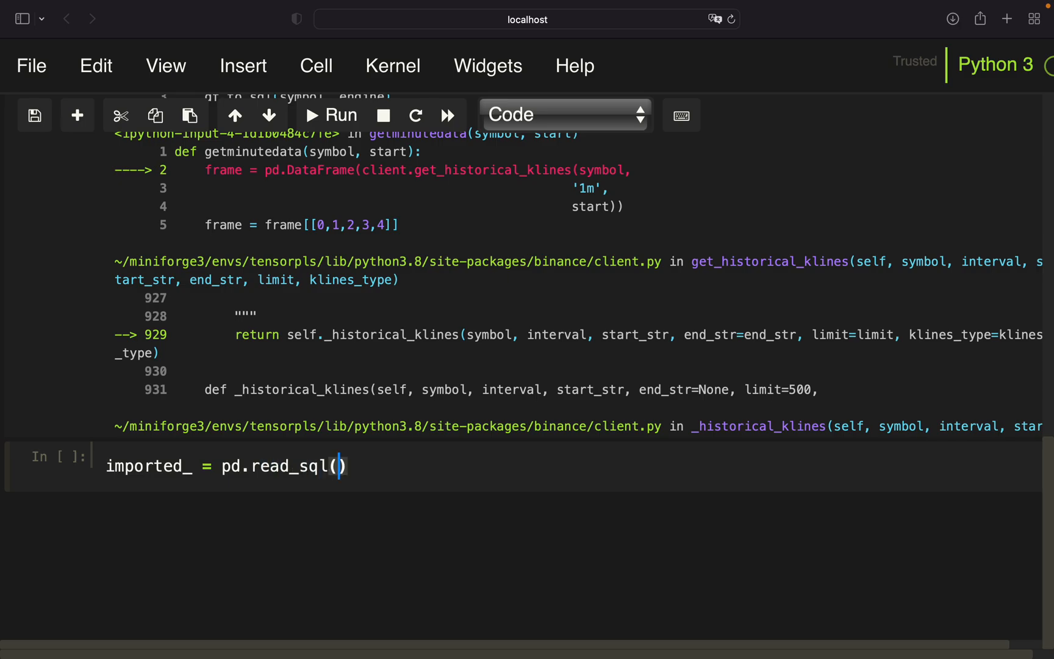
pyautogui.write('"""SELECT""')
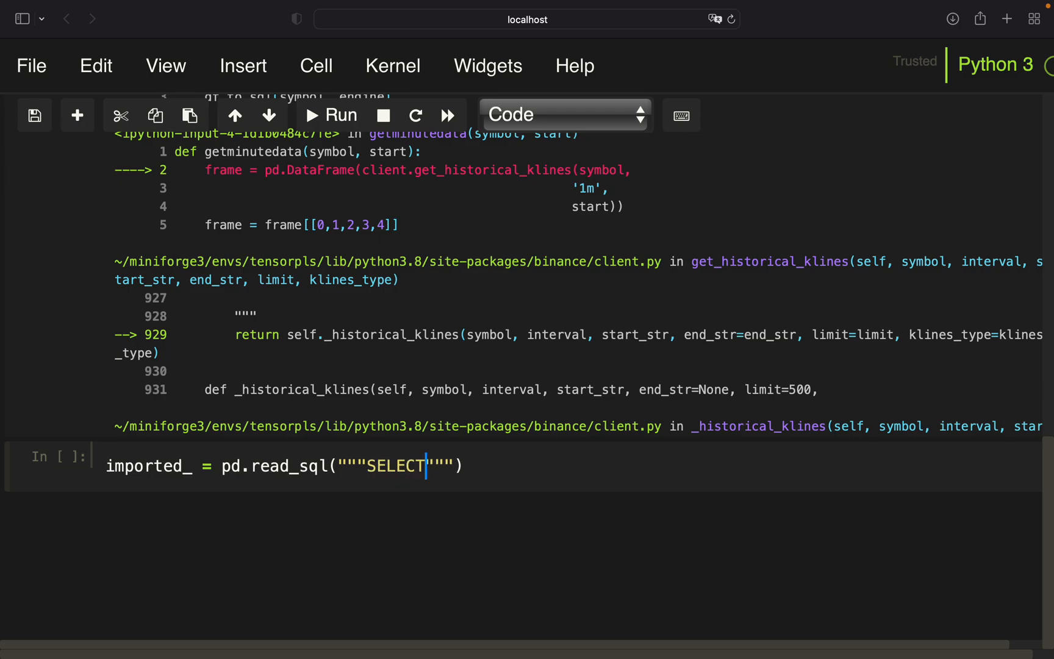
pyautogui.write('na')
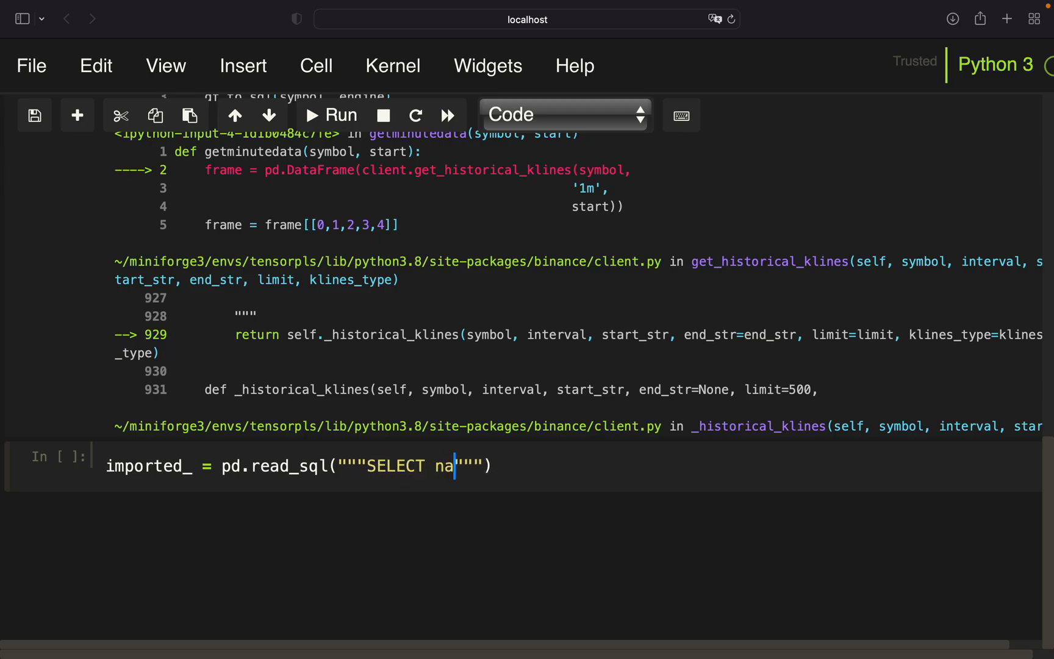
pyautogui.write('me FROM sqlite_')
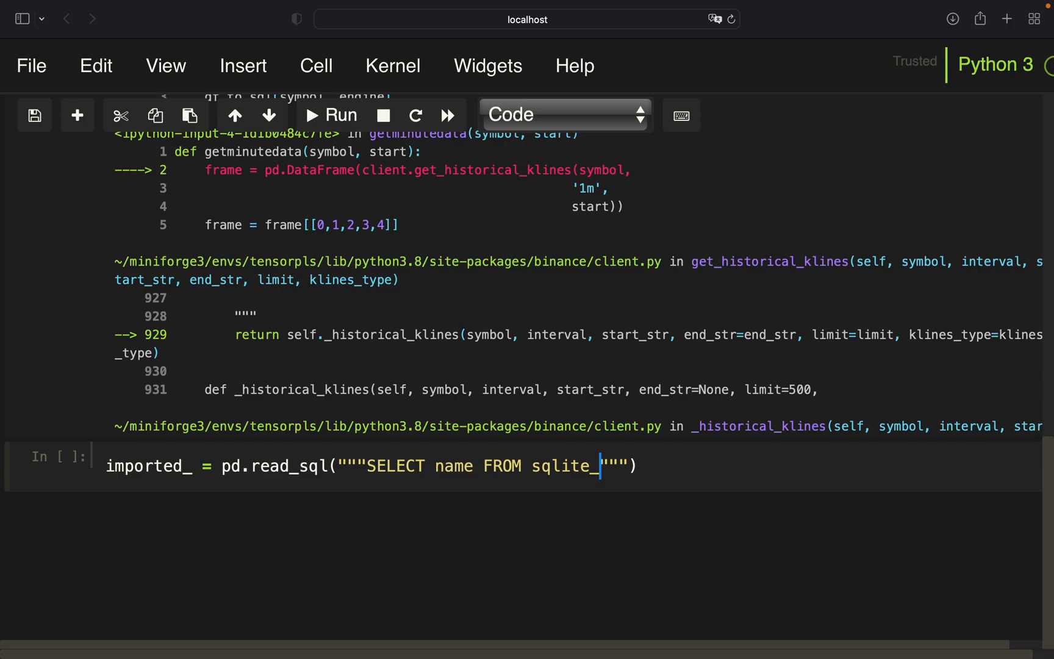
pyautogui.write('schema WHERE typ')
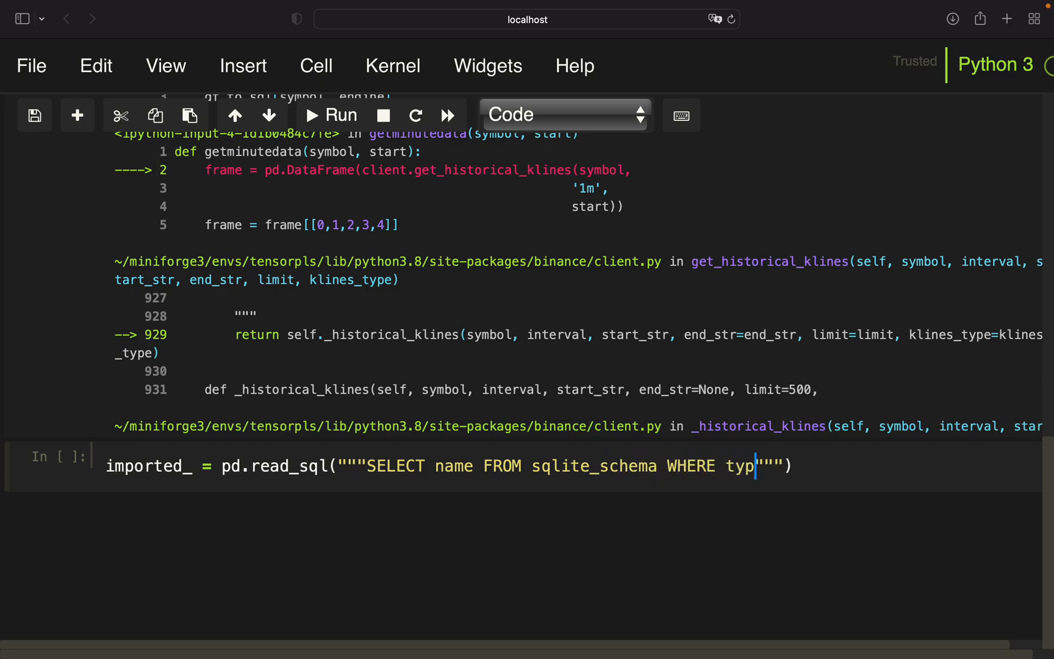
pyautogui.write("='table")
pyautogui.write('imported_')
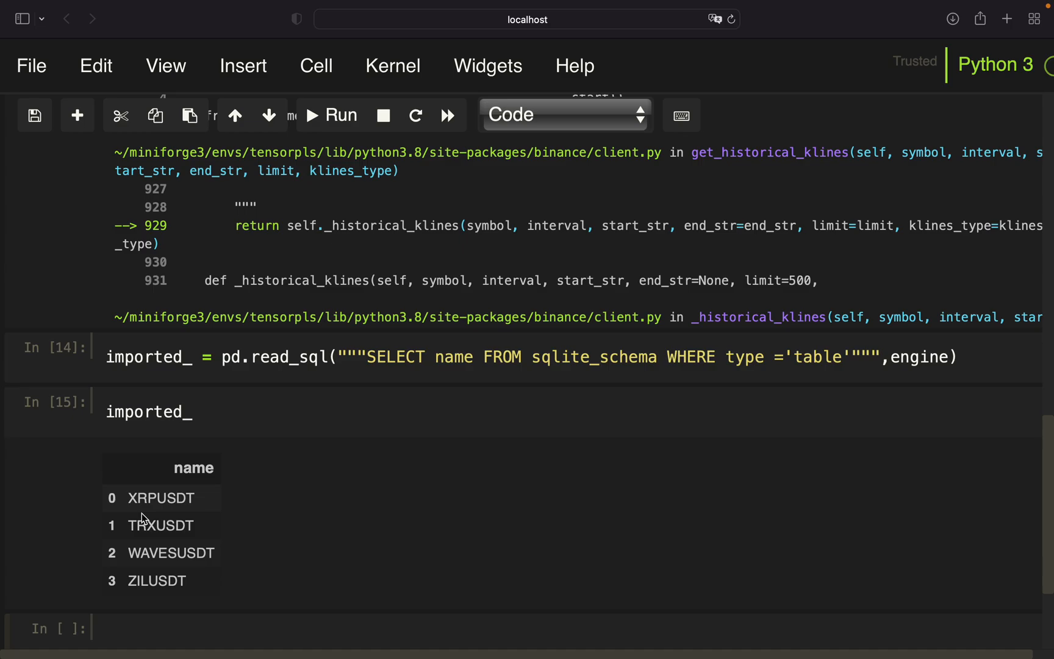
pyautogui.moveTo(182, 582)
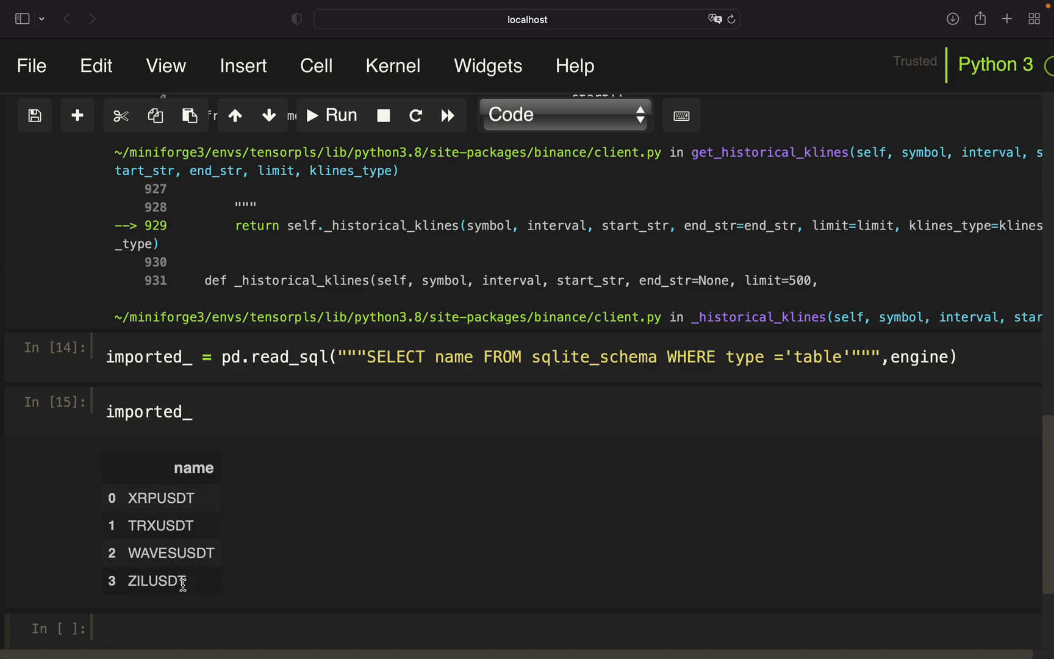
pyautogui.write('symbols')
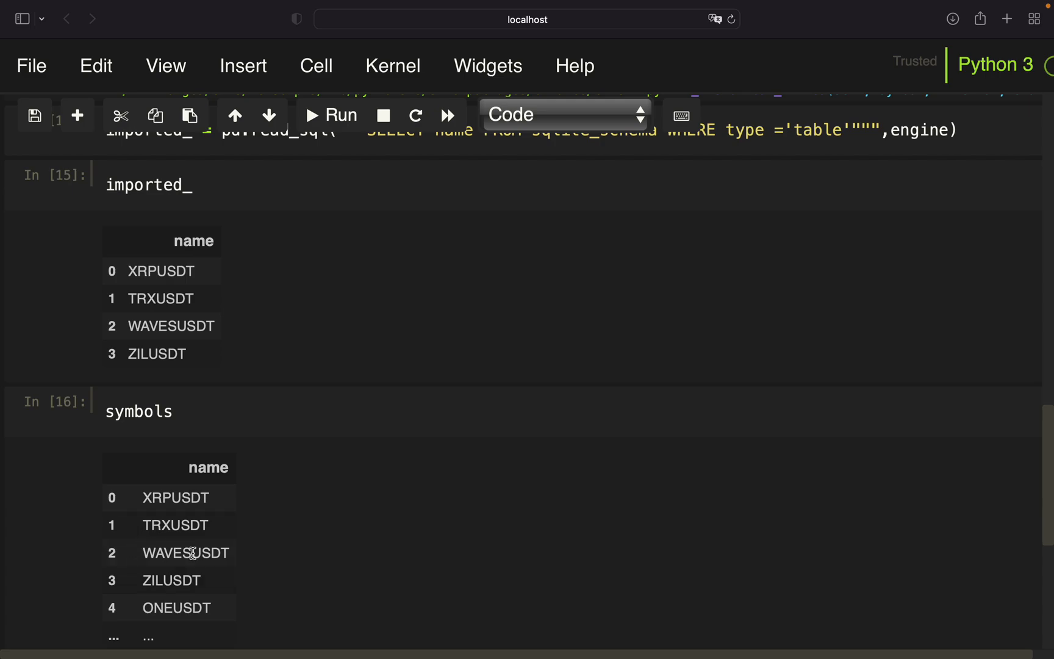
pyautogui.moveTo(129, 611)
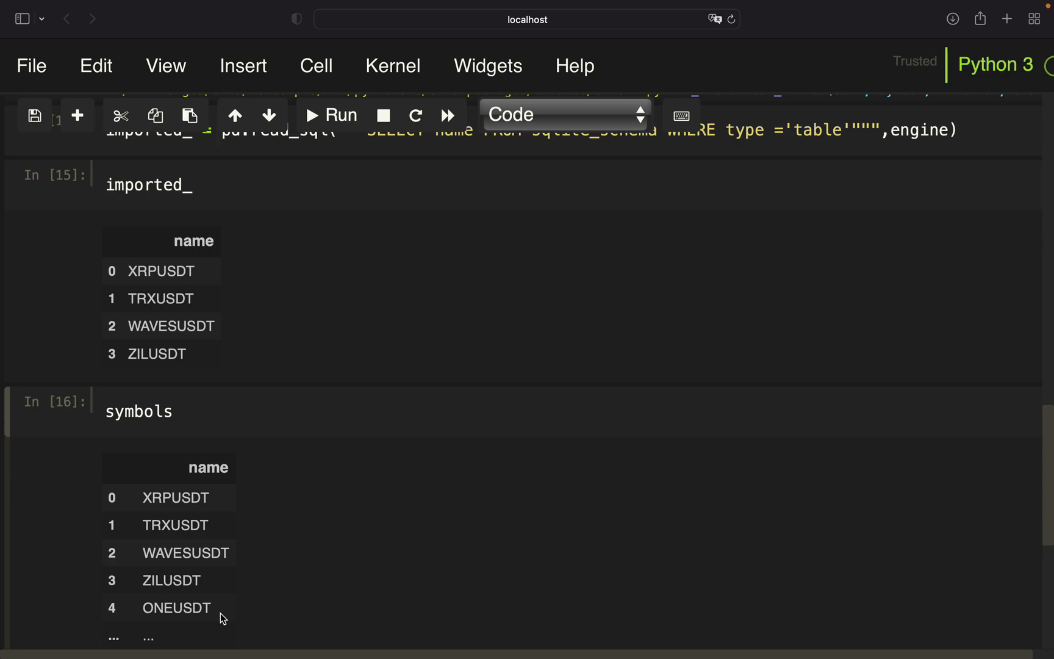
pyautogui.moveTo(253, 462)
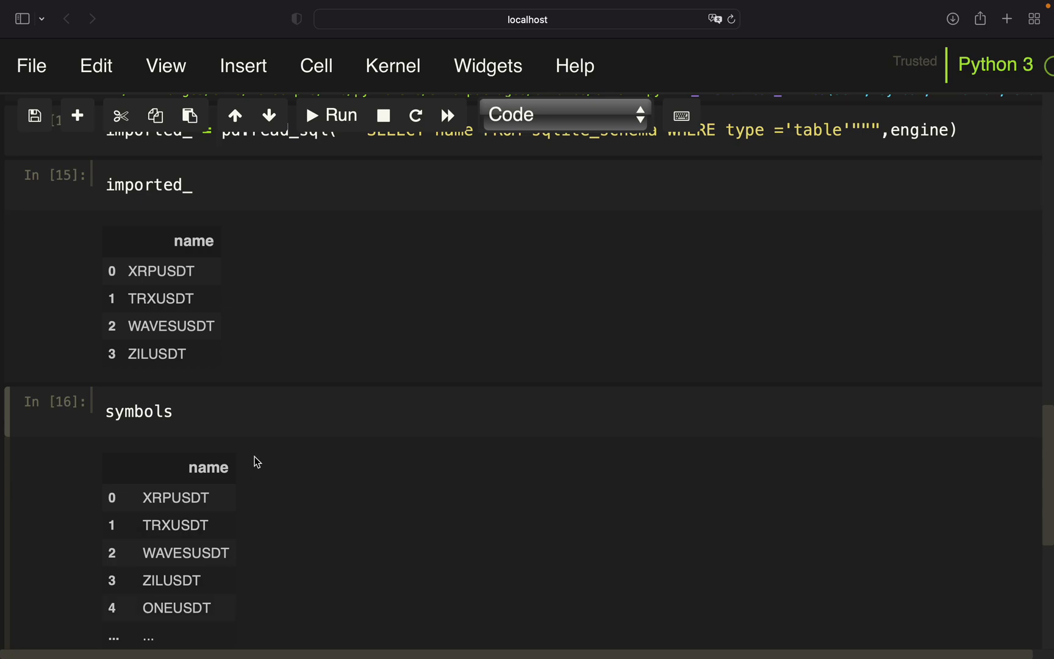